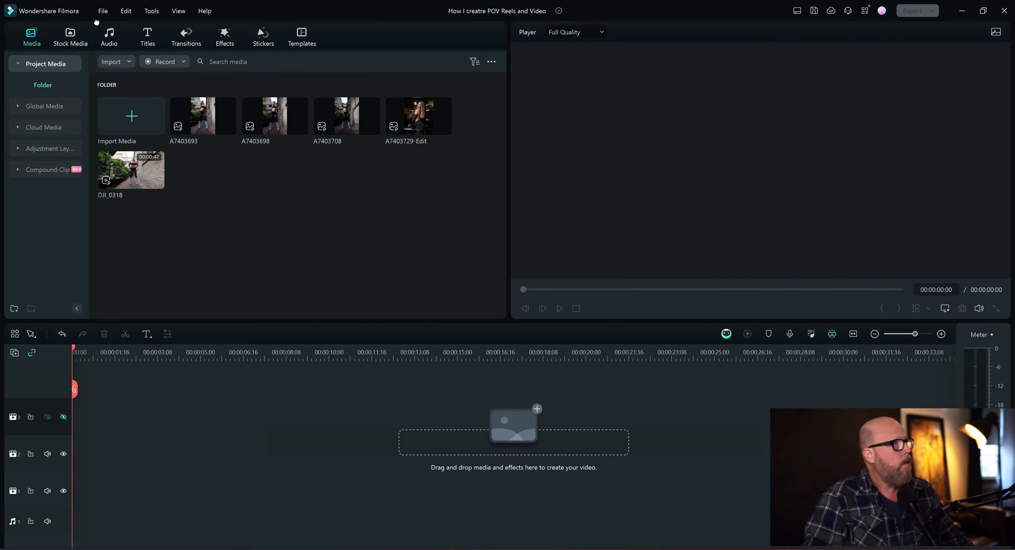
Step: Show Project Settings: 16:9 widescreen, 3840x2160, 24 fps, SDR Rec.709
{"action": "left_click", "coordinate": [102, 11]}
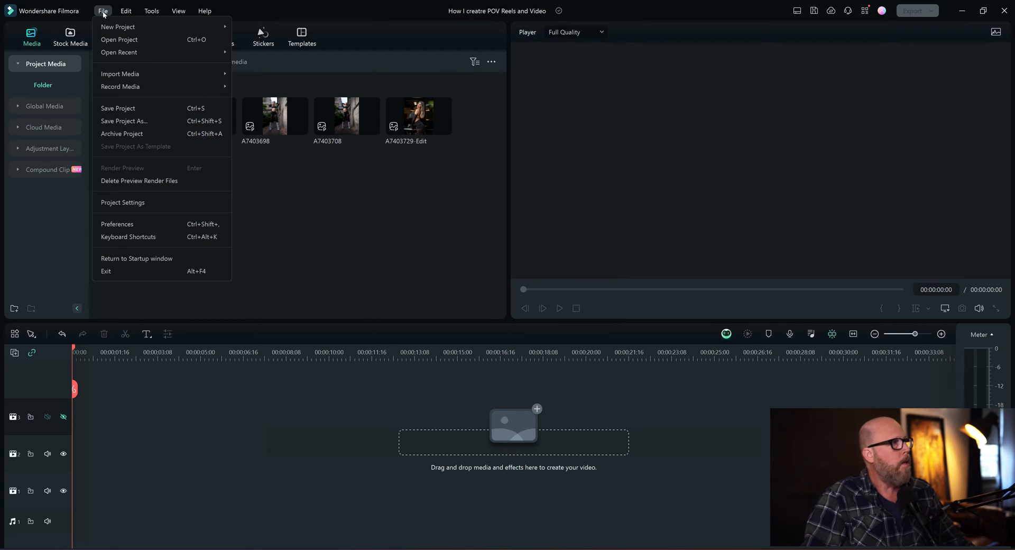
{"action": "left_click", "coordinate": [123, 203]}
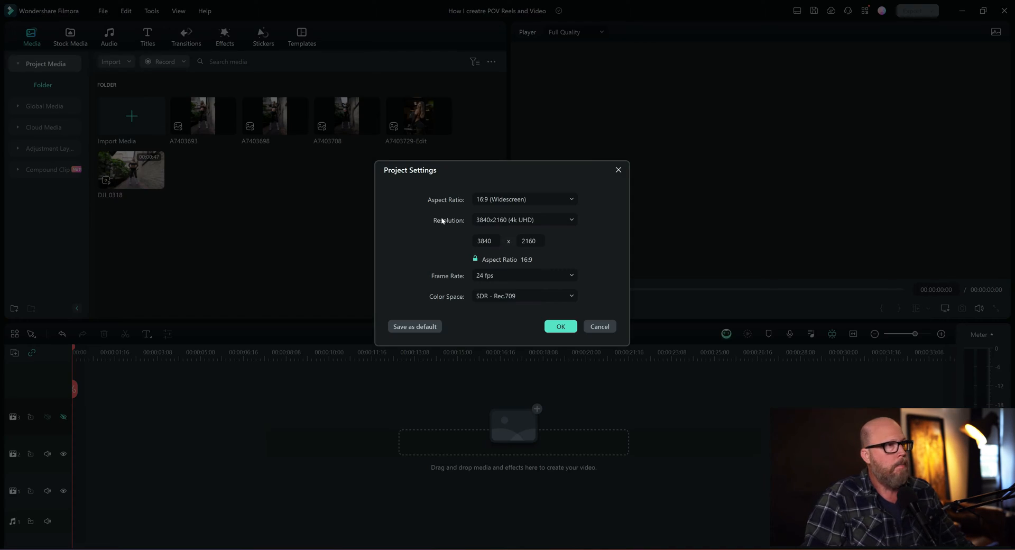
{"action": "mouse_move", "coordinate": [490, 207]}
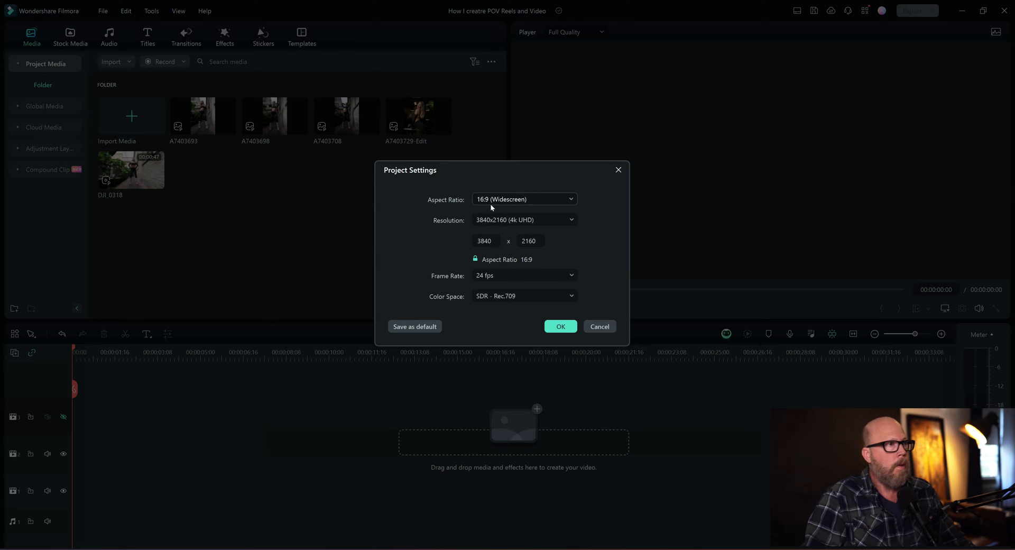
{"action": "mouse_move", "coordinate": [459, 224]}
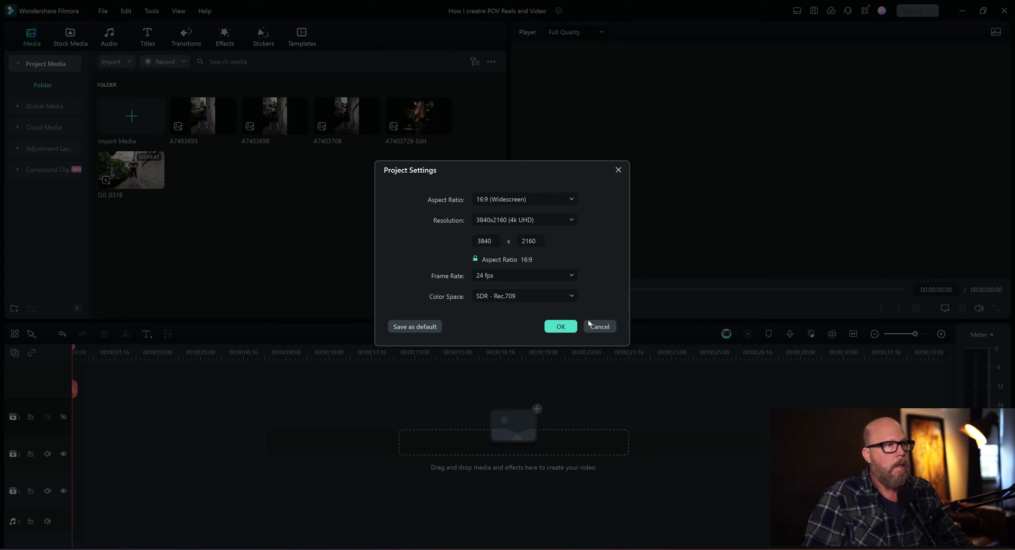
{"action": "mouse_move", "coordinate": [569, 354]}
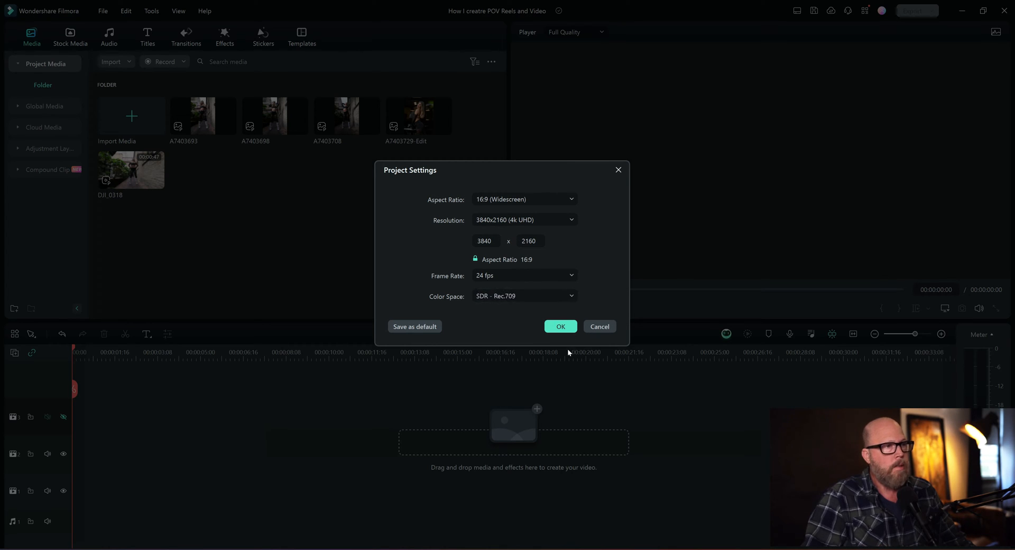
{"action": "mouse_move", "coordinate": [548, 315]}
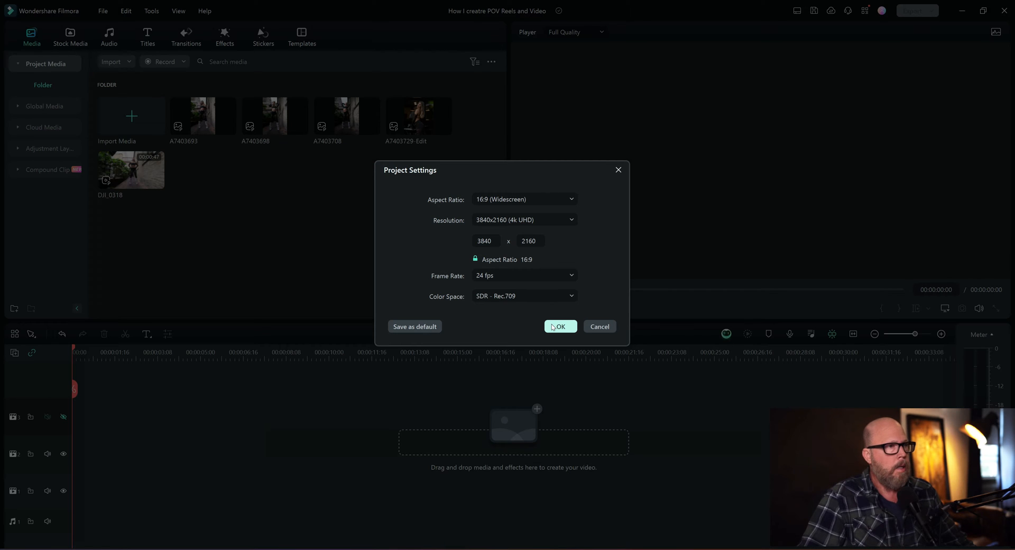
Step: Close Project Settings unchanged and import photo A7403731-Edit into Project Media
{"action": "left_click", "coordinate": [559, 326]}
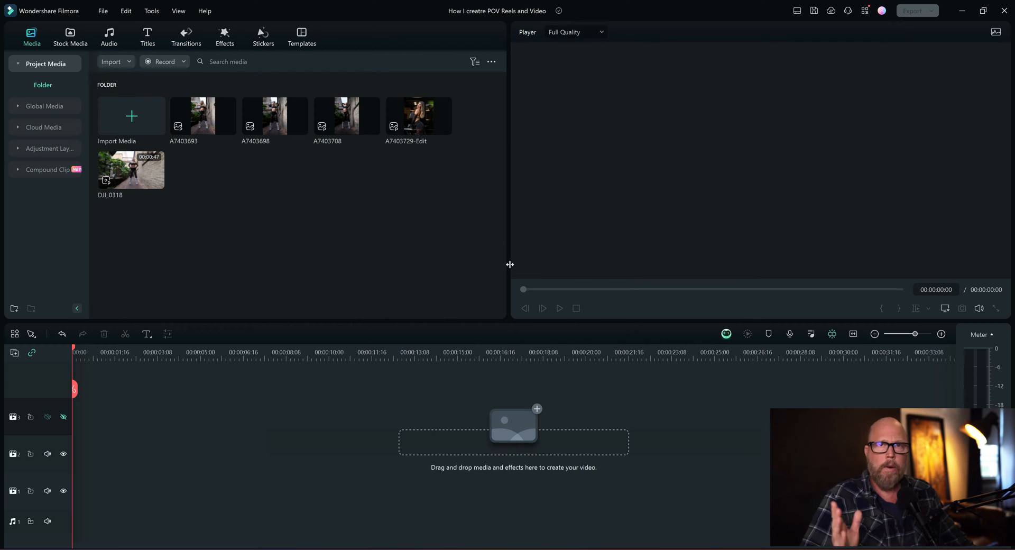
{"action": "mouse_move", "coordinate": [136, 188]}
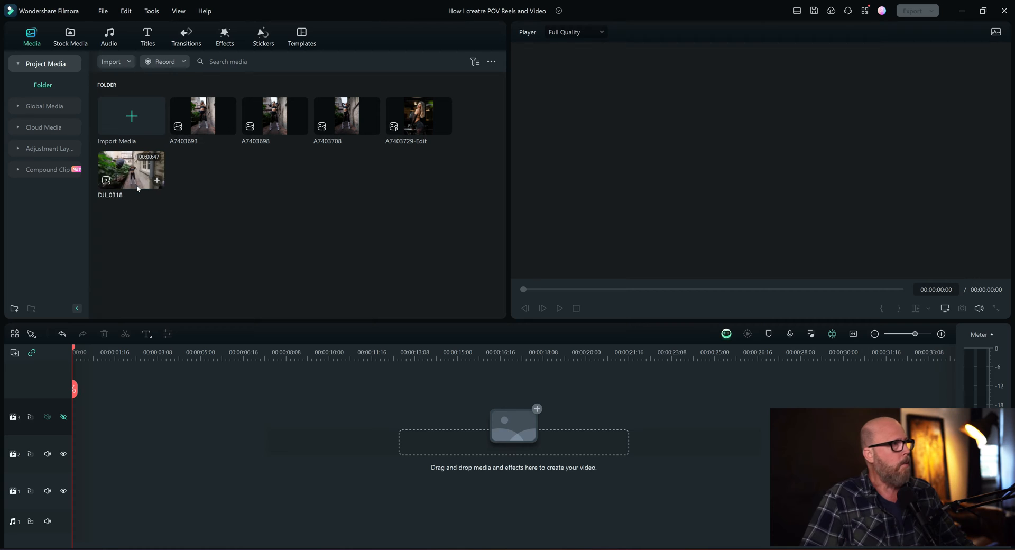
{"action": "mouse_move", "coordinate": [295, 246]}
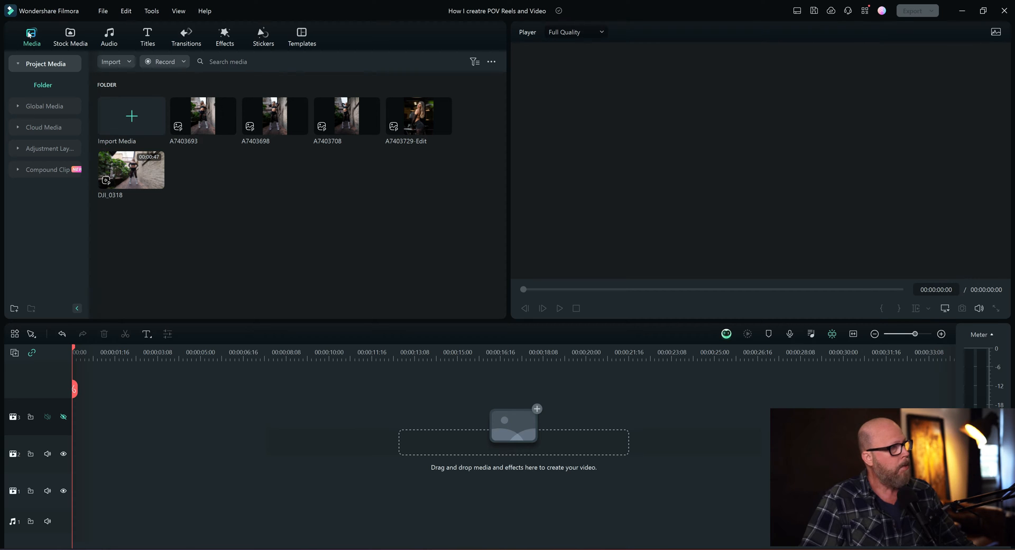
{"action": "mouse_move", "coordinate": [449, 132]}
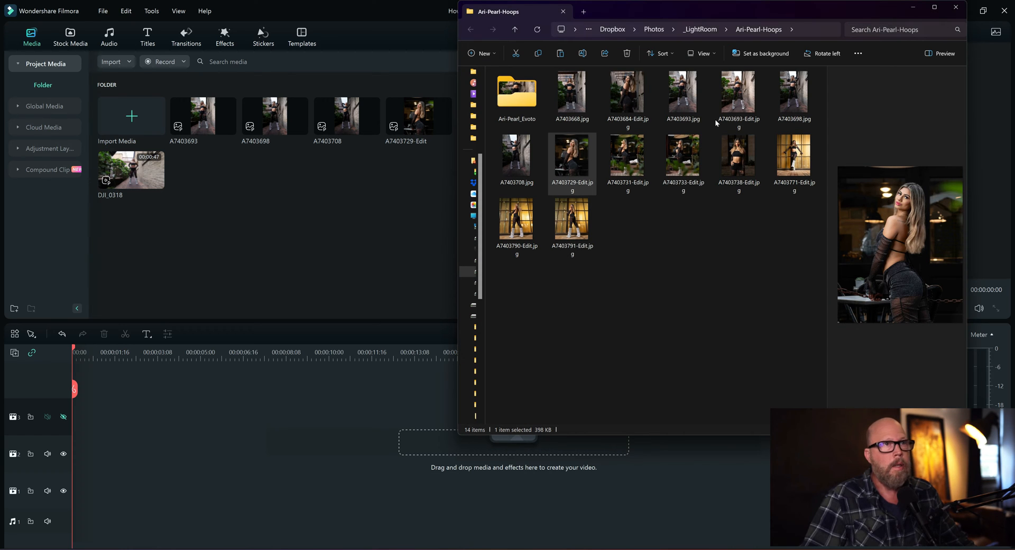
{"action": "mouse_move", "coordinate": [573, 155]}
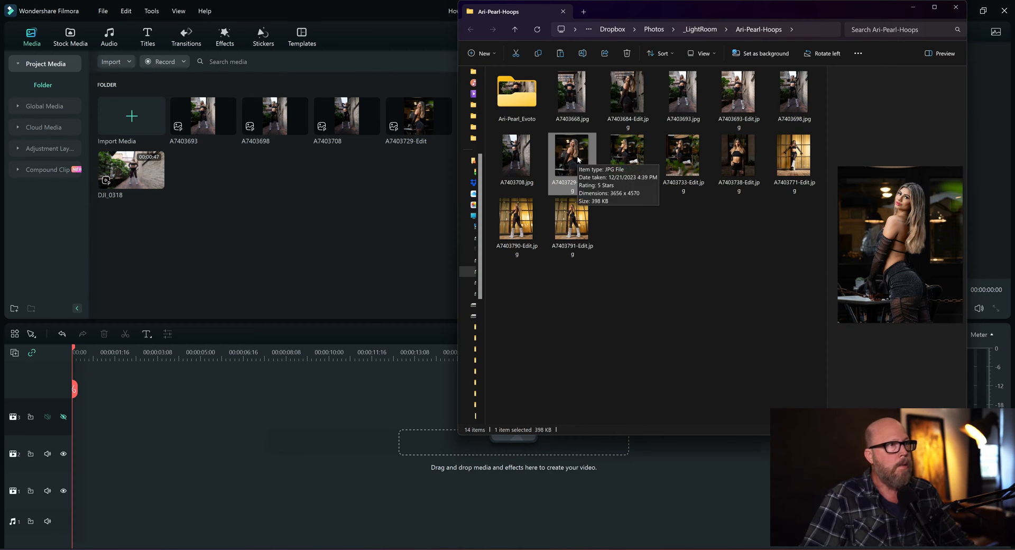
{"action": "left_click", "coordinate": [628, 154]}
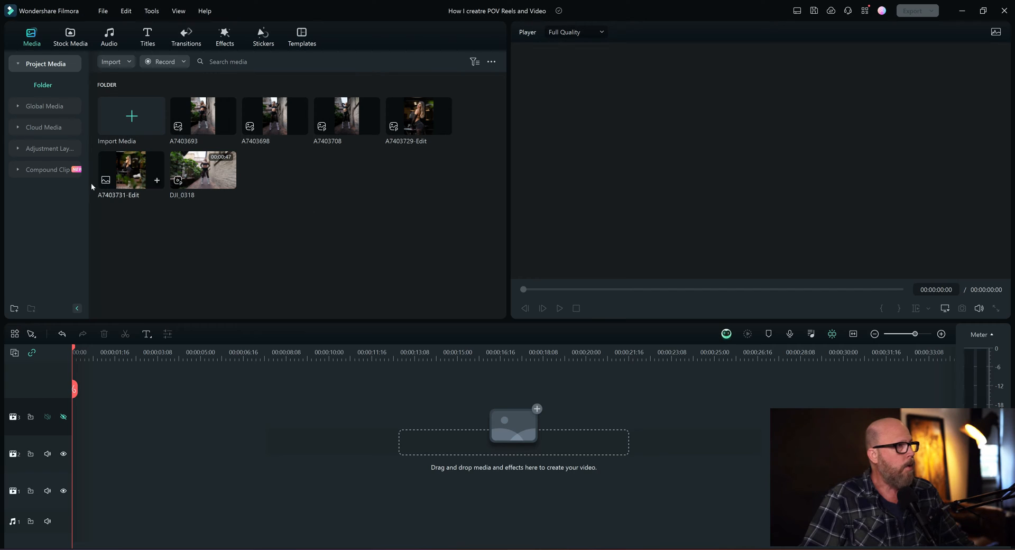
{"action": "mouse_move", "coordinate": [323, 213]}
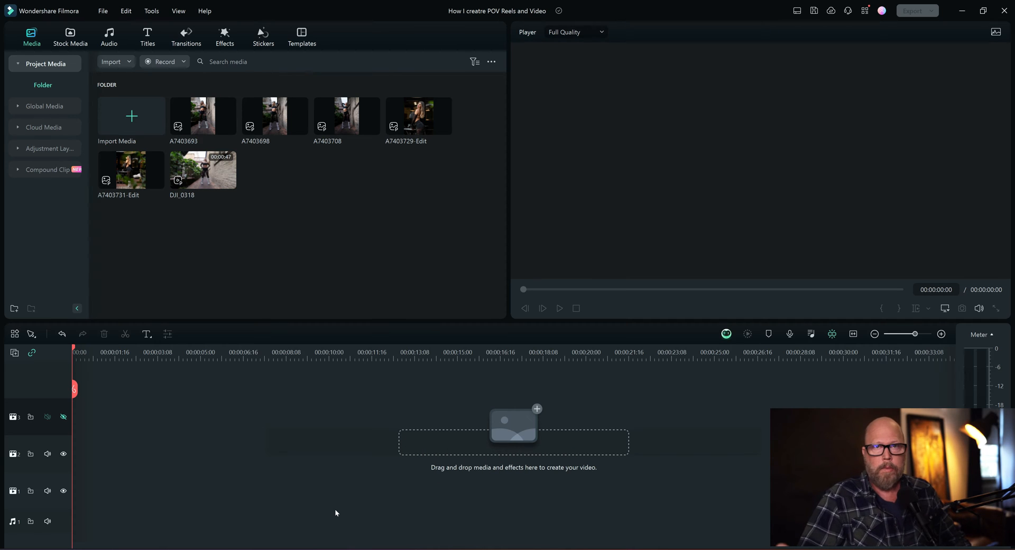
{"action": "mouse_move", "coordinate": [298, 509]}
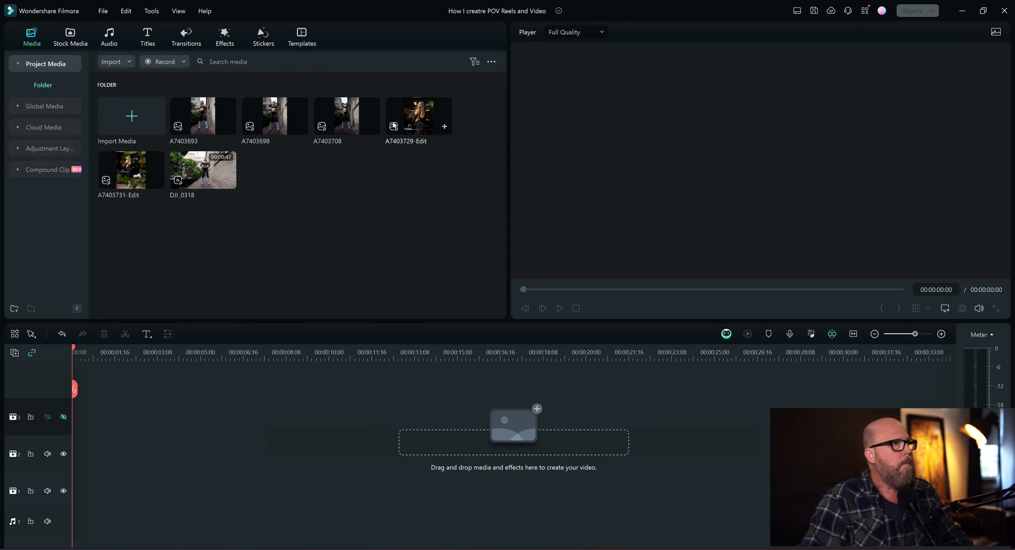
{"action": "mouse_move", "coordinate": [213, 181]}
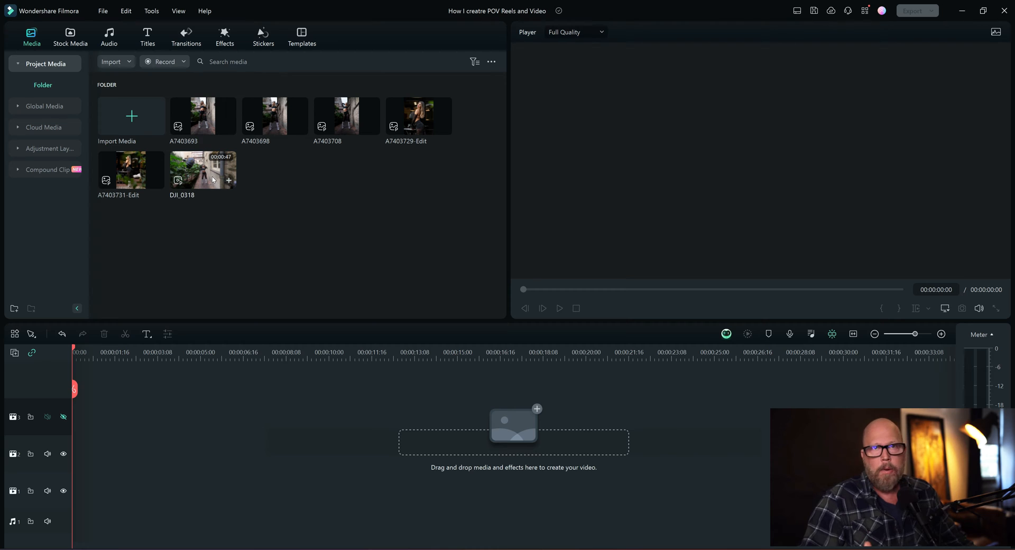
Step: Place DJI_0318 on the timeline and match the project to 3840x2160 at 23.97 fps
{"action": "left_click", "coordinate": [202, 170]}
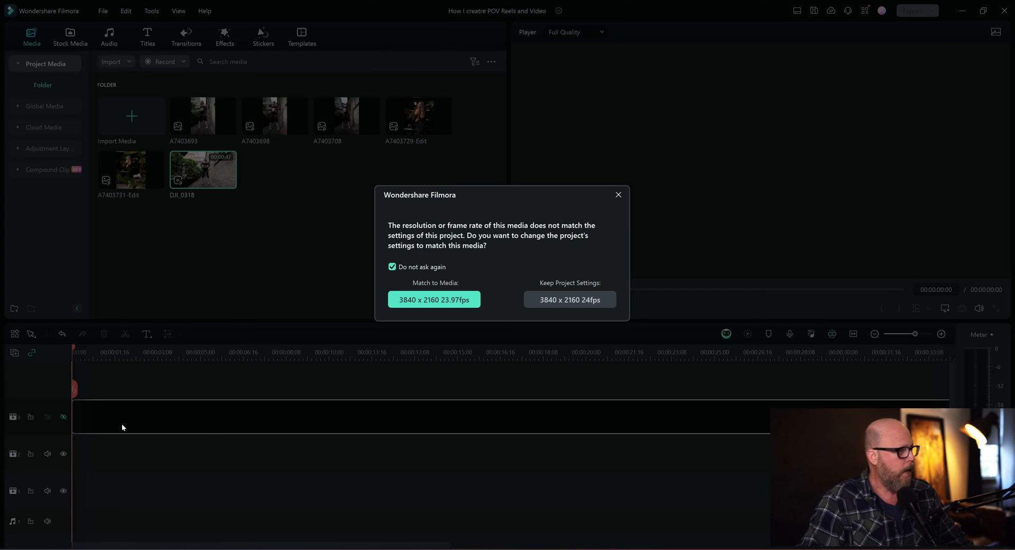
{"action": "mouse_move", "coordinate": [511, 330]}
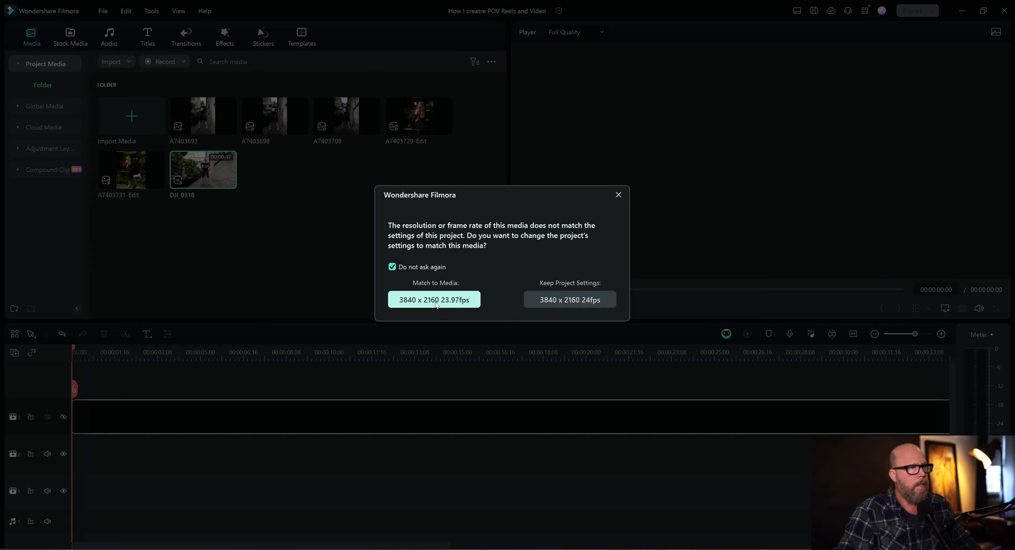
{"action": "left_click", "coordinate": [569, 300]}
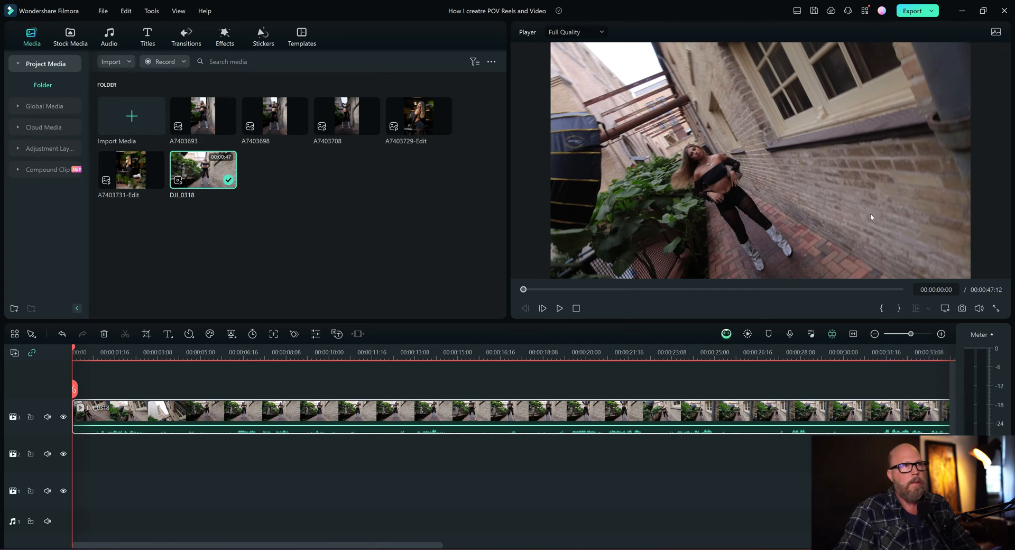
{"action": "mouse_move", "coordinate": [355, 423]}
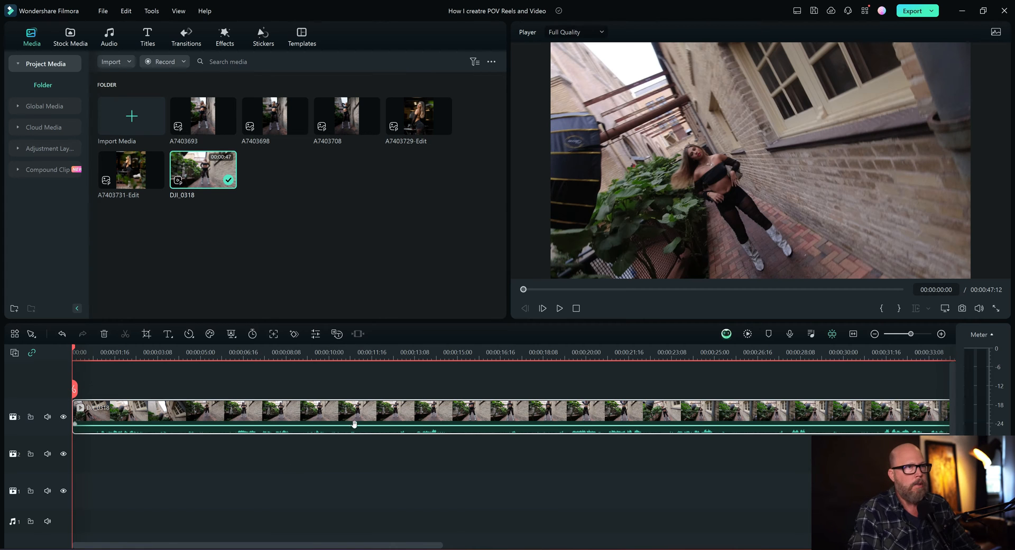
{"action": "left_click", "coordinate": [559, 307]}
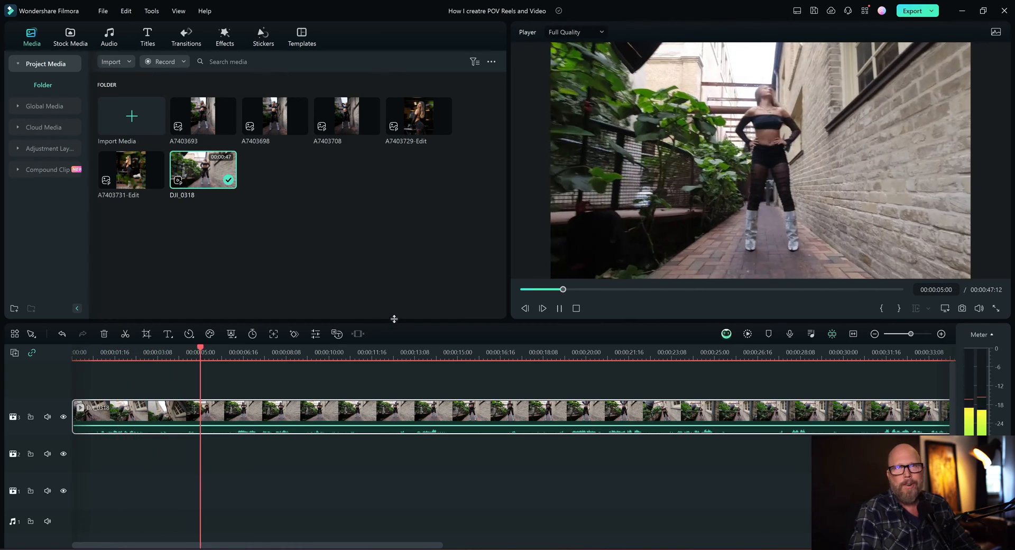
{"action": "left_click", "coordinate": [222, 352]}
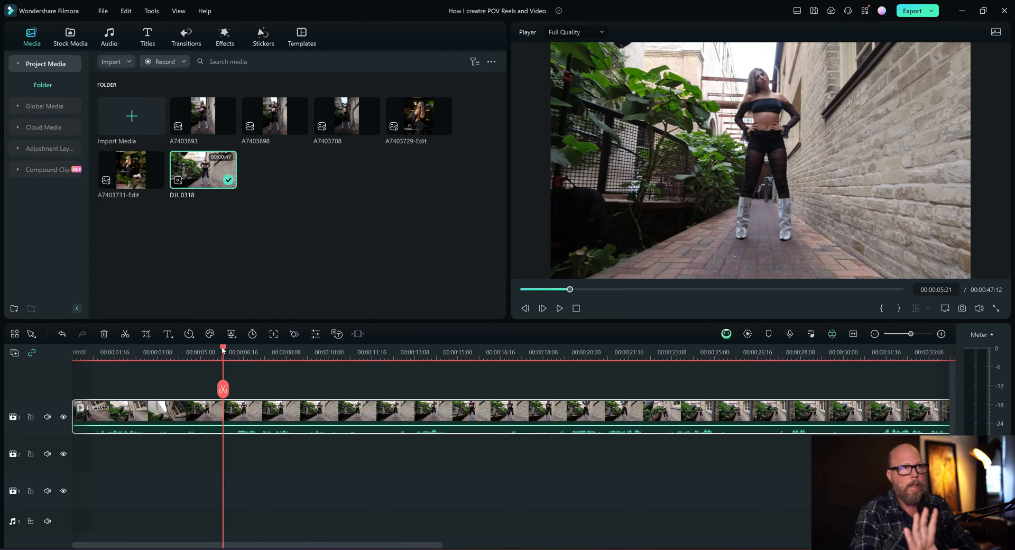
{"action": "left_click", "coordinate": [543, 308]}
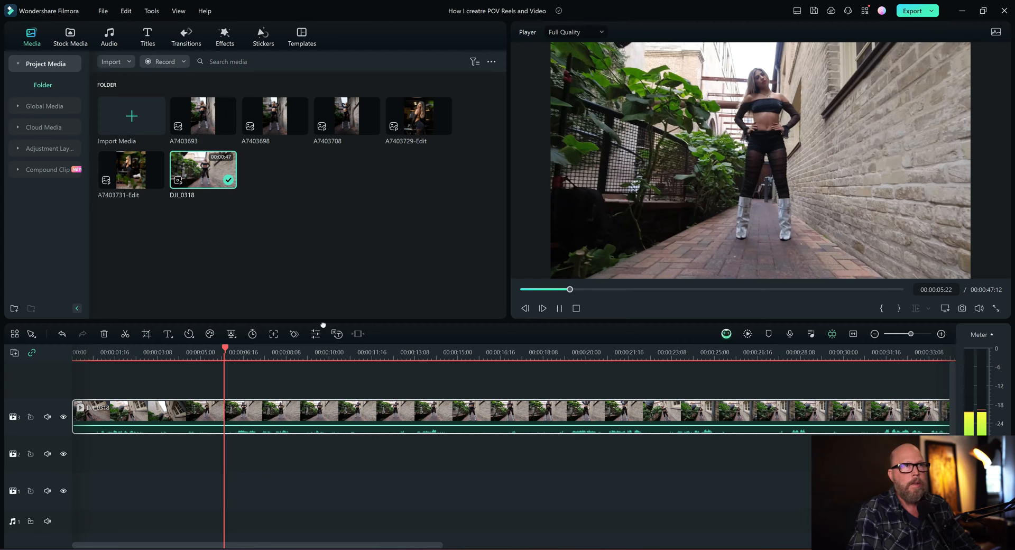
{"action": "left_click", "coordinate": [274, 352]}
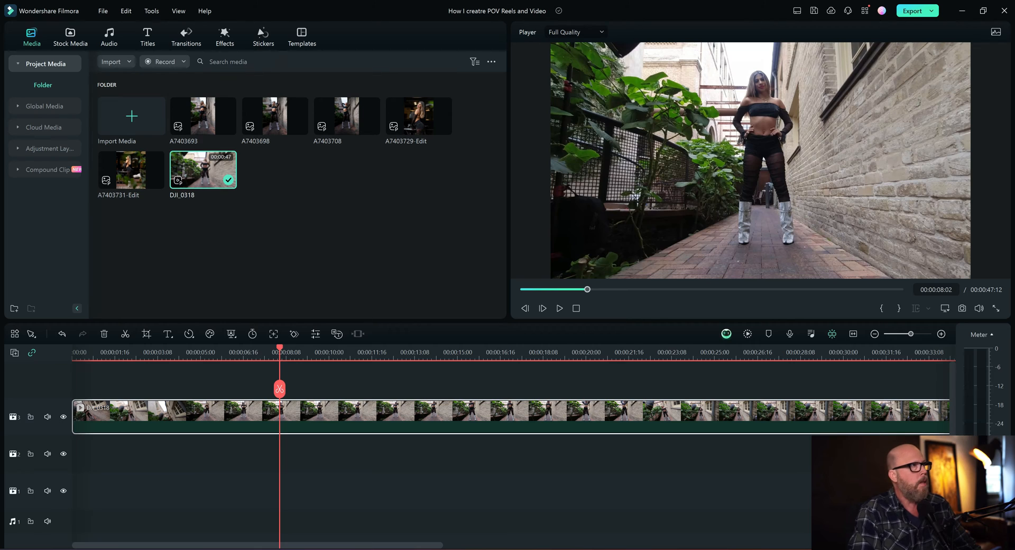
{"action": "mouse_move", "coordinate": [345, 199]}
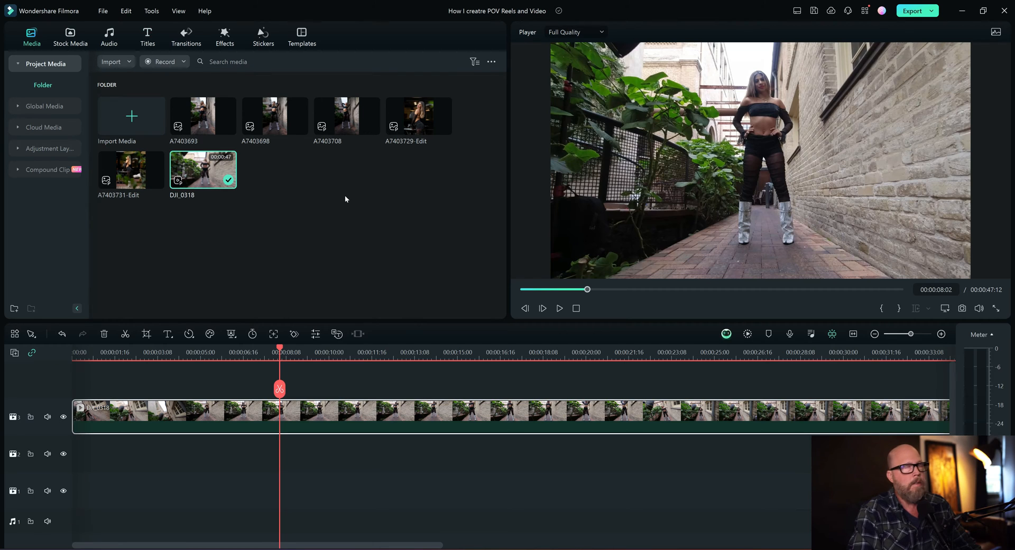
{"action": "mouse_move", "coordinate": [465, 446]}
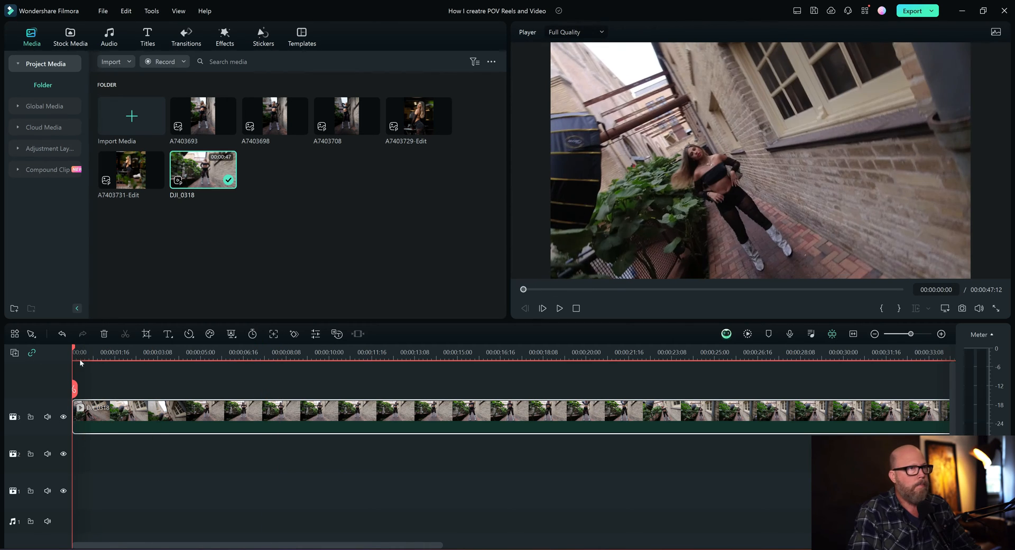
{"action": "left_click", "coordinate": [604, 351]}
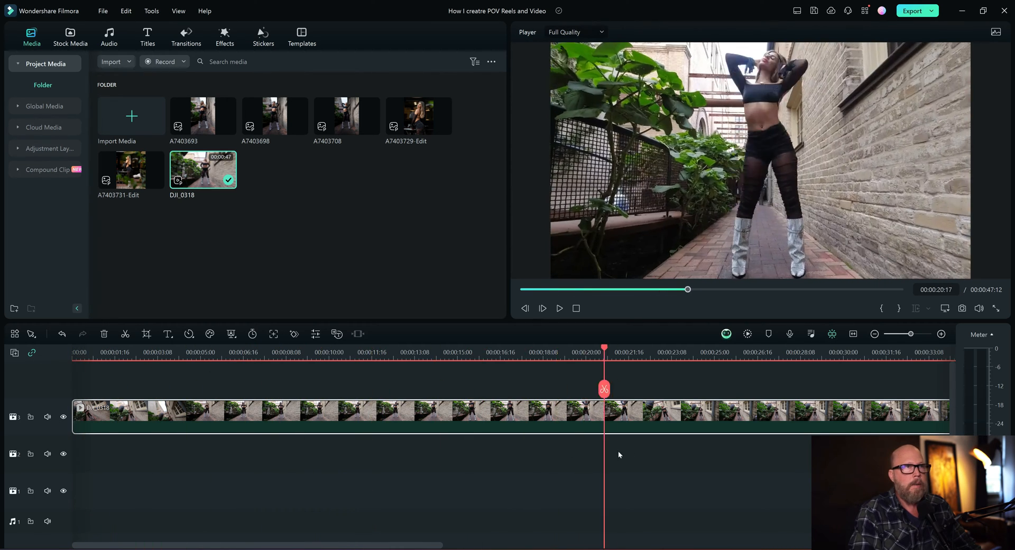
{"action": "left_click", "coordinate": [498, 352]}
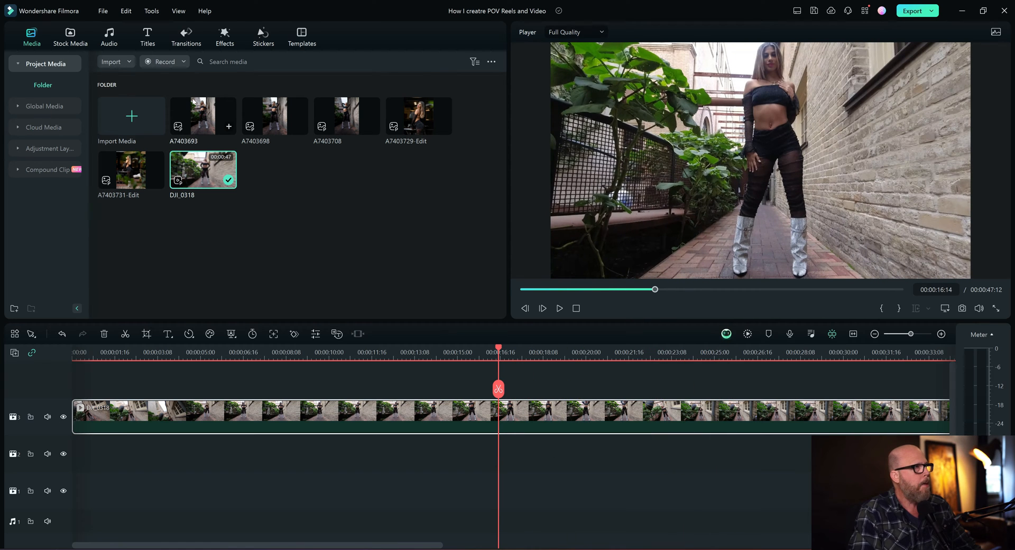
{"action": "left_click", "coordinate": [203, 115]}
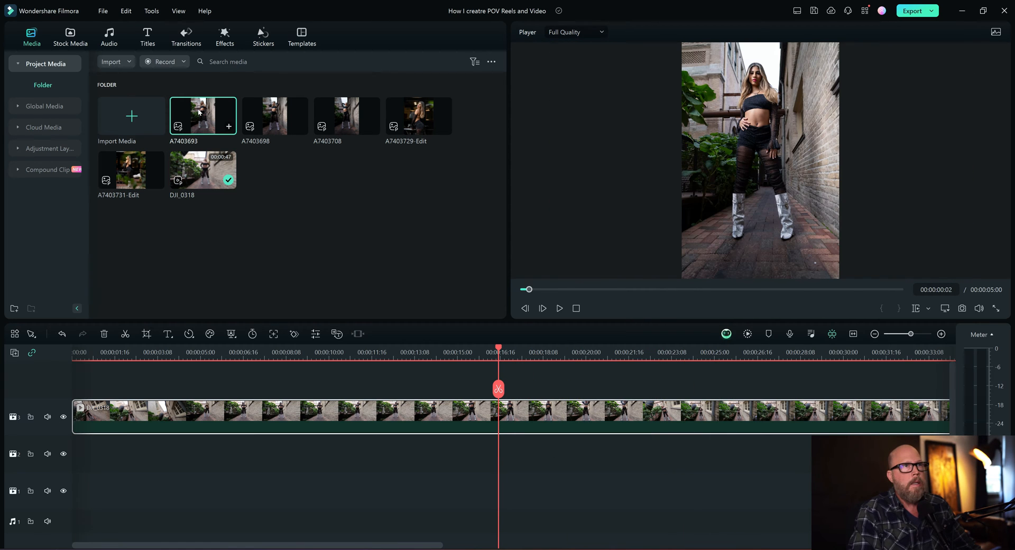
{"action": "left_click", "coordinate": [275, 116]}
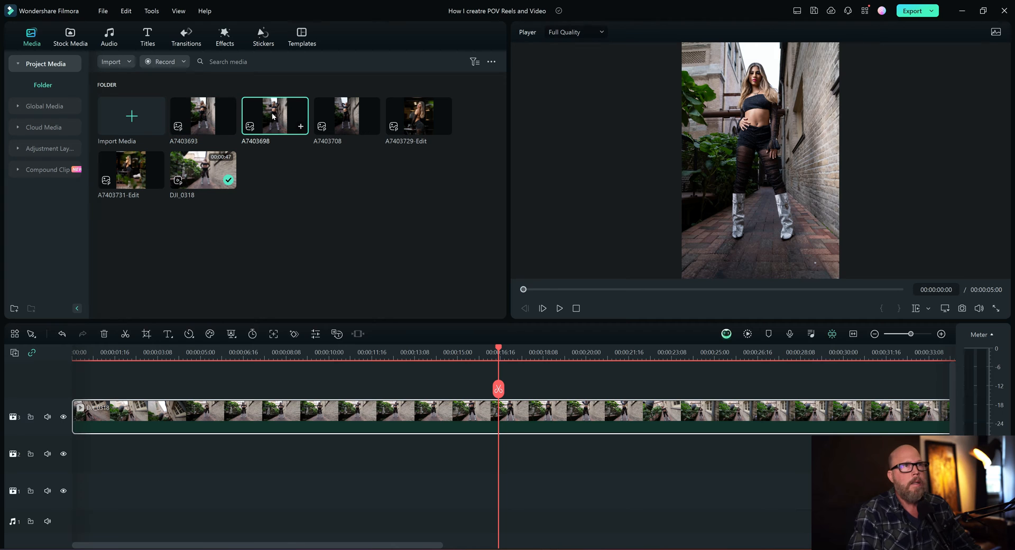
{"action": "left_click", "coordinate": [542, 308]}
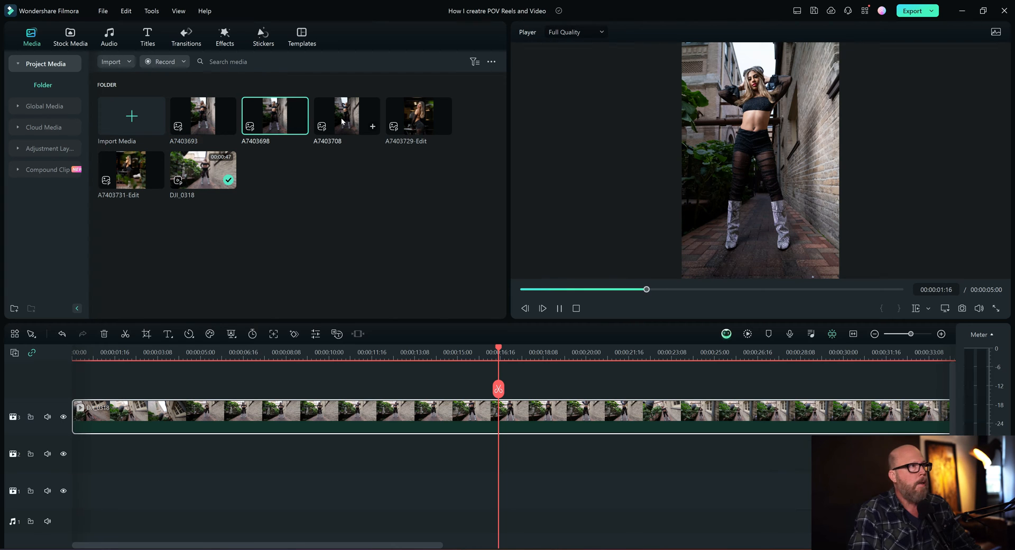
{"action": "left_click", "coordinate": [347, 115]}
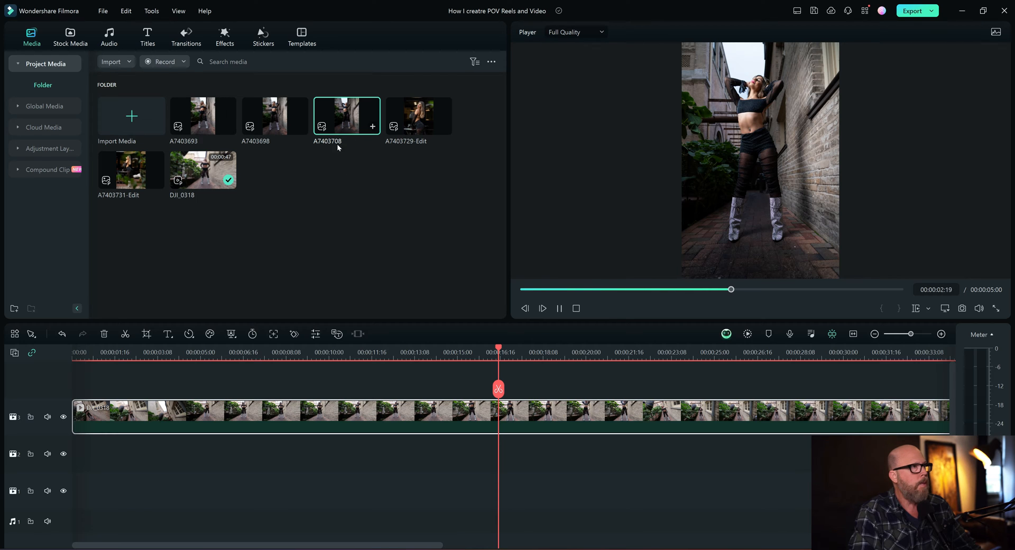
{"action": "left_click", "coordinate": [427, 351]}
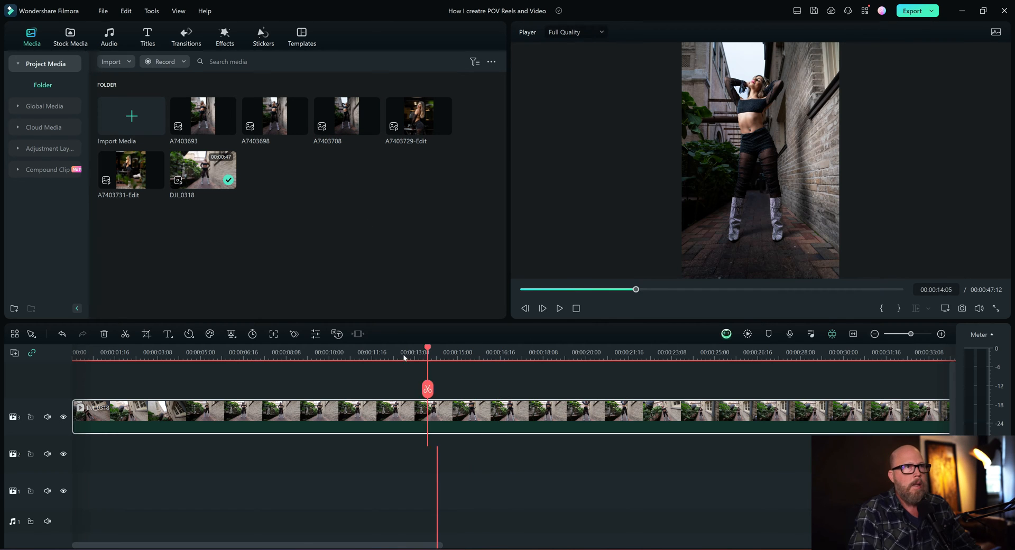
{"action": "left_click", "coordinate": [102, 352]}
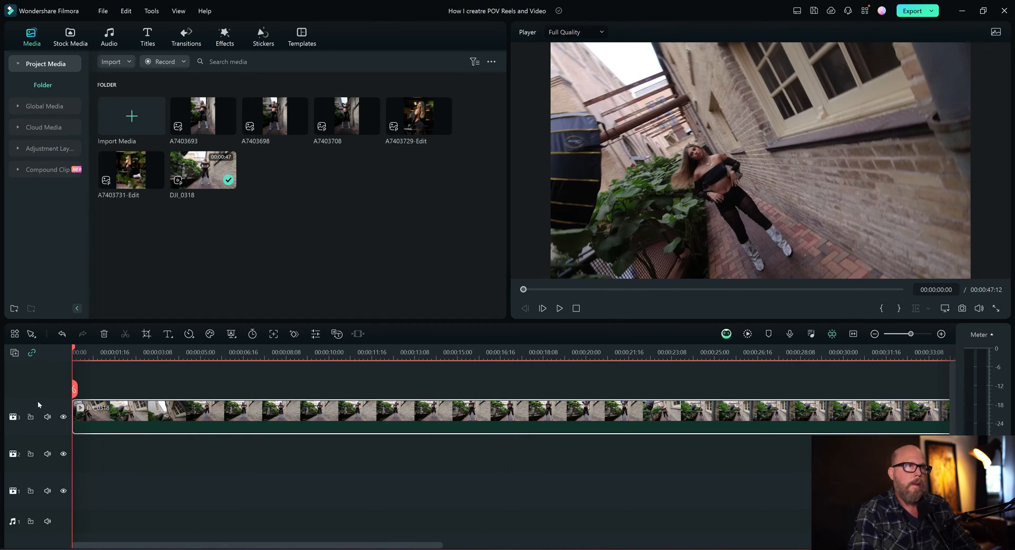
{"action": "left_click", "coordinate": [100, 352]}
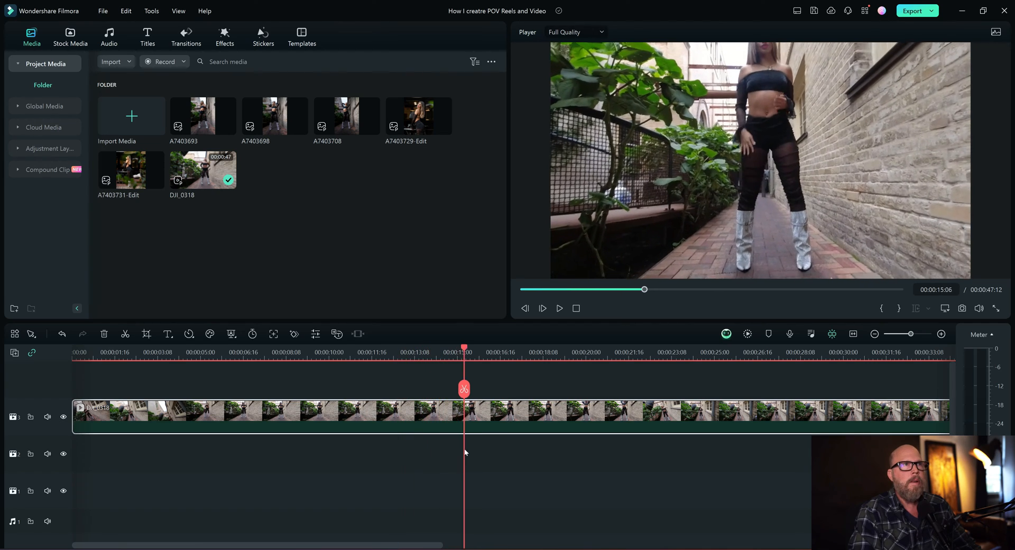
{"action": "left_click", "coordinate": [559, 308]}
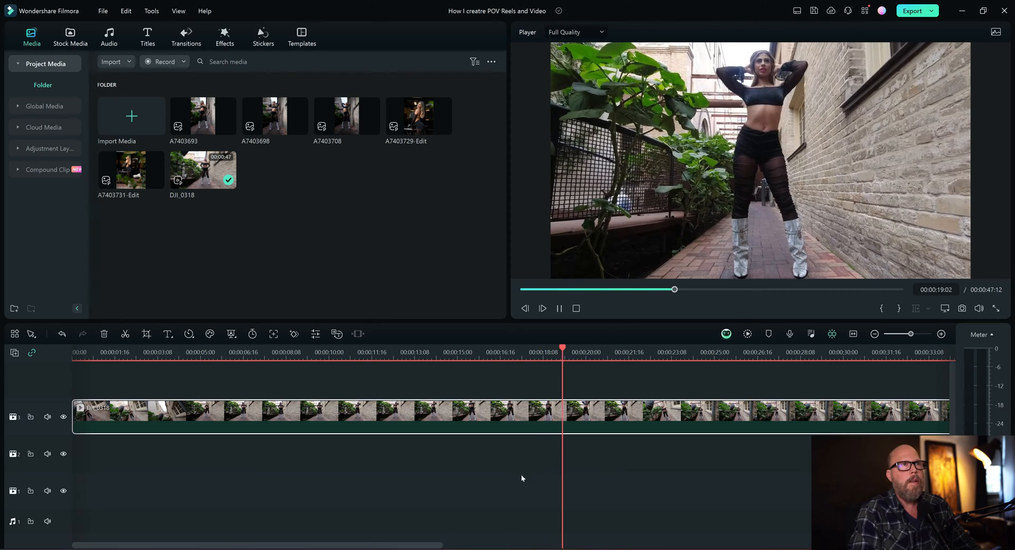
{"action": "left_click", "coordinate": [614, 348]}
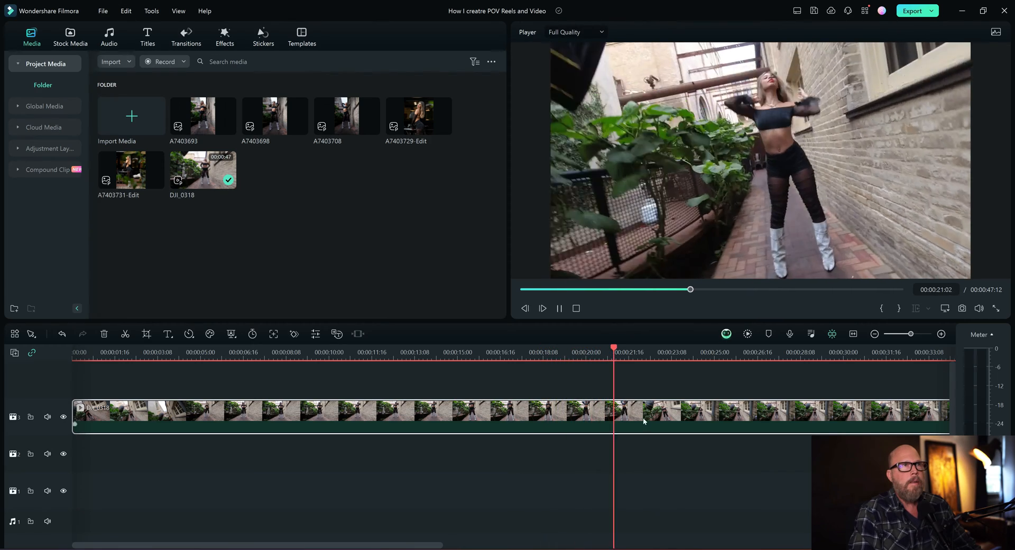
{"action": "left_click", "coordinate": [666, 351]}
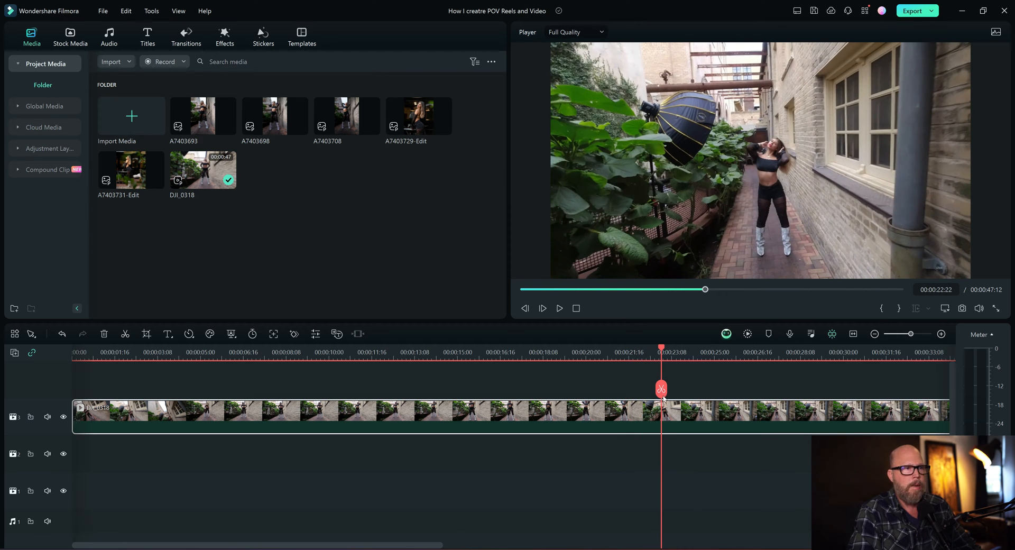
Step: Split DJI_0318 at 00:00:22:22 and delete the trailing portion
{"action": "left_click", "coordinate": [124, 334]}
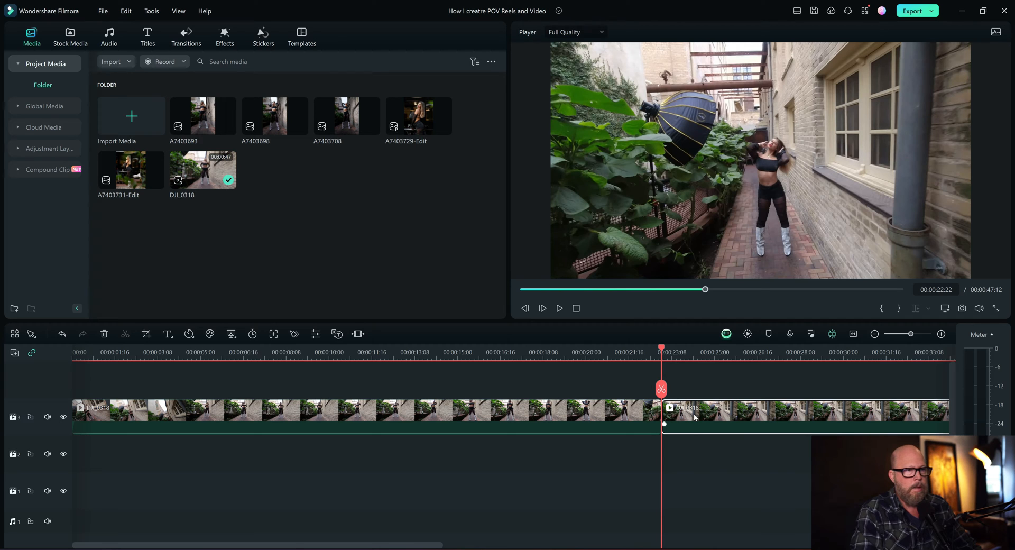
{"action": "mouse_move", "coordinate": [769, 406]}
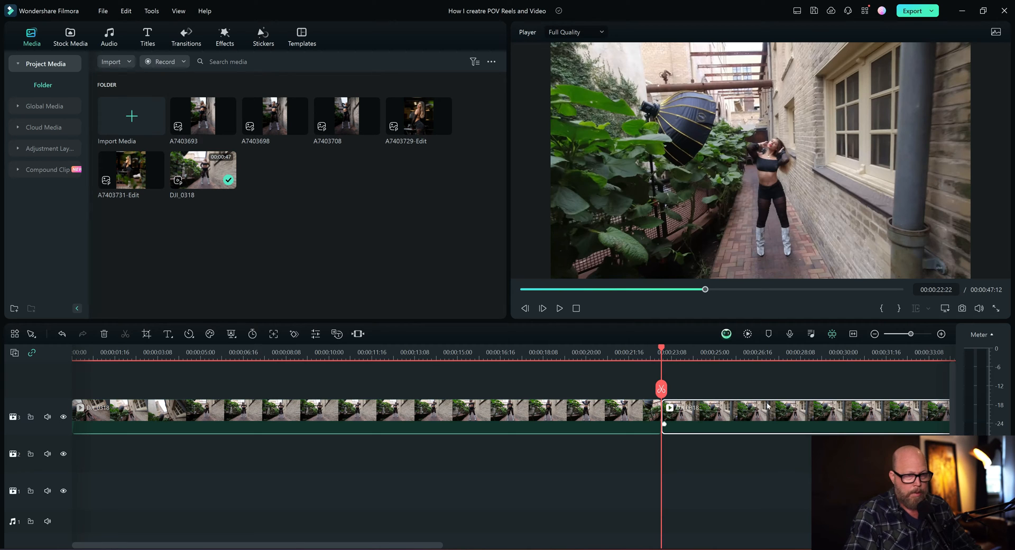
{"action": "left_click", "coordinate": [103, 333]}
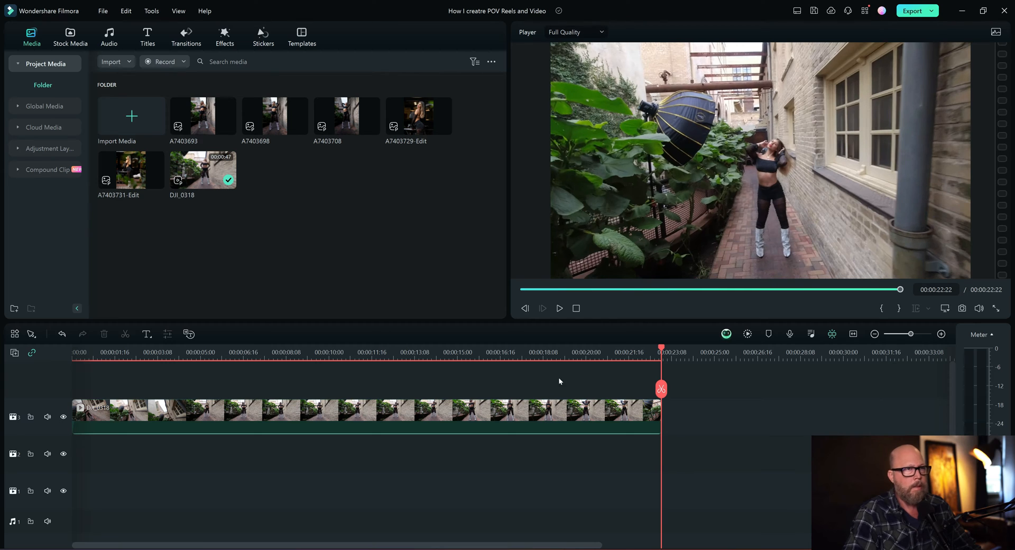
{"action": "left_click", "coordinate": [488, 426]}
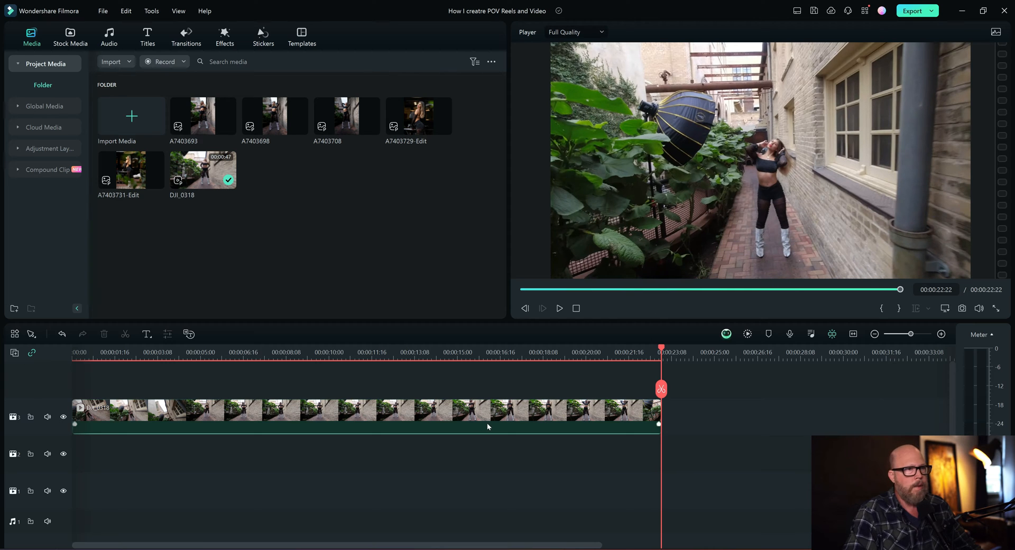
{"action": "mouse_move", "coordinate": [637, 420]}
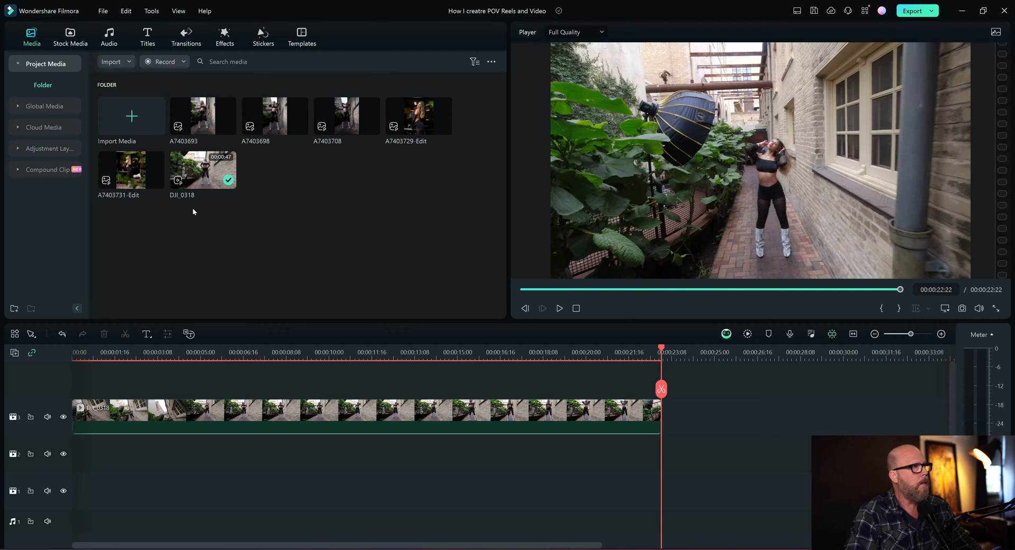
{"action": "mouse_move", "coordinate": [708, 175]}
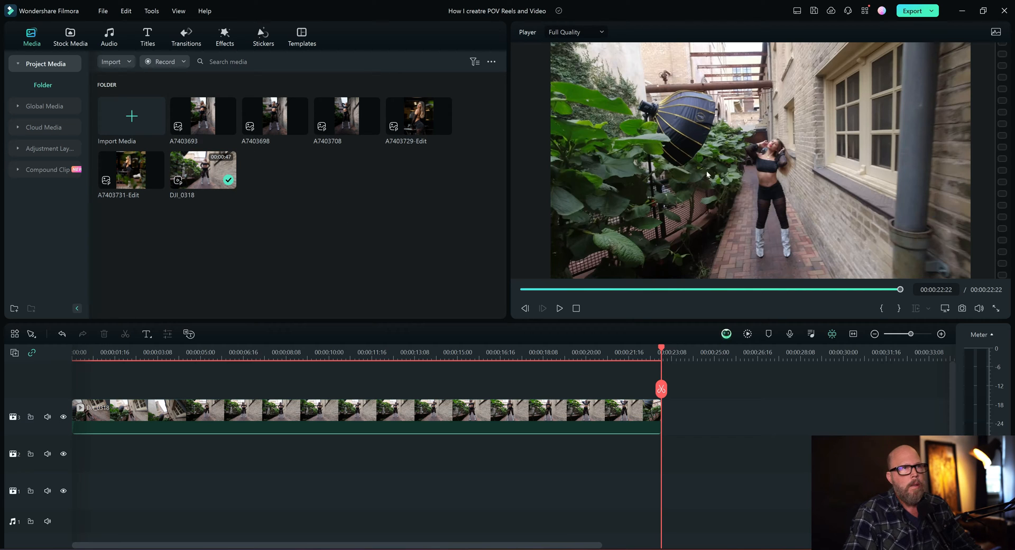
{"action": "mouse_move", "coordinate": [785, 155]}
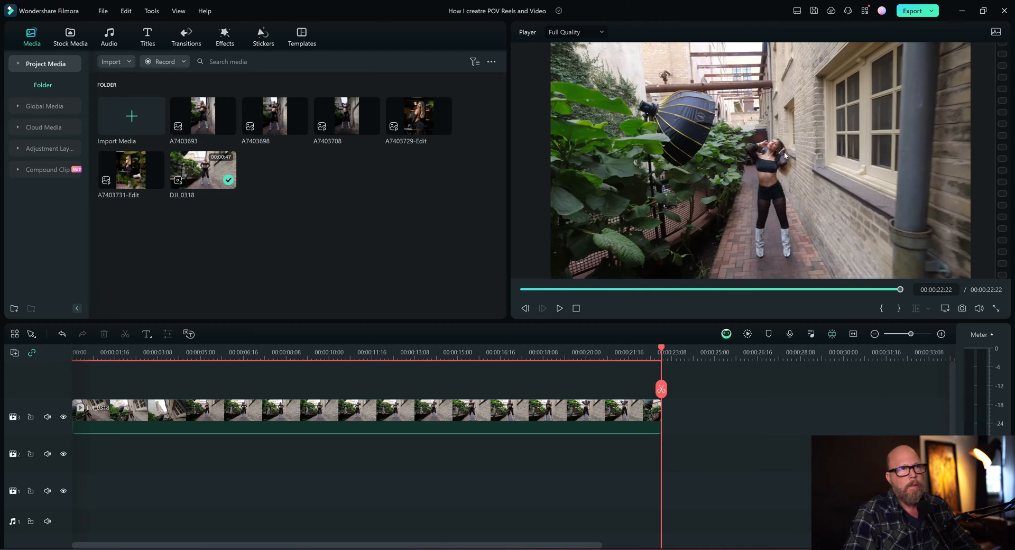
{"action": "mouse_move", "coordinate": [356, 169]}
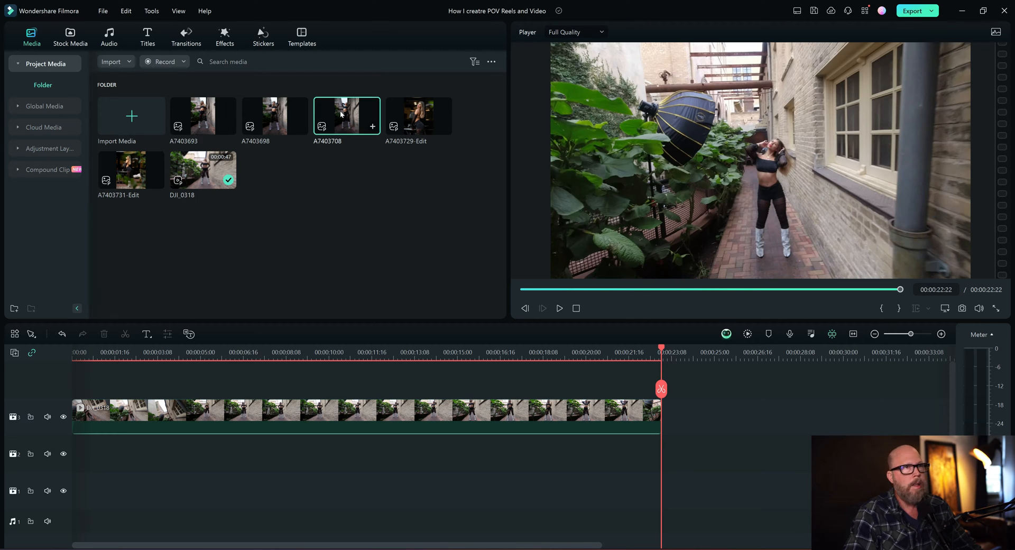
Step: Append photo A7403708 after the alley clip, trim it to about two seconds, and preview
{"action": "left_click", "coordinate": [559, 307]}
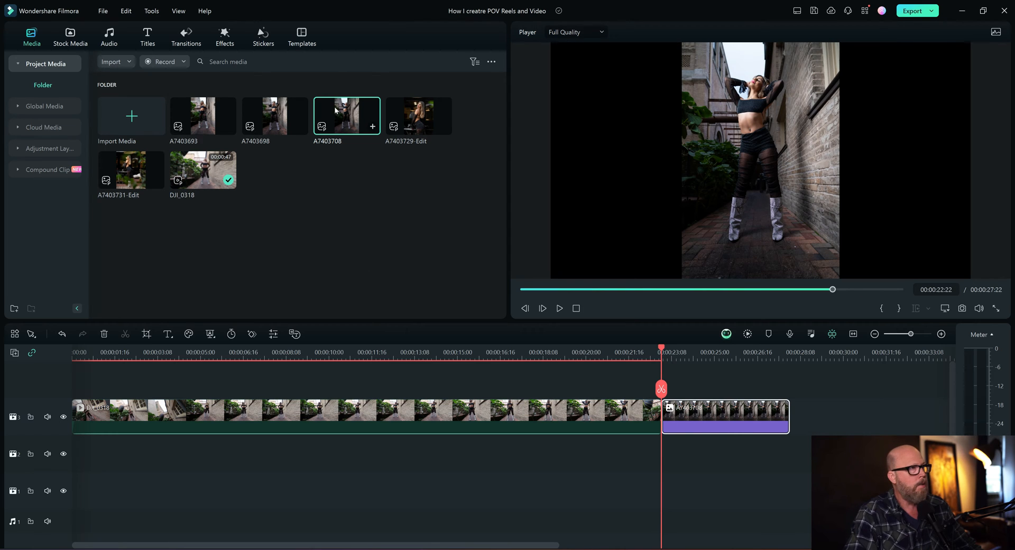
{"action": "left_click", "coordinate": [346, 115]}
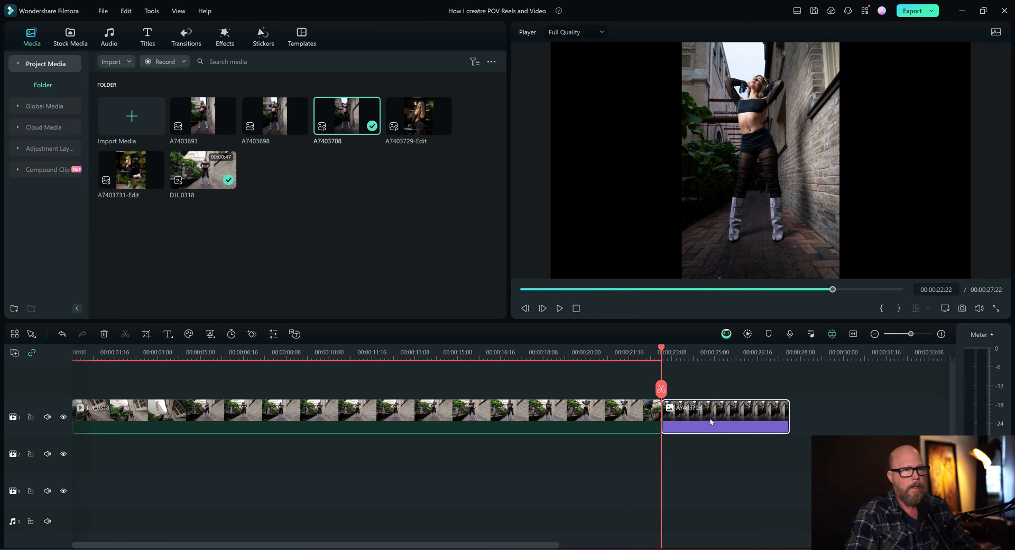
{"action": "mouse_move", "coordinate": [795, 416]}
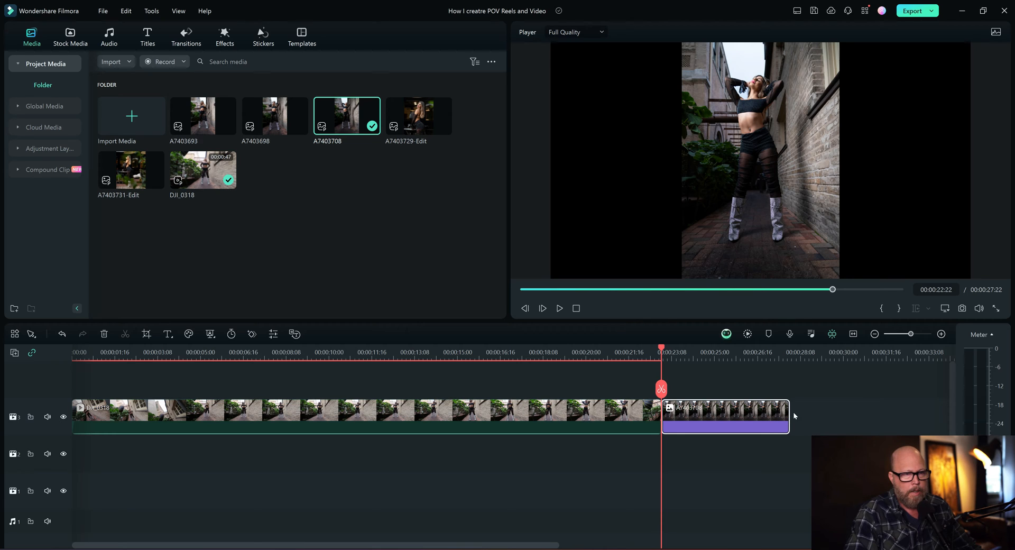
{"action": "mouse_move", "coordinate": [788, 409]}
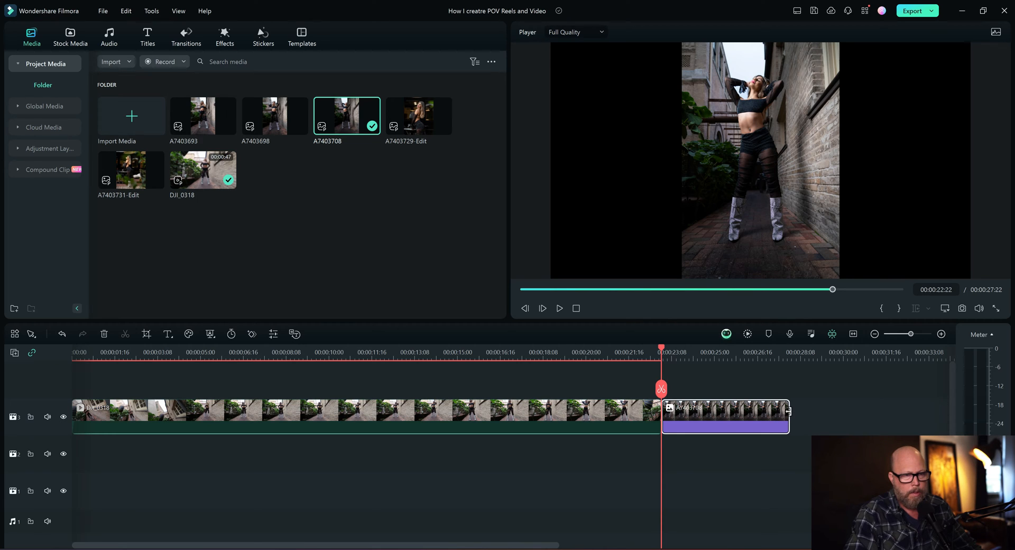
{"action": "mouse_move", "coordinate": [788, 410]}
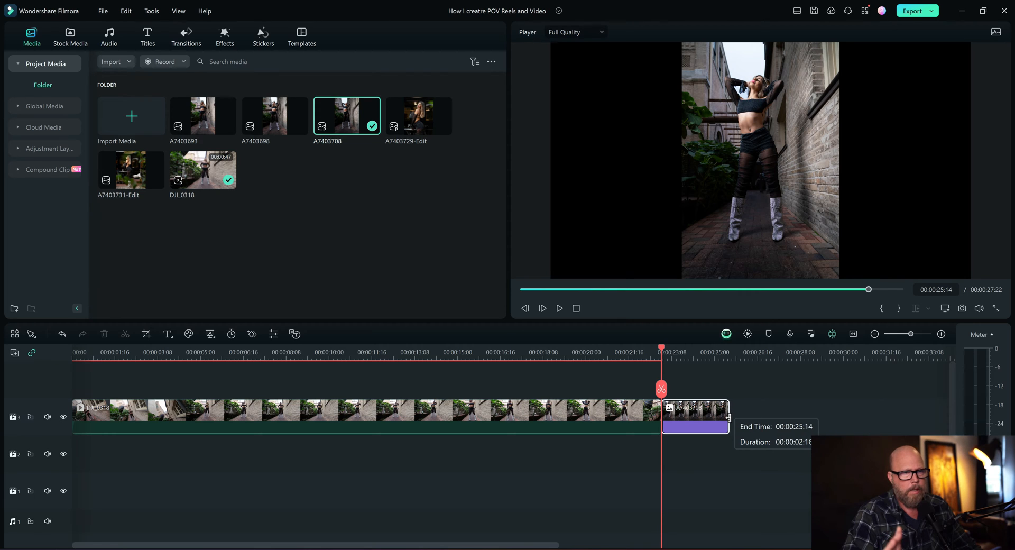
{"action": "left_click_drag", "start_coordinate": [727, 414], "coordinate": [719, 414]}
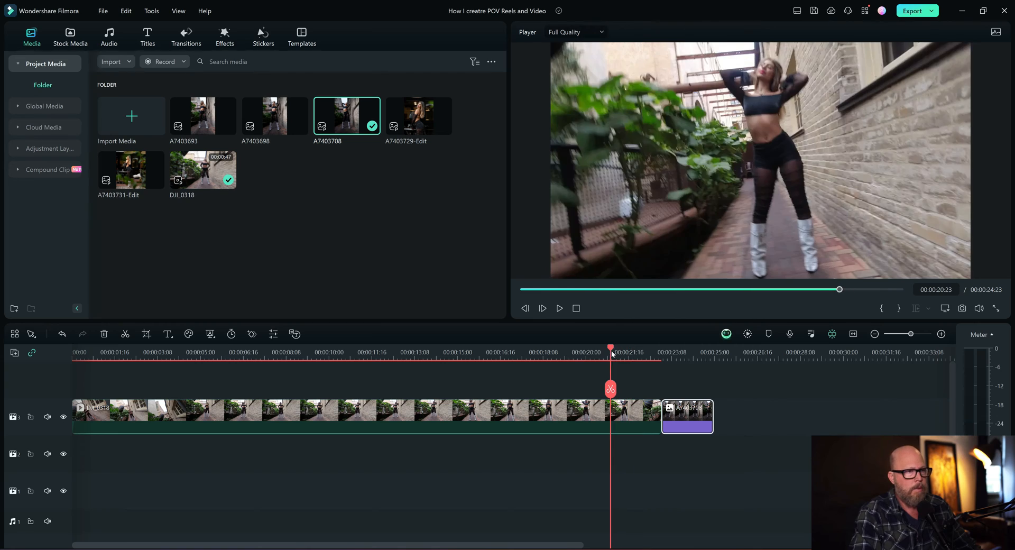
{"action": "left_click", "coordinate": [543, 308]}
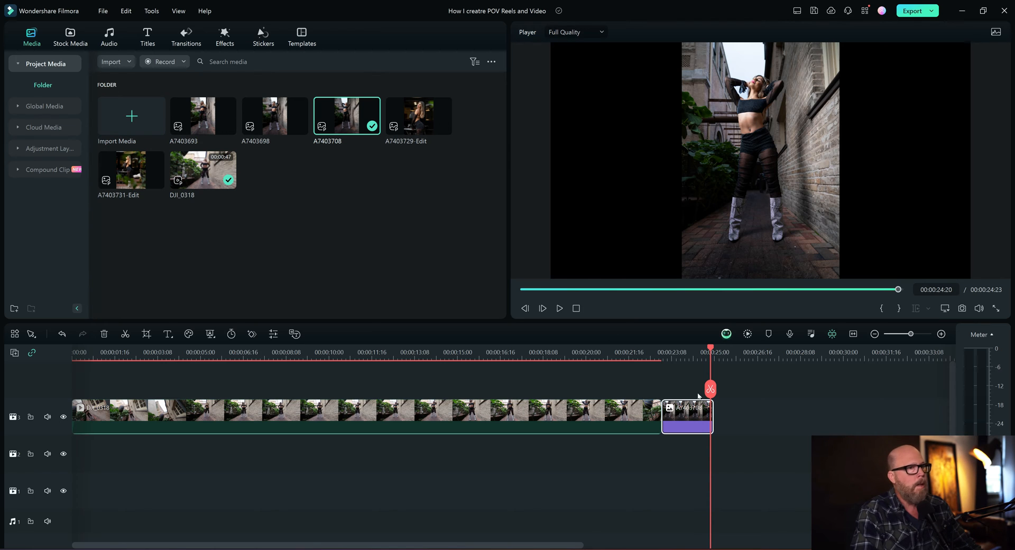
{"action": "mouse_move", "coordinate": [702, 429]}
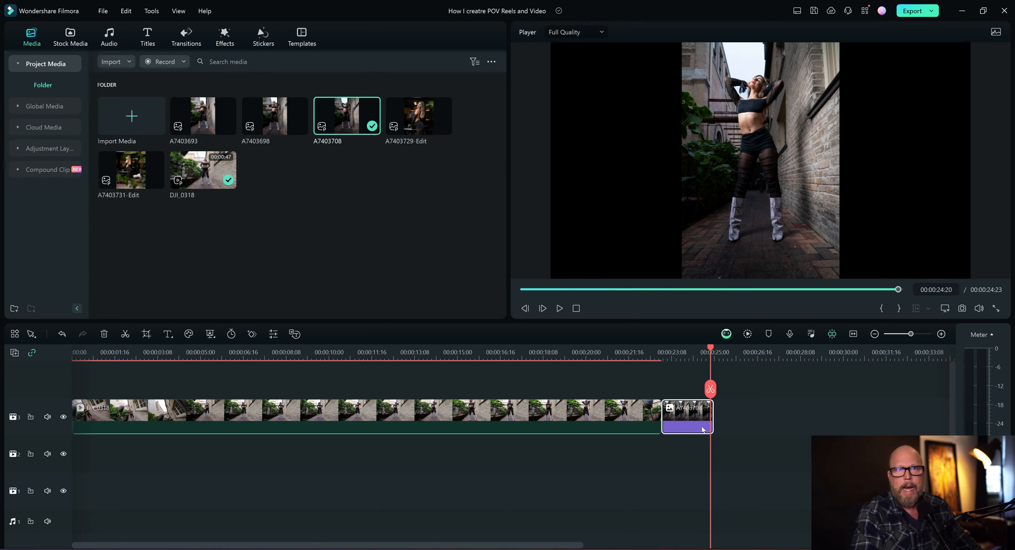
{"action": "mouse_move", "coordinate": [376, 152]}
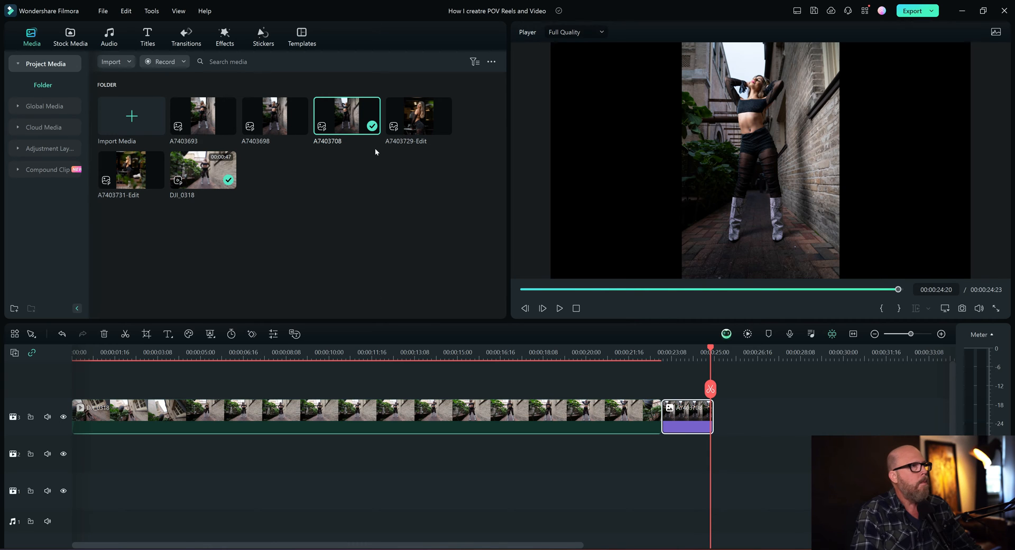
{"action": "mouse_move", "coordinate": [254, 115]}
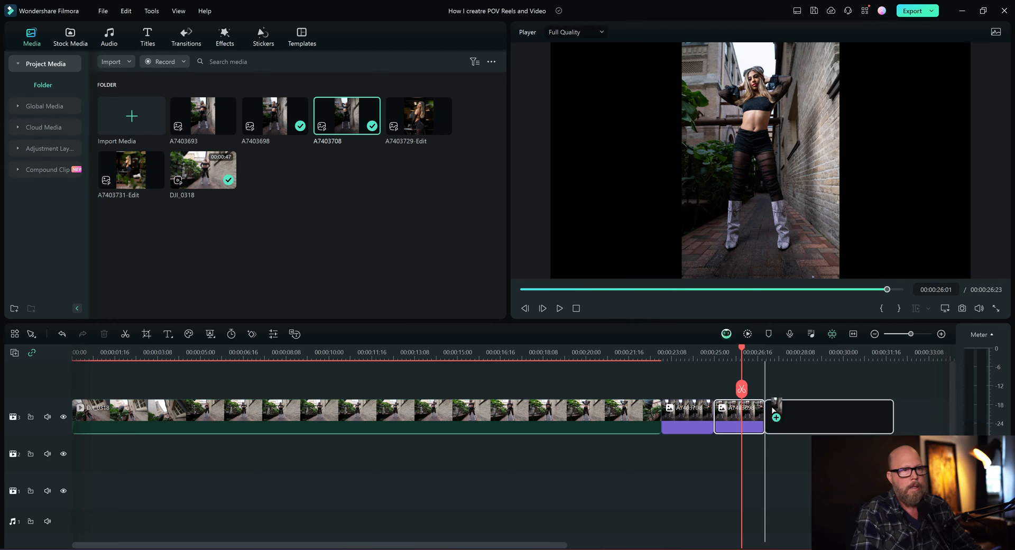
Step: Add photos A7403698 and A7403693 after A7403708, then scrub back to the junction
{"action": "left_click", "coordinate": [829, 417]}
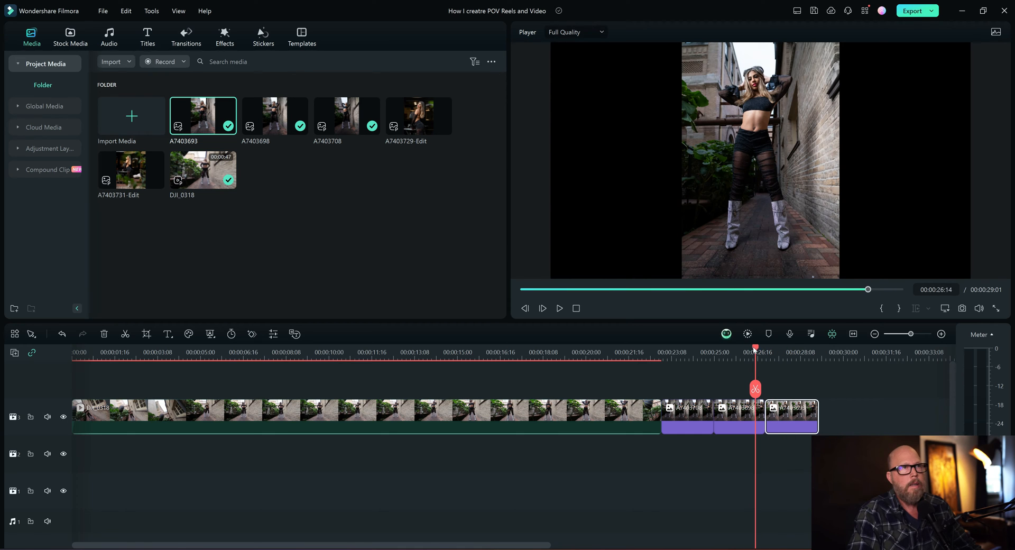
{"action": "left_click", "coordinate": [718, 352]}
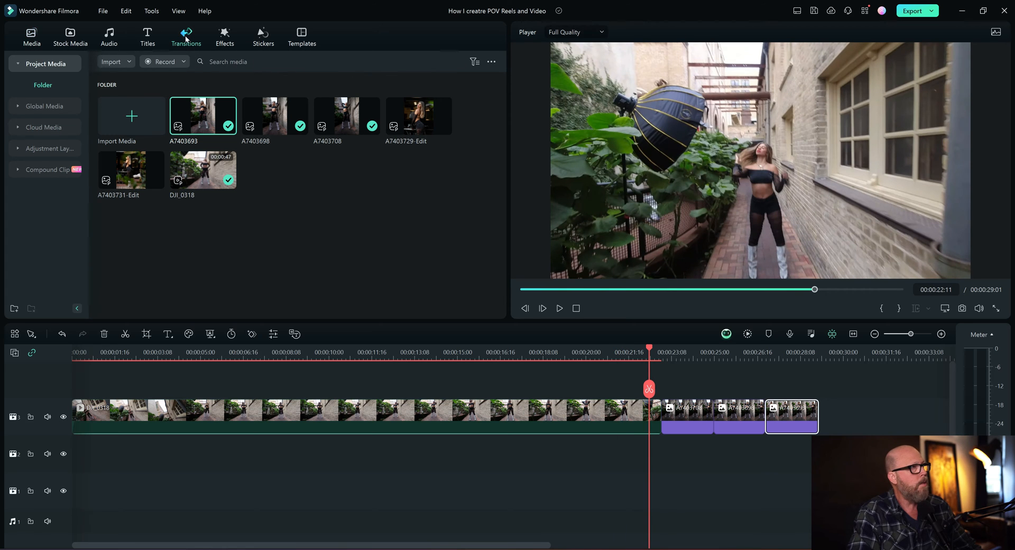
Step: Apply a shortened Flash transition at the video-to-photo cut and play it back
{"action": "left_click", "coordinate": [186, 37]}
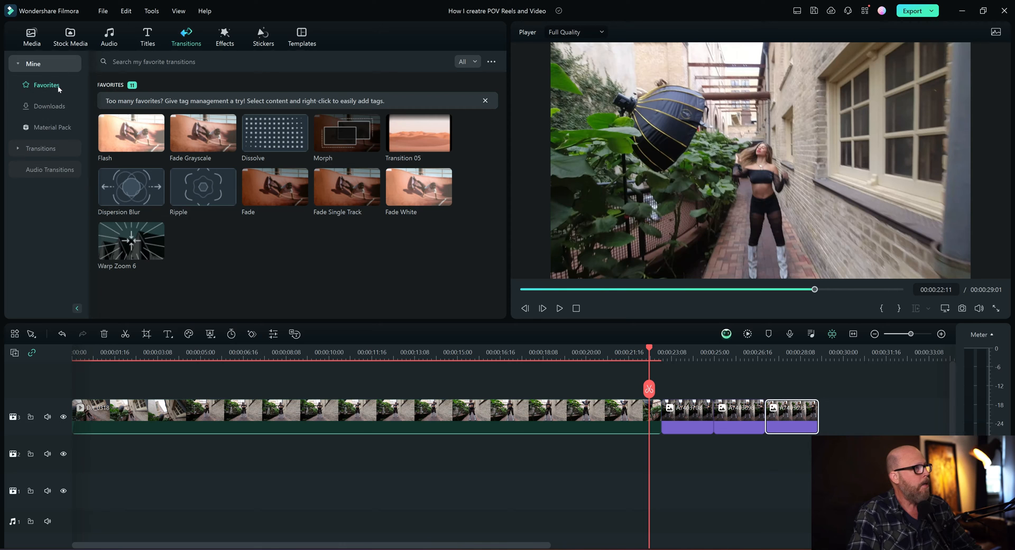
{"action": "mouse_move", "coordinate": [131, 133]}
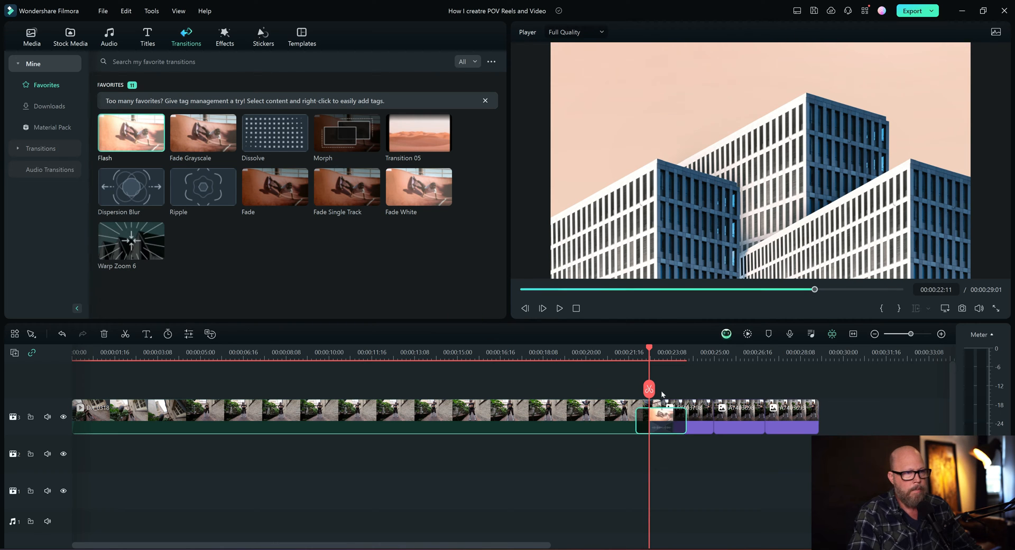
{"action": "mouse_move", "coordinate": [649, 418]}
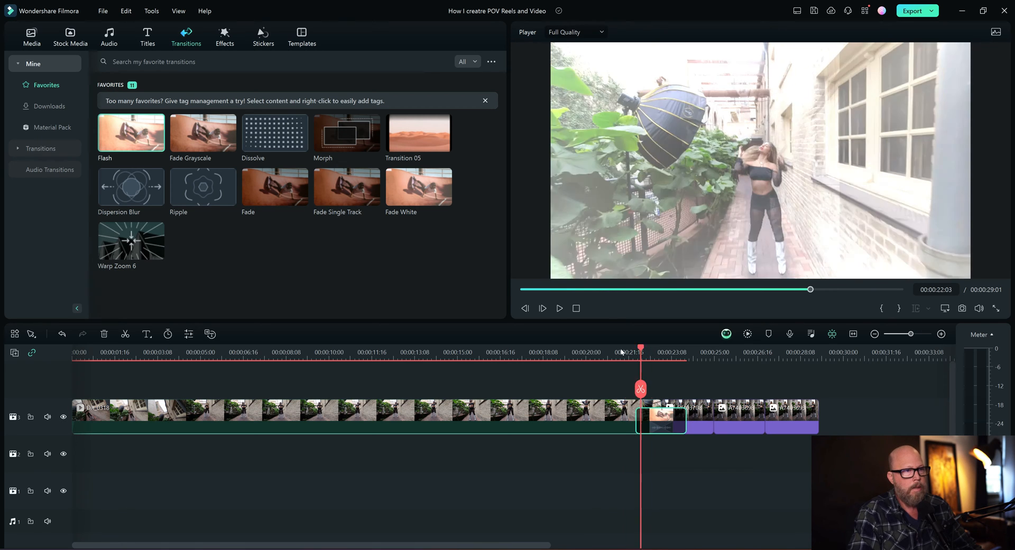
{"action": "left_click", "coordinate": [543, 308]}
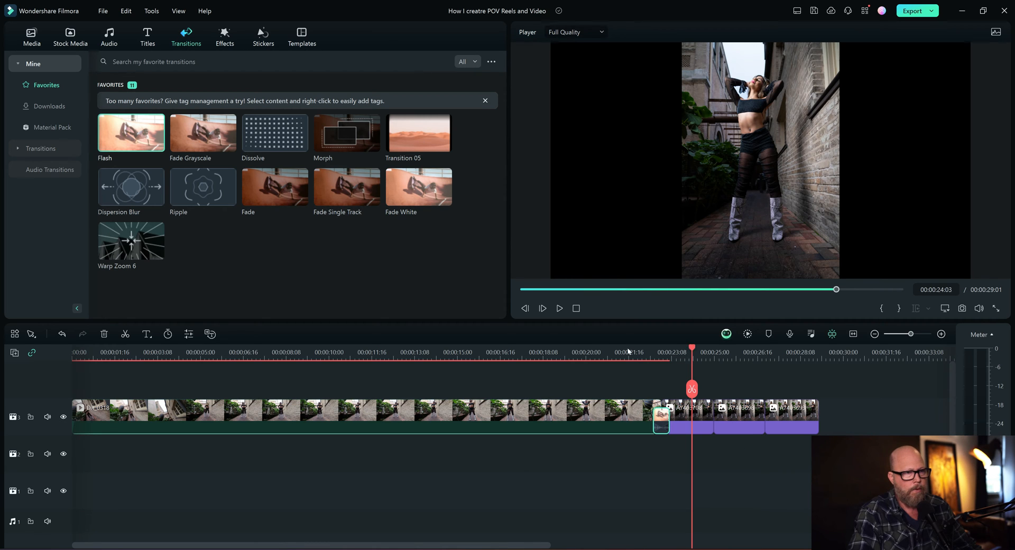
{"action": "left_click", "coordinate": [542, 307]}
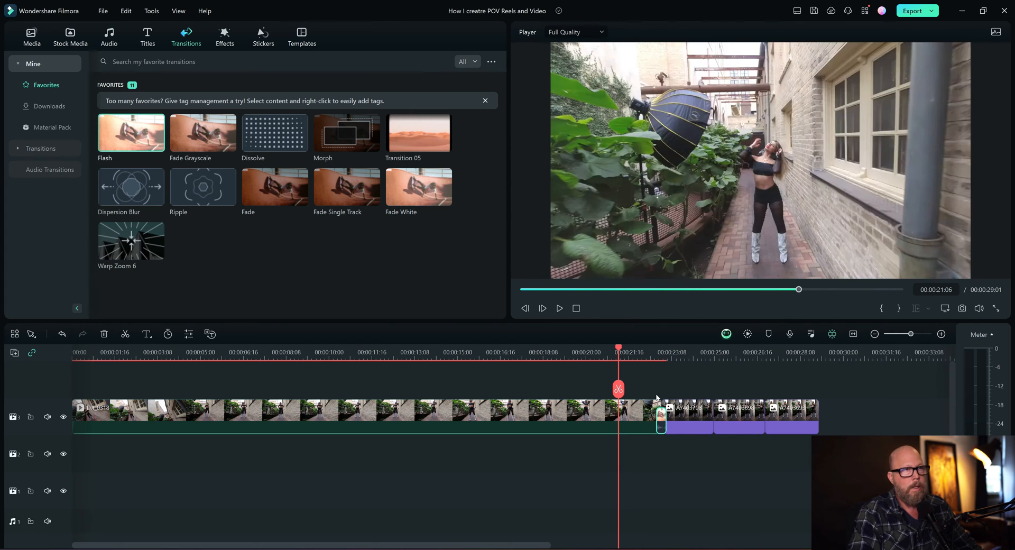
{"action": "left_click", "coordinate": [559, 308]}
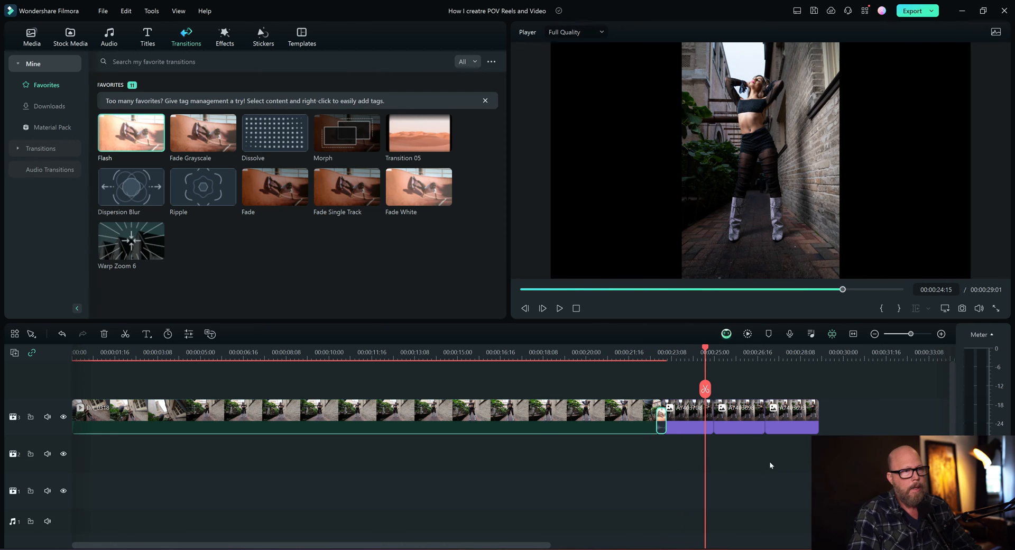
{"action": "mouse_move", "coordinate": [275, 188]}
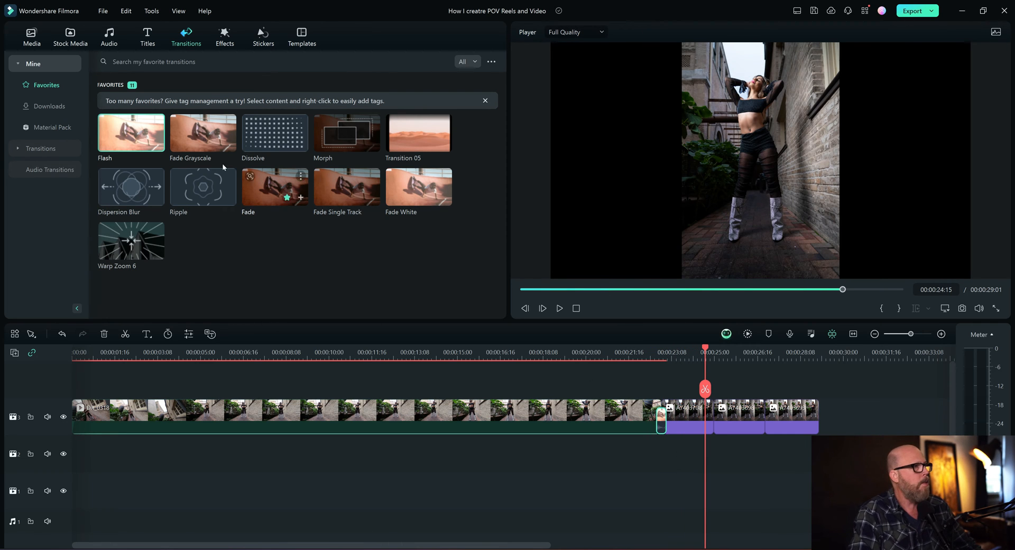
{"action": "mouse_move", "coordinate": [721, 434]}
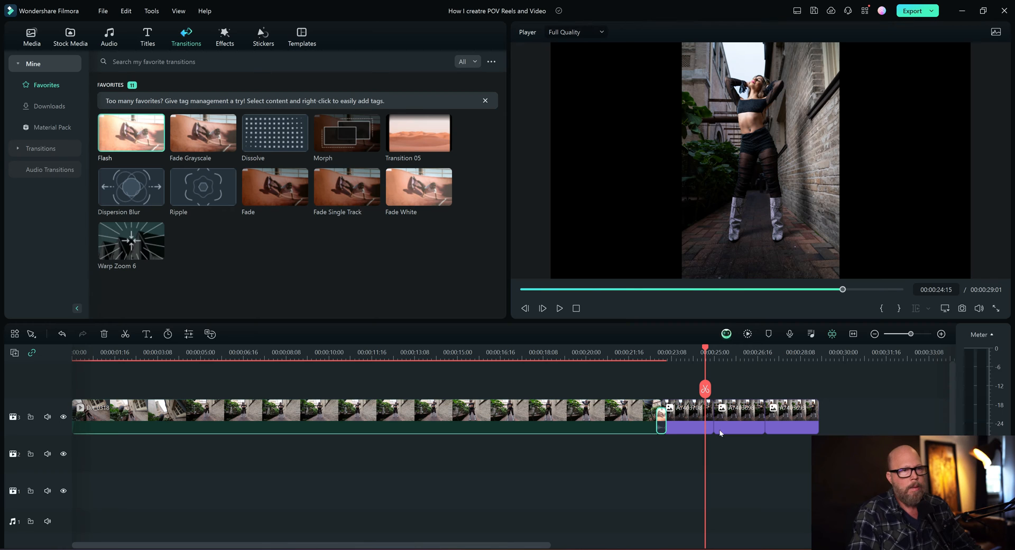
{"action": "mouse_move", "coordinate": [274, 133]}
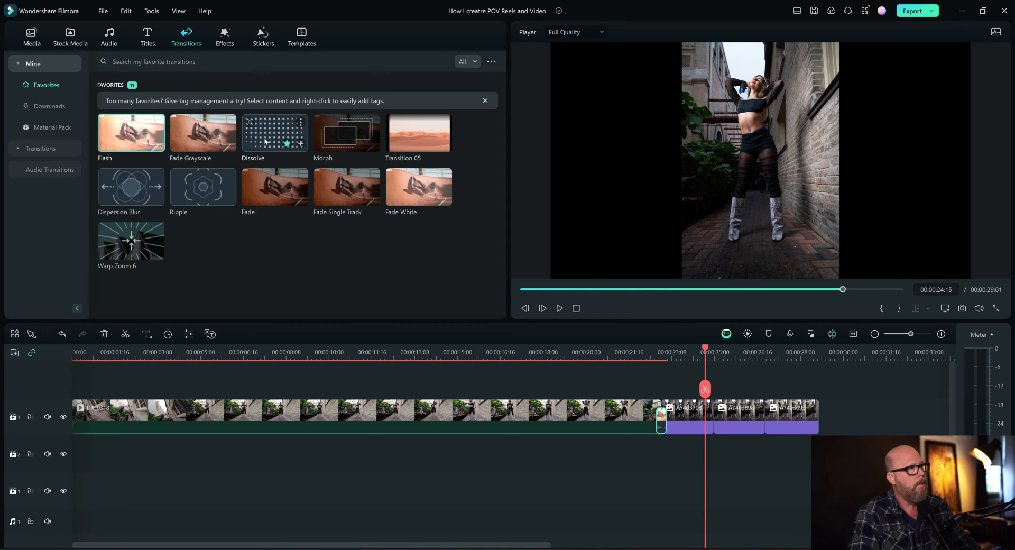
Step: Drop Dissolve onto both photo-to-photo cuts, play them back, and return to start
{"action": "left_click", "coordinate": [275, 132]}
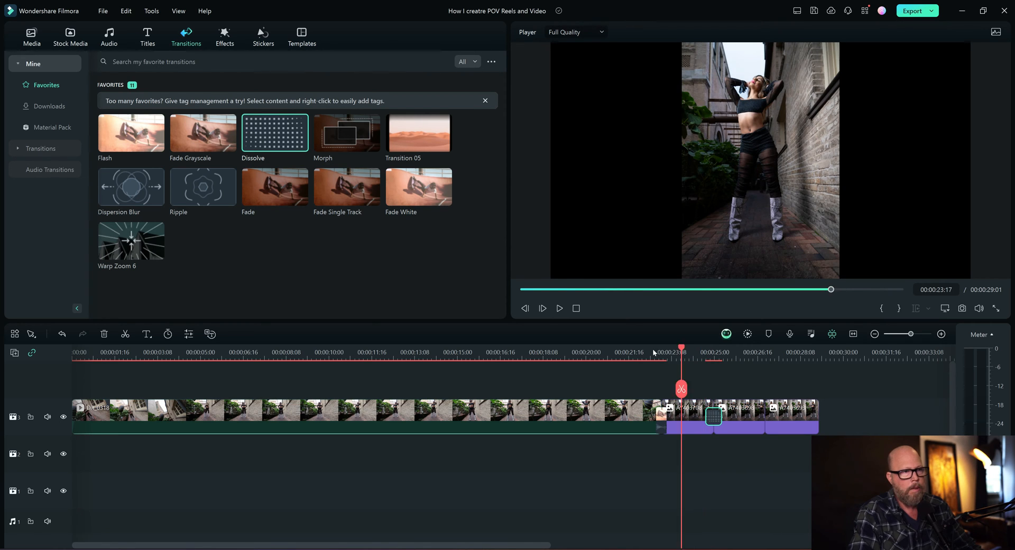
{"action": "left_click", "coordinate": [543, 308]}
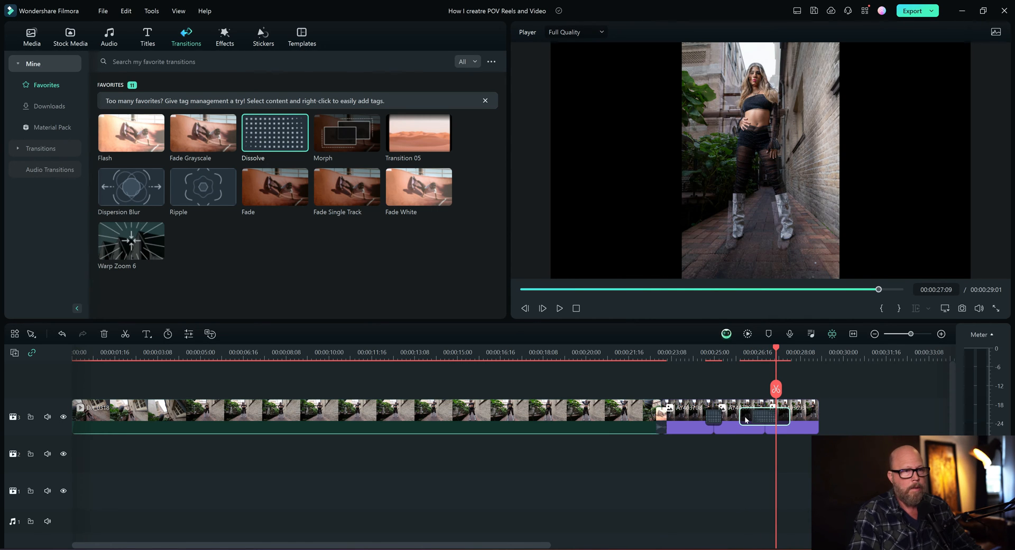
{"action": "mouse_move", "coordinate": [748, 420]}
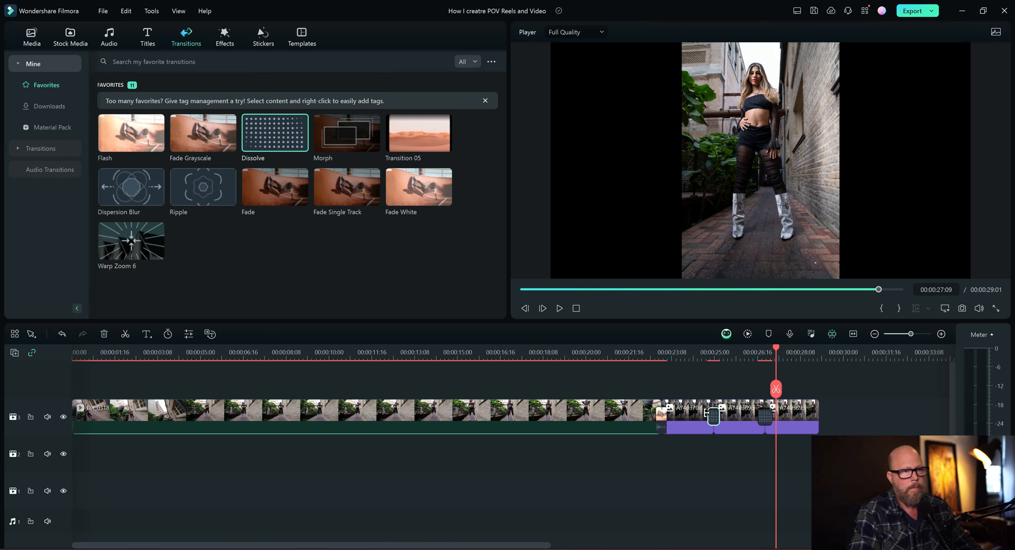
{"action": "mouse_move", "coordinate": [766, 415]}
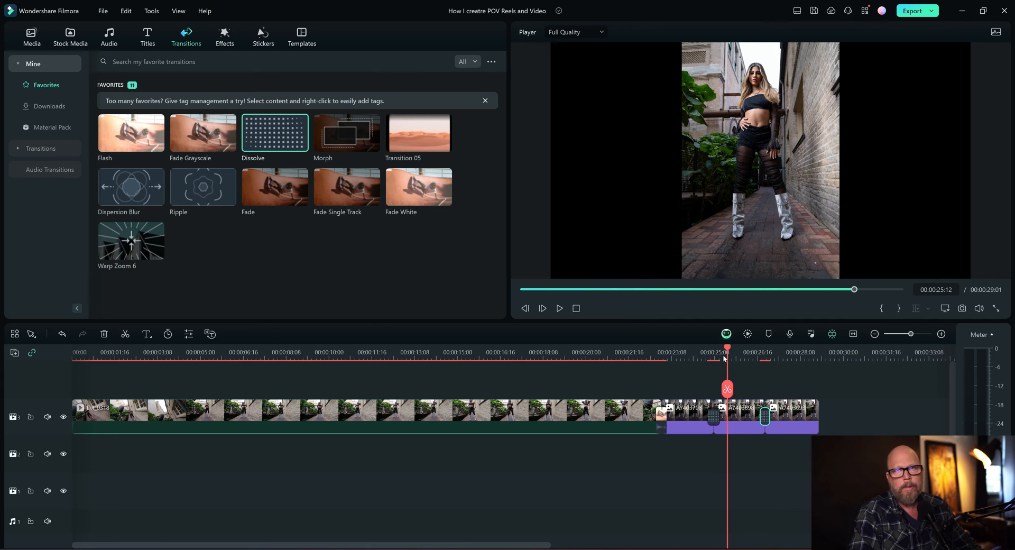
{"action": "left_click", "coordinate": [542, 308]}
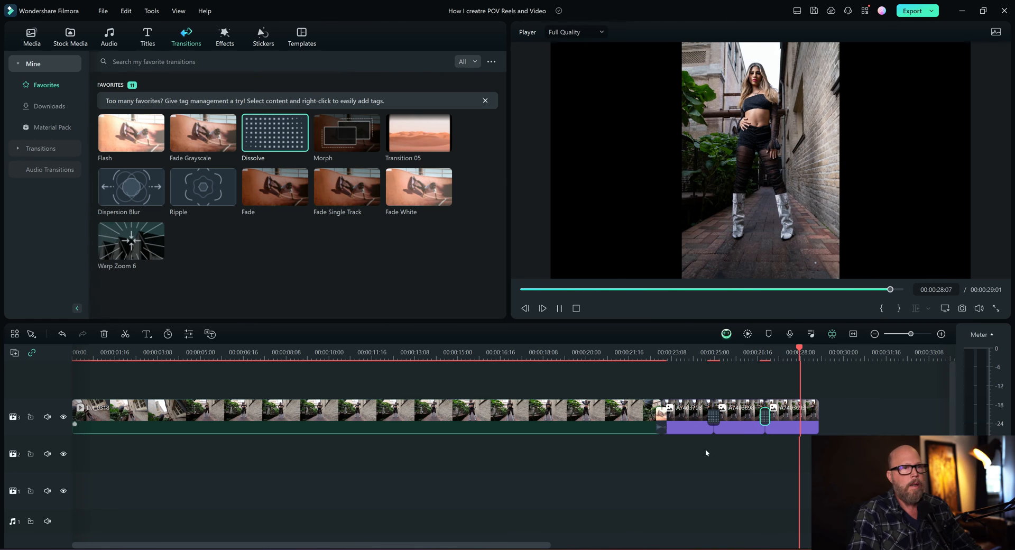
{"action": "left_click", "coordinate": [812, 351]}
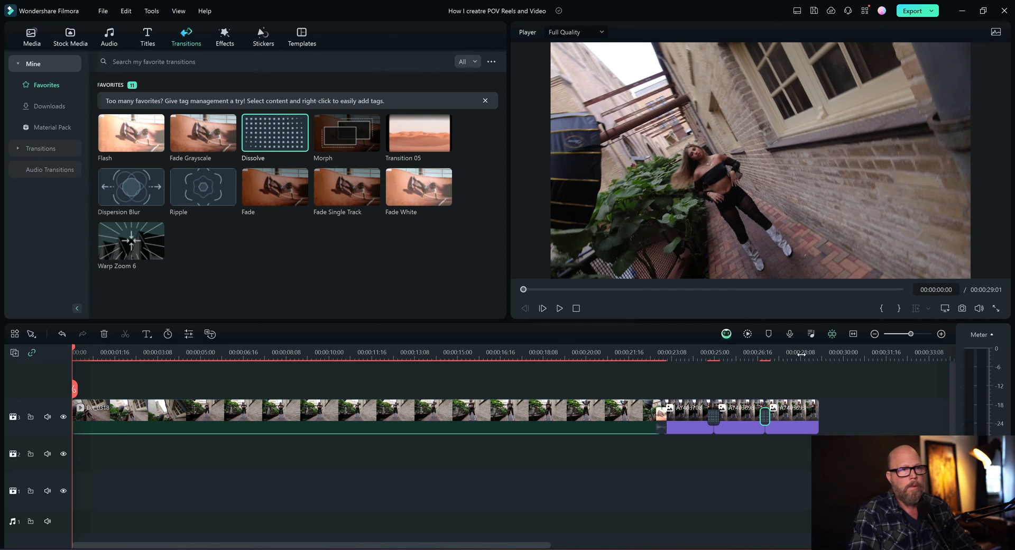
{"action": "mouse_move", "coordinate": [812, 376]}
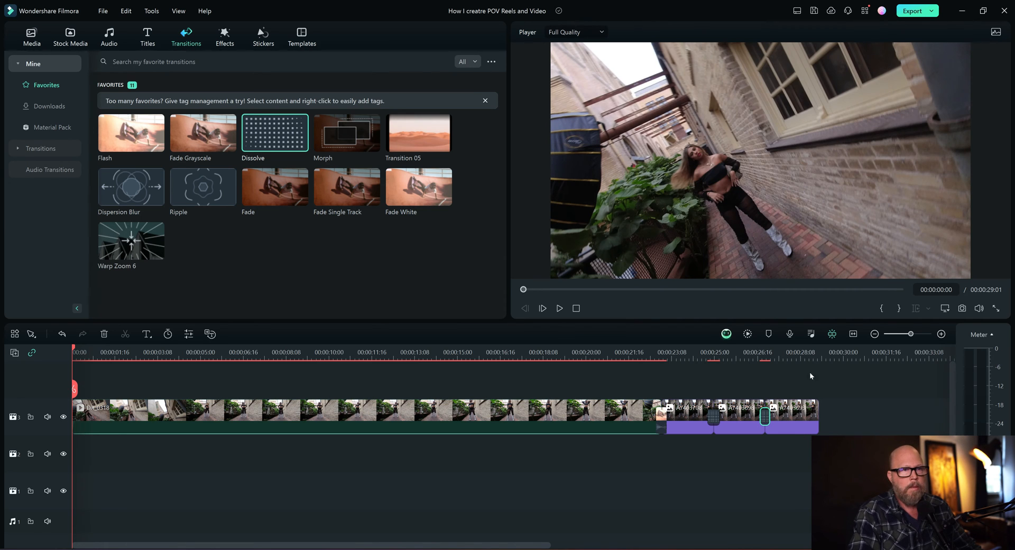
{"action": "mouse_move", "coordinate": [121, 372]}
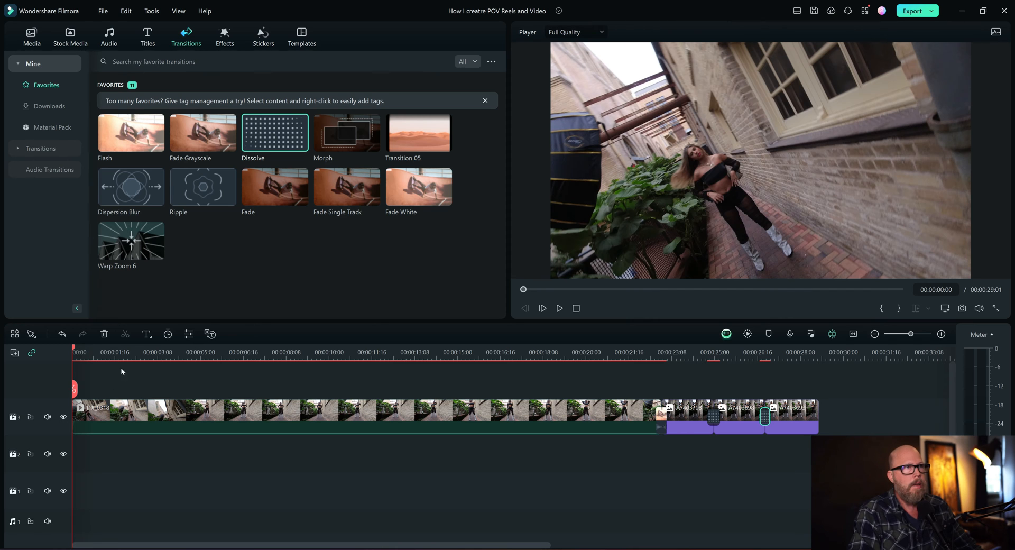
{"action": "left_click", "coordinate": [560, 307]}
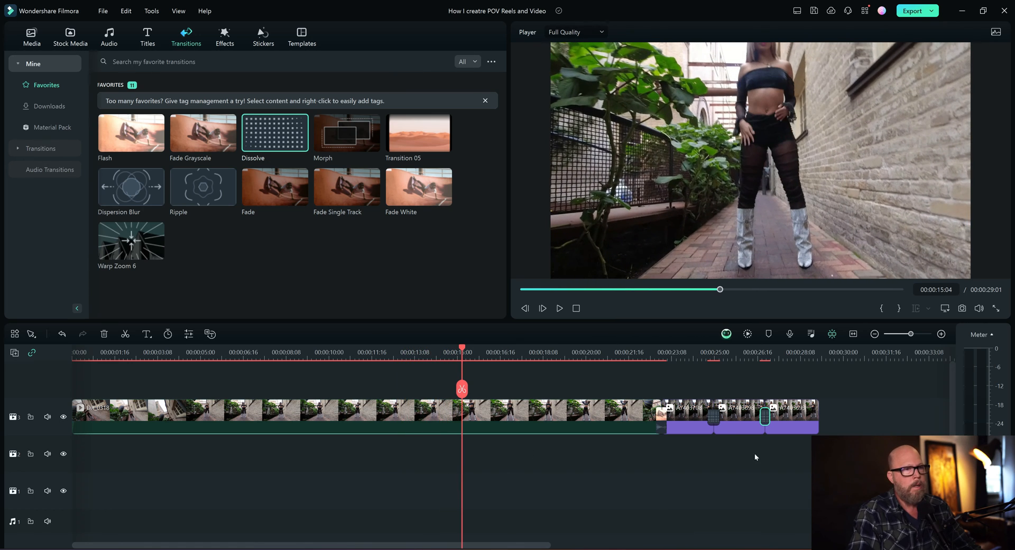
{"action": "mouse_move", "coordinate": [23, 406]}
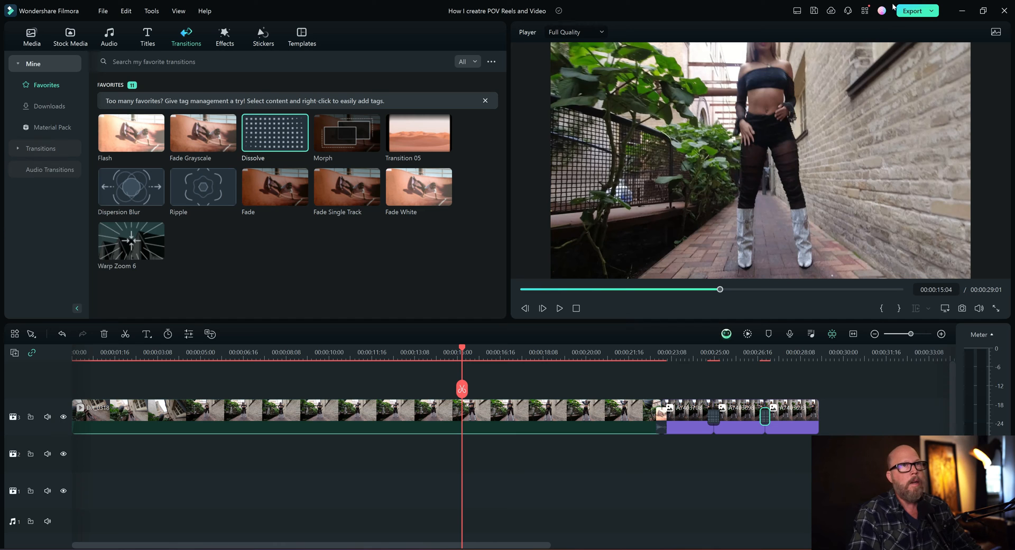
{"action": "mouse_move", "coordinate": [749, 260]}
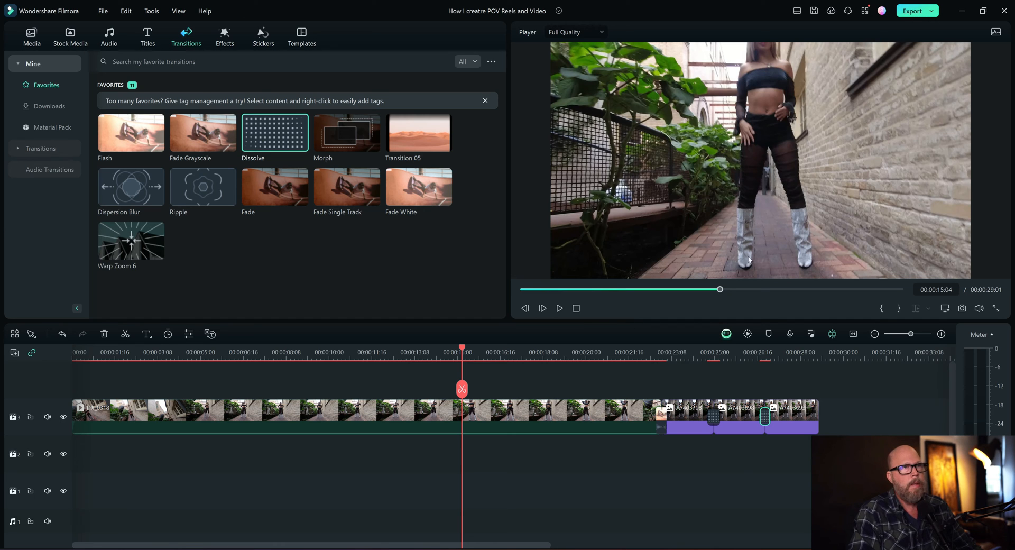
{"action": "mouse_move", "coordinate": [463, 349]}
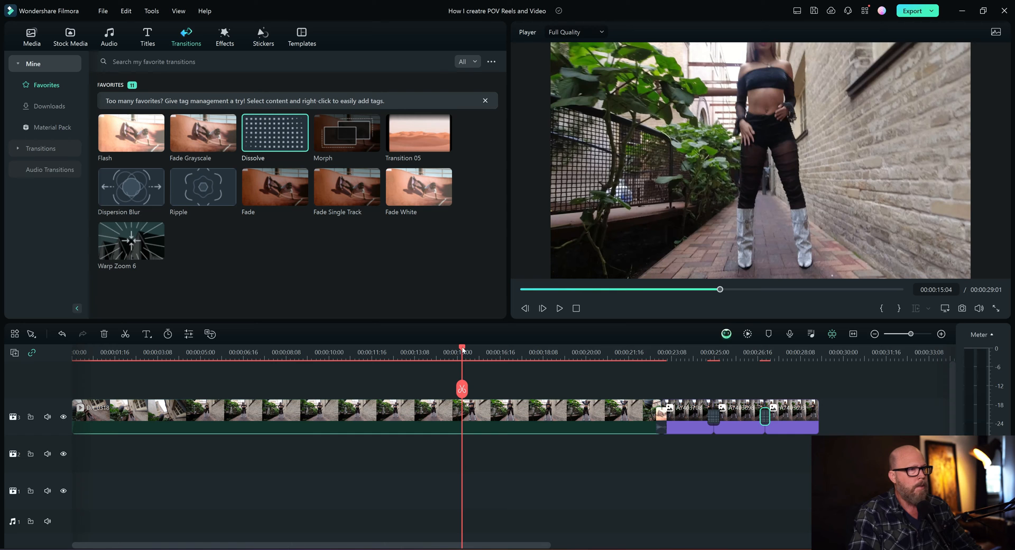
{"action": "left_click", "coordinate": [417, 352]}
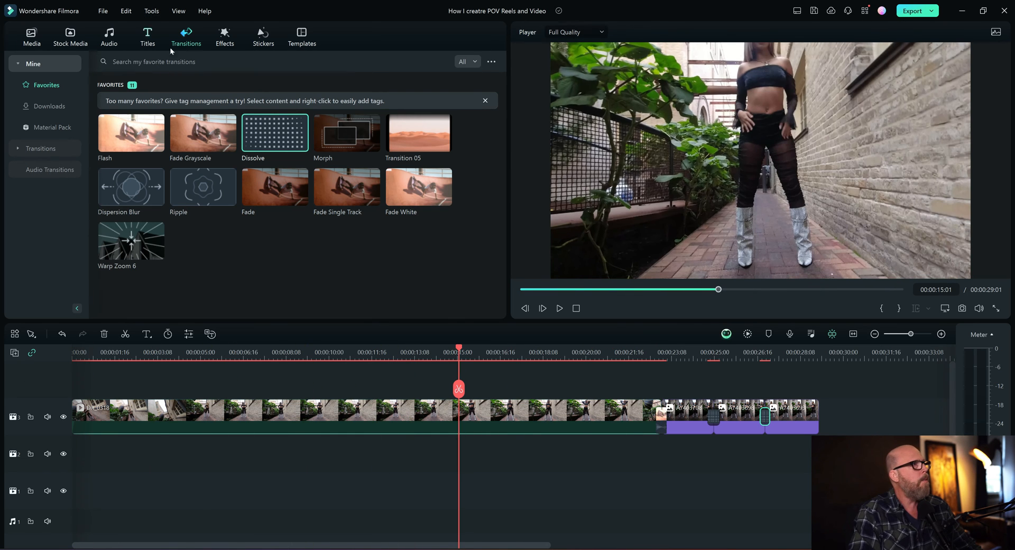
Step: Set Project Settings to 9:16 portrait at 2160x3840 resolution and apply
{"action": "left_click", "coordinate": [102, 11]}
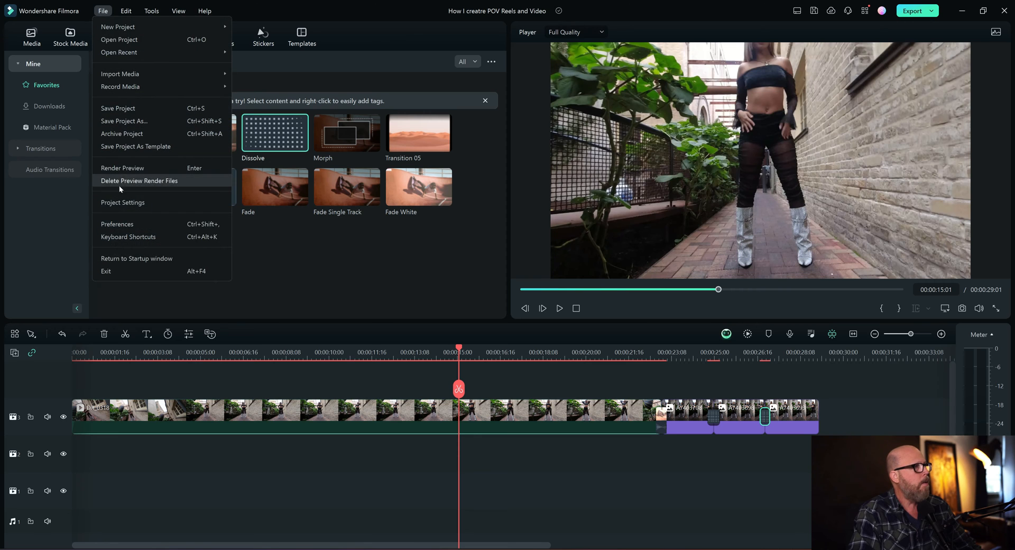
{"action": "left_click", "coordinate": [122, 202]}
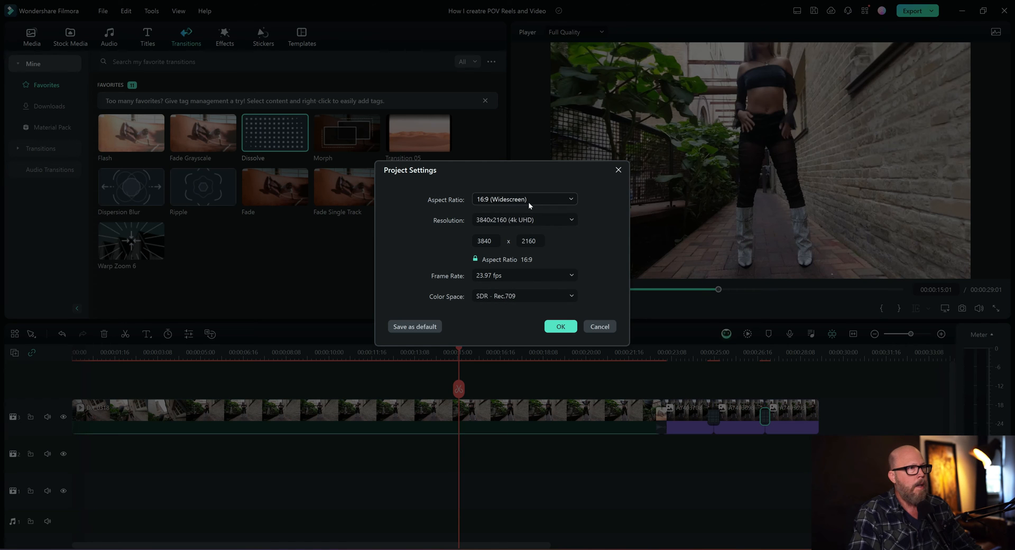
{"action": "left_click", "coordinate": [525, 199]}
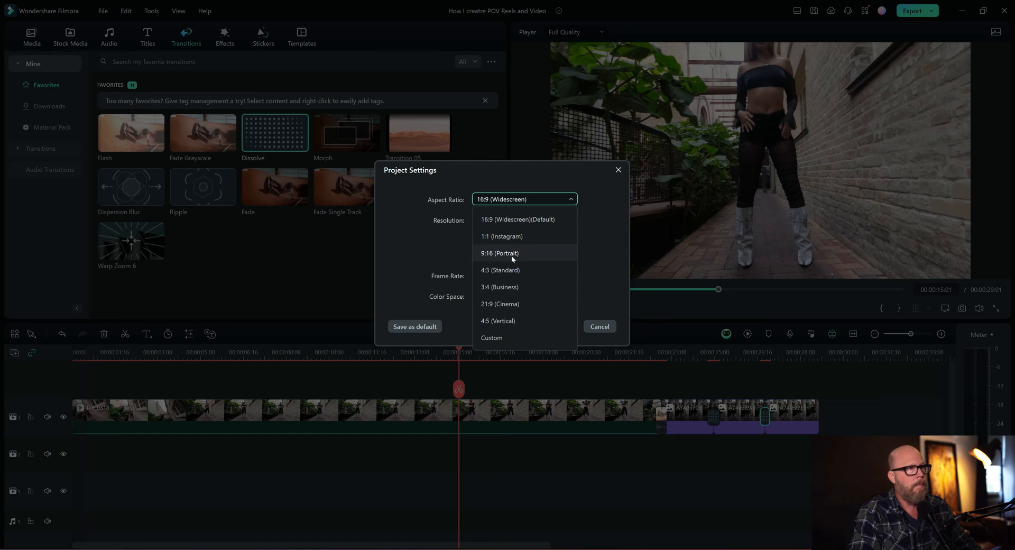
{"action": "left_click", "coordinate": [498, 252]}
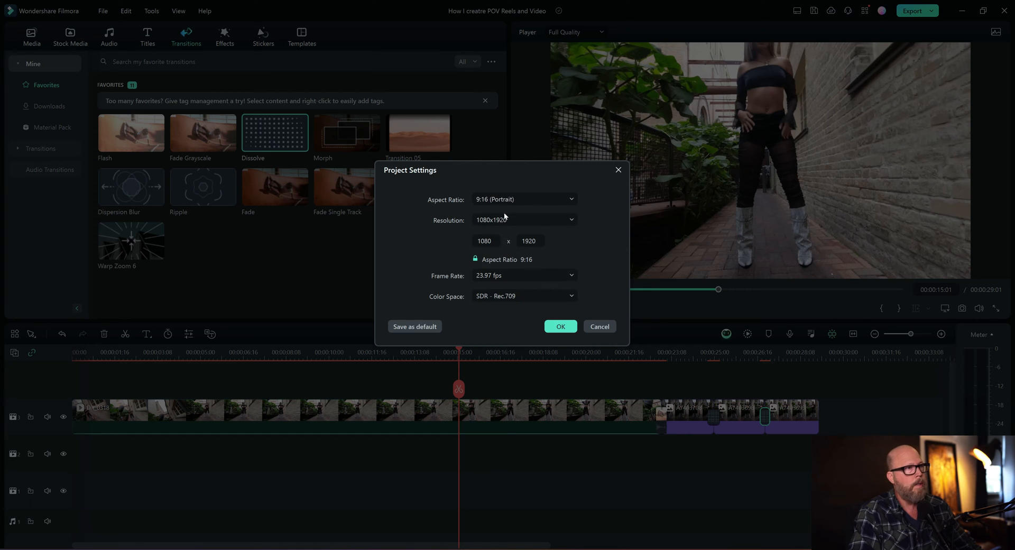
{"action": "mouse_move", "coordinate": [512, 222]}
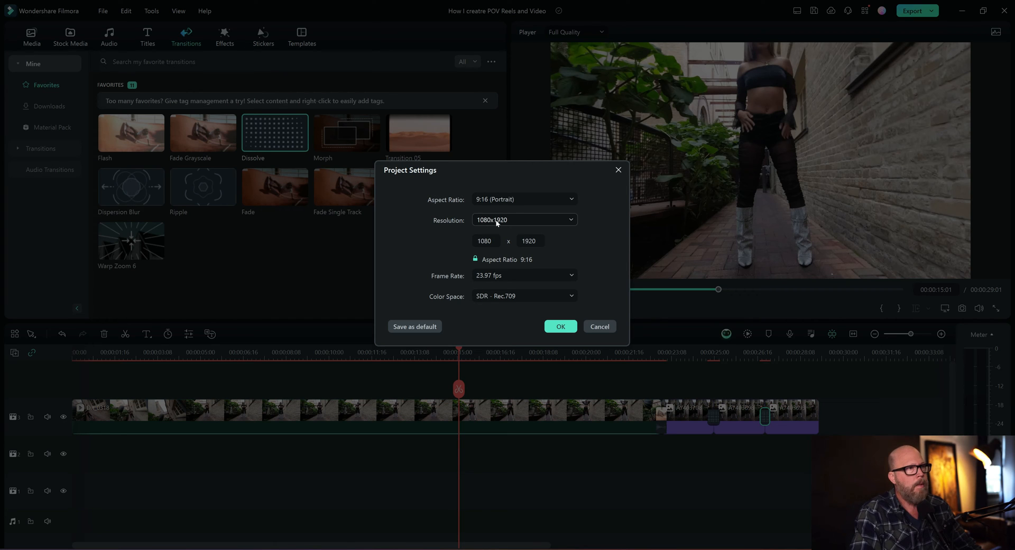
{"action": "left_click", "coordinate": [525, 219]}
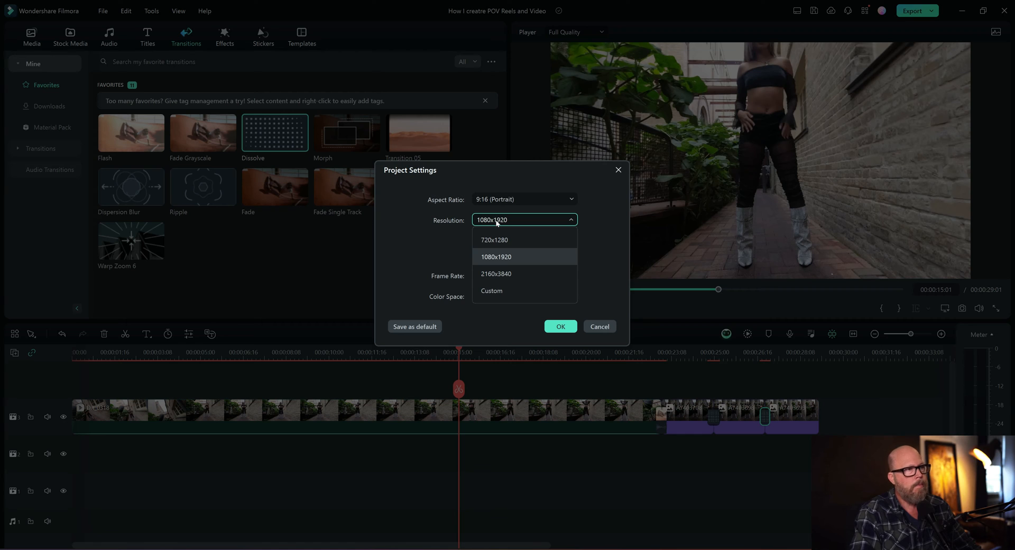
{"action": "mouse_move", "coordinate": [495, 259]}
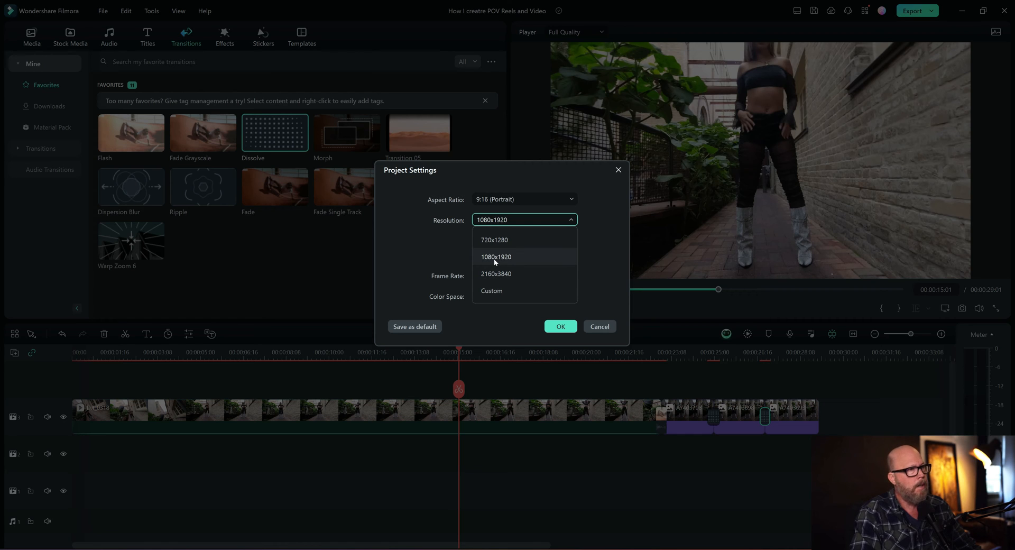
{"action": "mouse_move", "coordinate": [496, 274]}
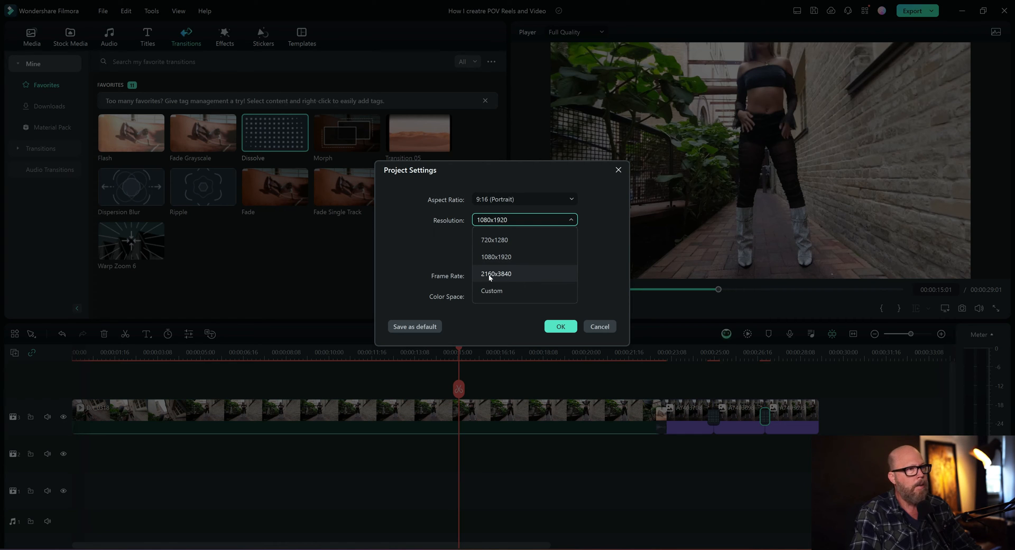
{"action": "left_click", "coordinate": [496, 274]}
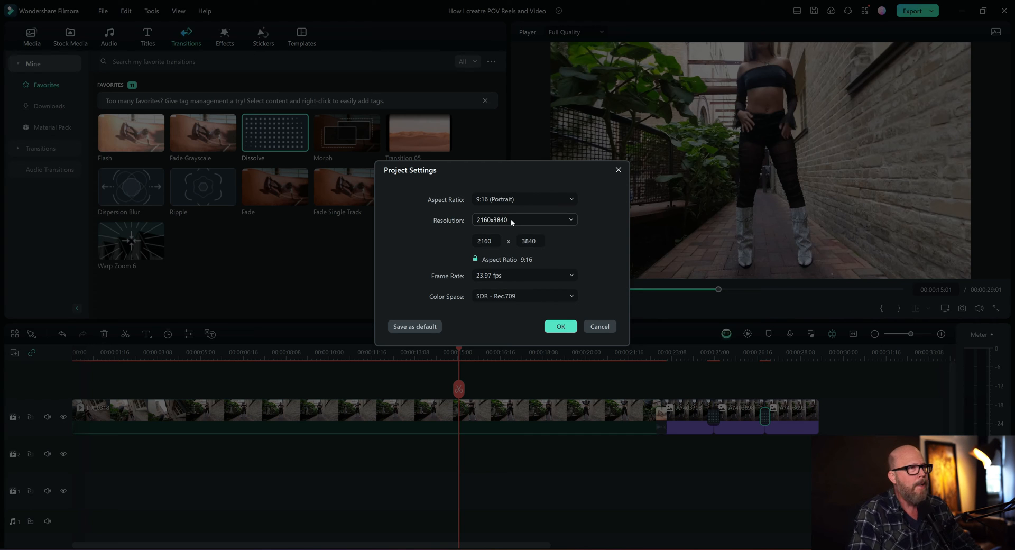
{"action": "mouse_move", "coordinate": [462, 251]}
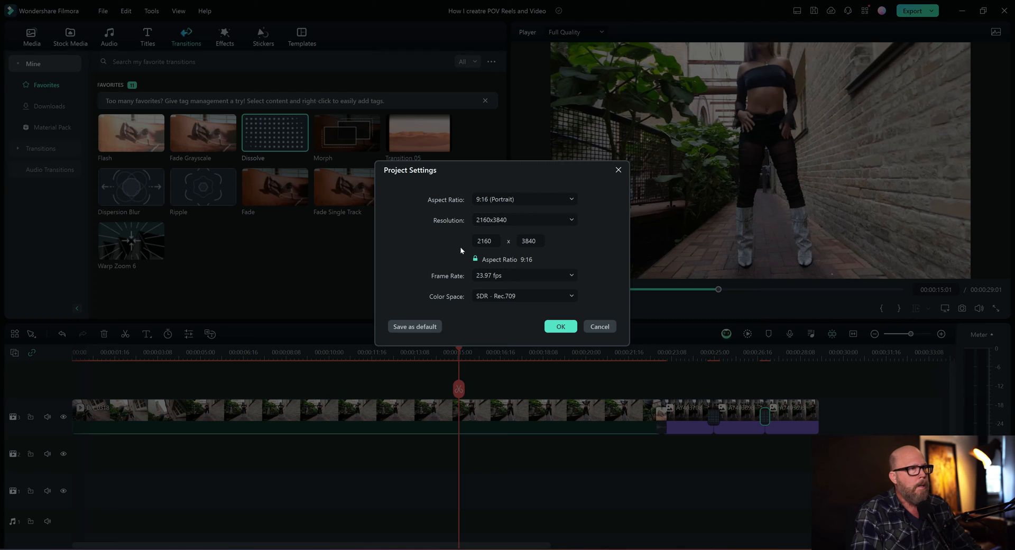
{"action": "mouse_move", "coordinate": [546, 246]}
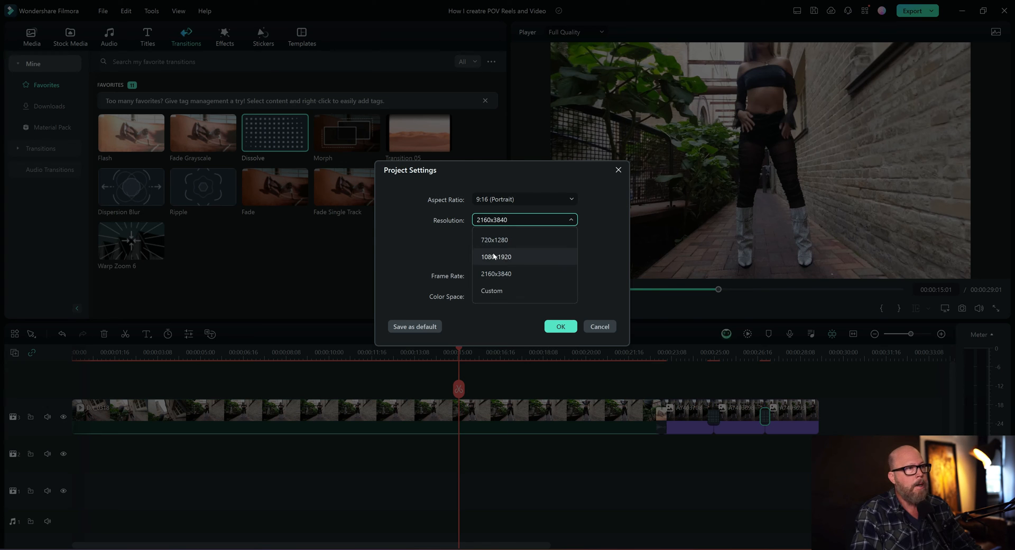
{"action": "left_click", "coordinate": [496, 274]}
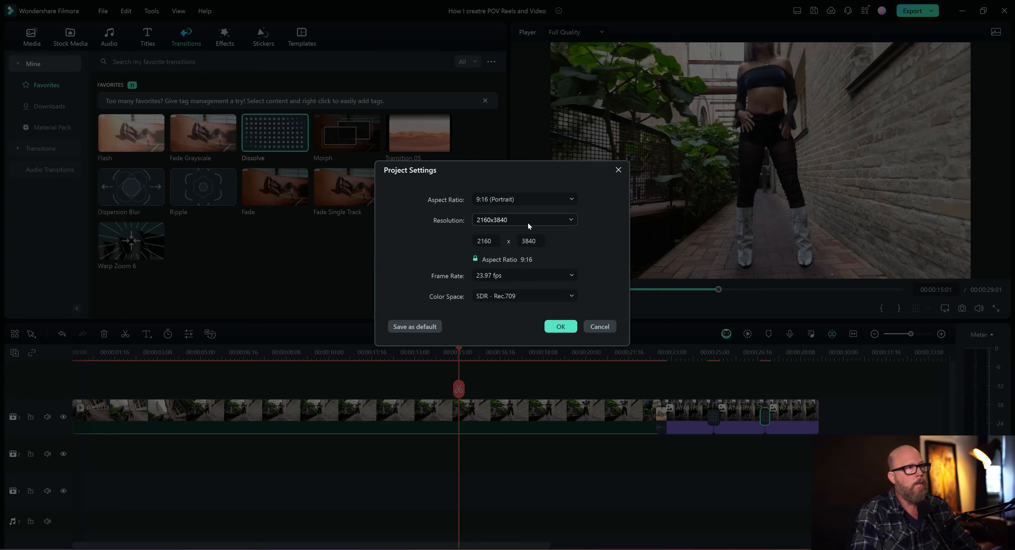
{"action": "left_click", "coordinate": [560, 326]}
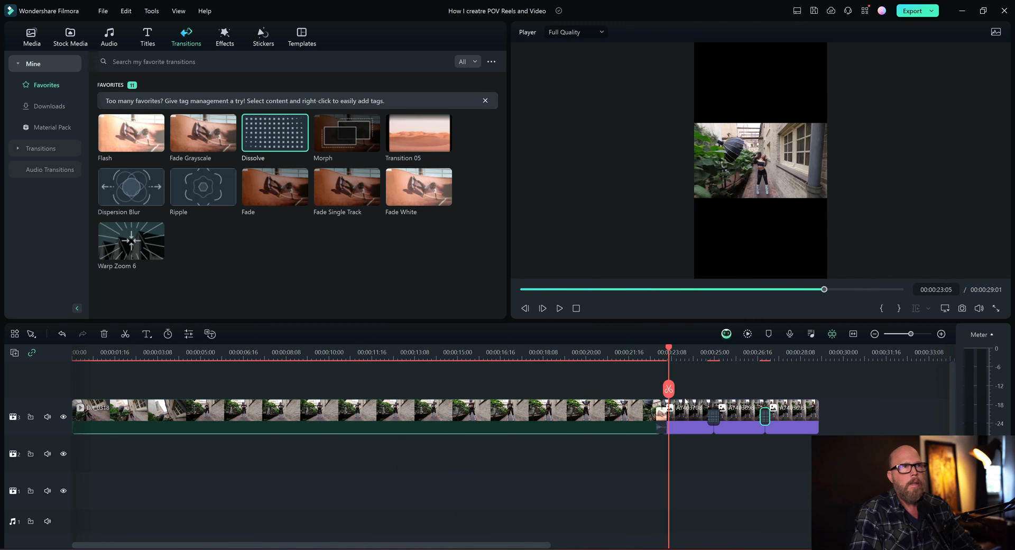
{"action": "left_click", "coordinate": [787, 352]}
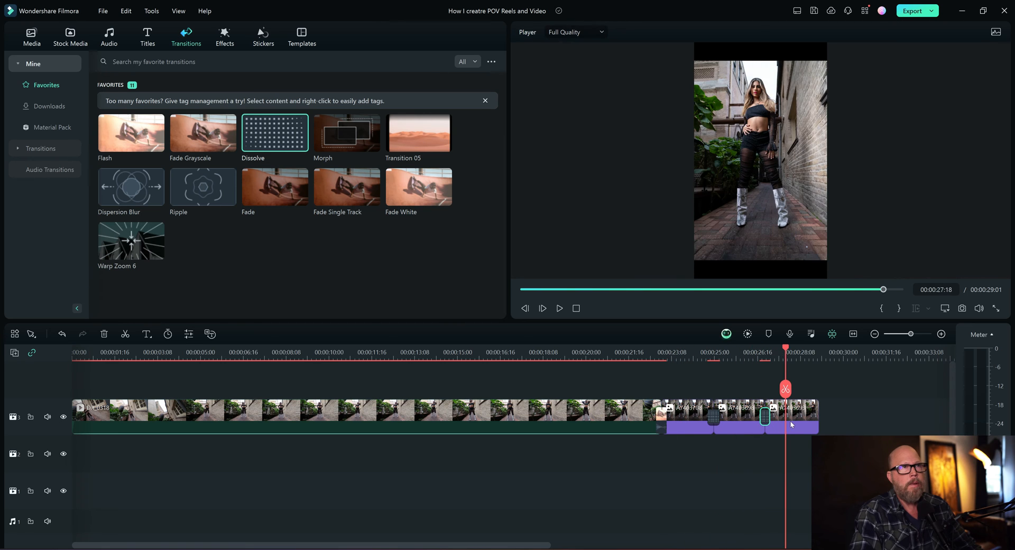
{"action": "left_click", "coordinate": [685, 352]}
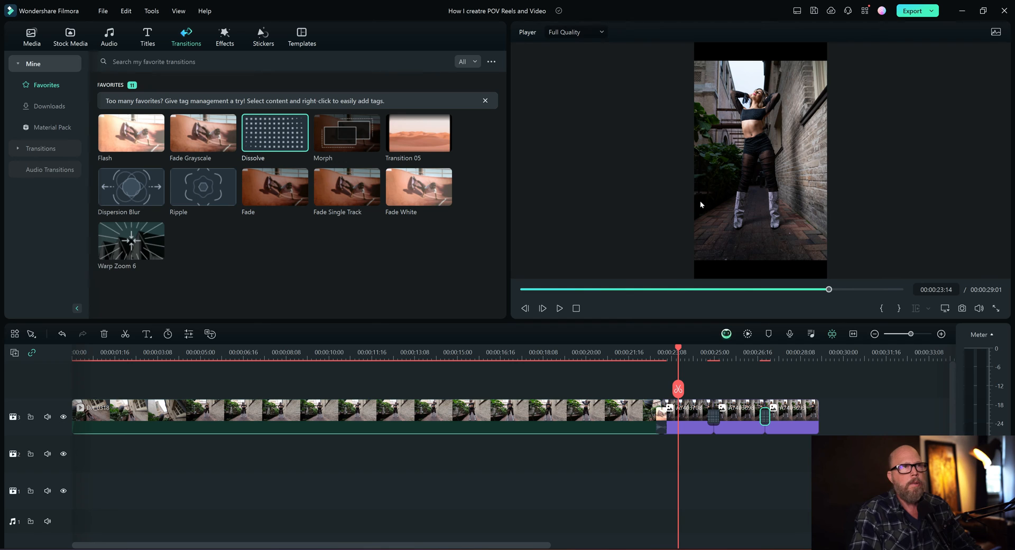
{"action": "mouse_move", "coordinate": [690, 216]}
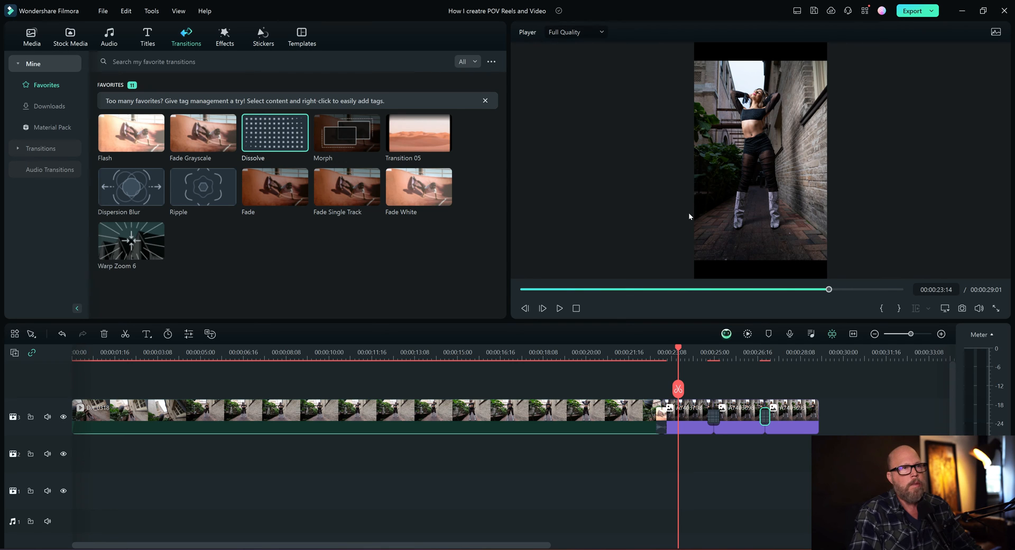
{"action": "mouse_move", "coordinate": [818, 128]}
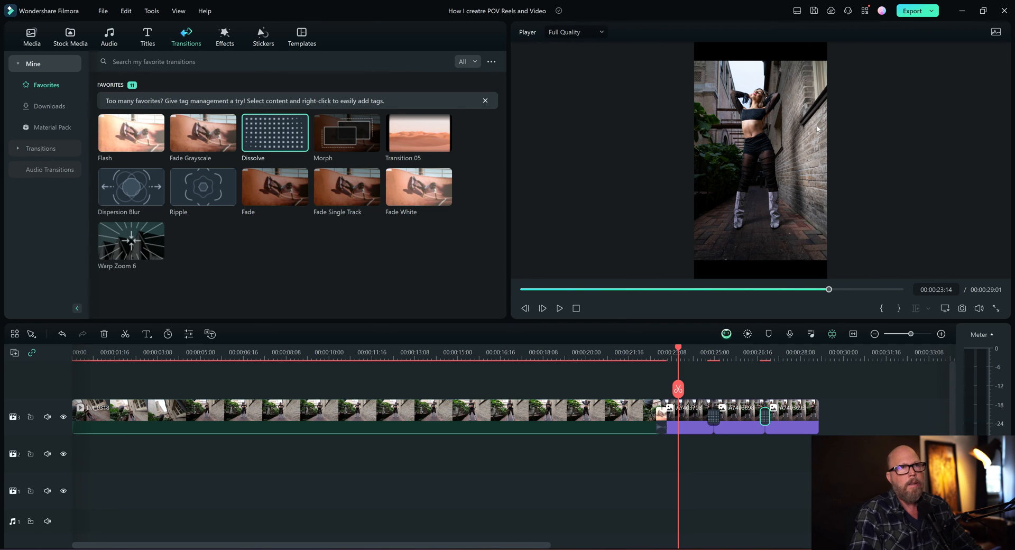
{"action": "mouse_move", "coordinate": [718, 226]}
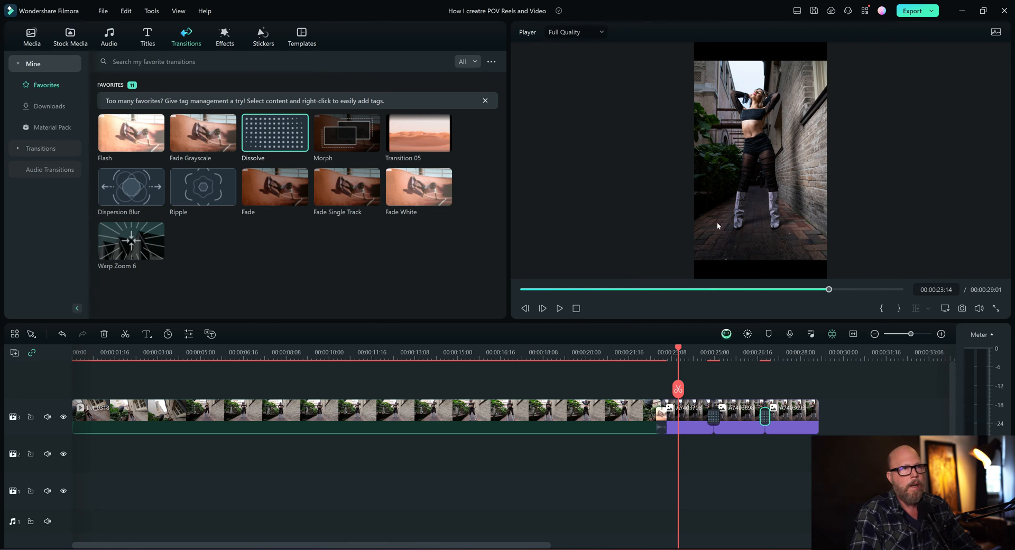
{"action": "mouse_move", "coordinate": [699, 236]}
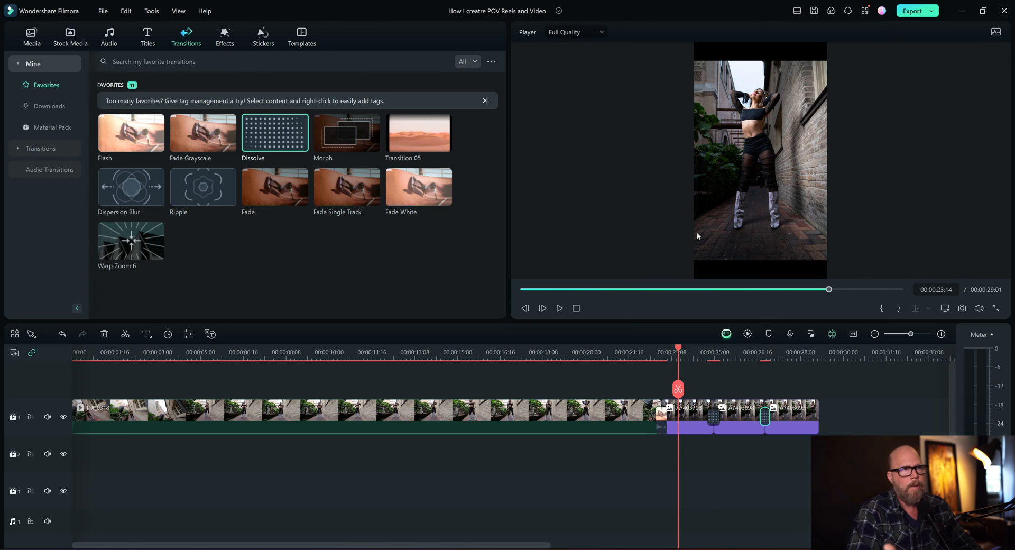
{"action": "mouse_move", "coordinate": [687, 262]}
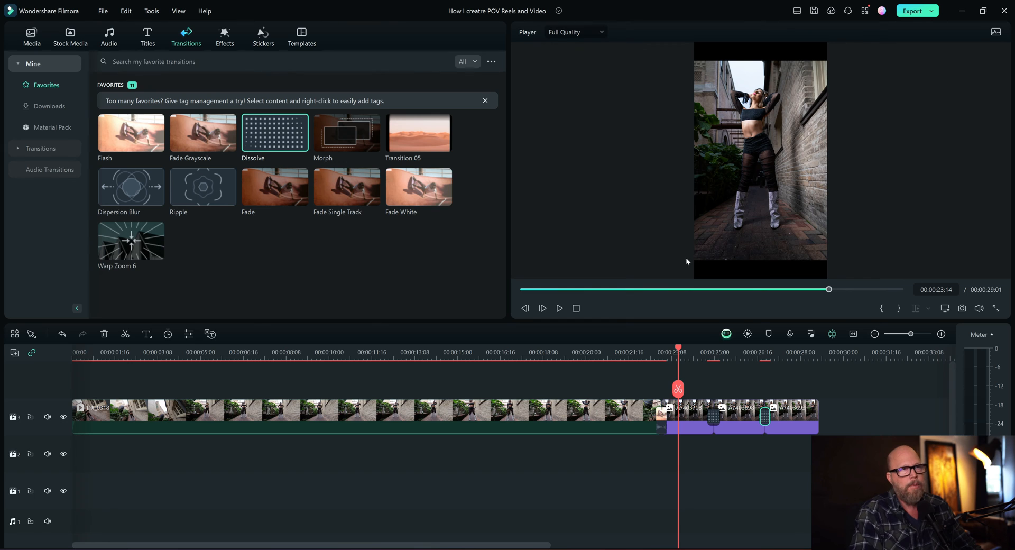
{"action": "mouse_move", "coordinate": [816, 158]}
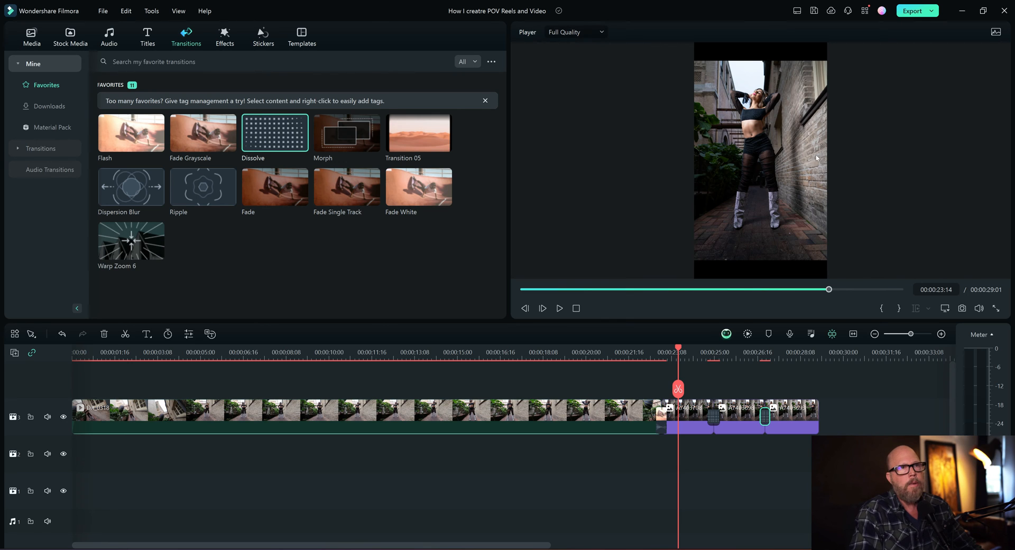
{"action": "mouse_move", "coordinate": [808, 170]}
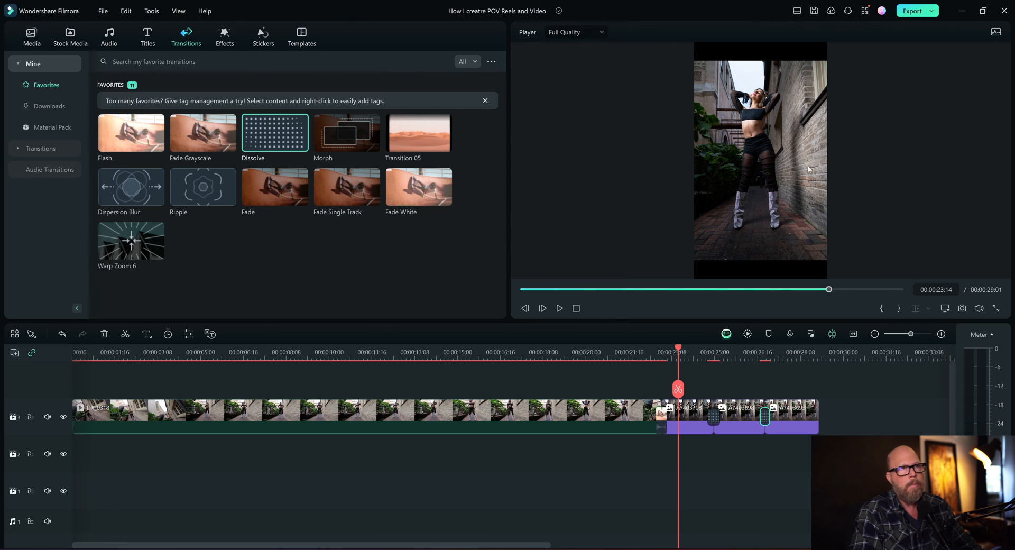
{"action": "mouse_move", "coordinate": [807, 63]}
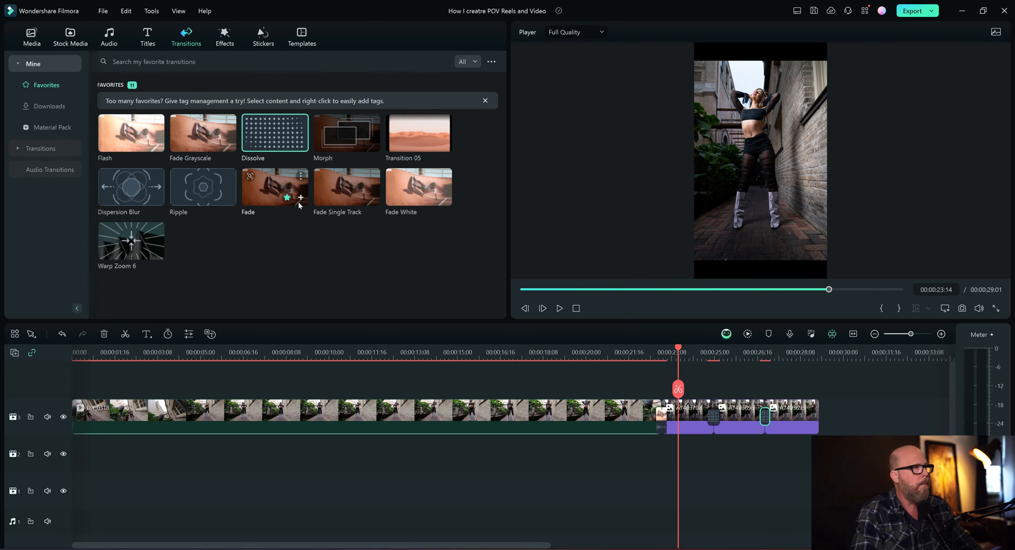
Step: Select the DJI_0318 alley clip on the timeline and in the player for resizing
{"action": "left_click", "coordinate": [581, 352]}
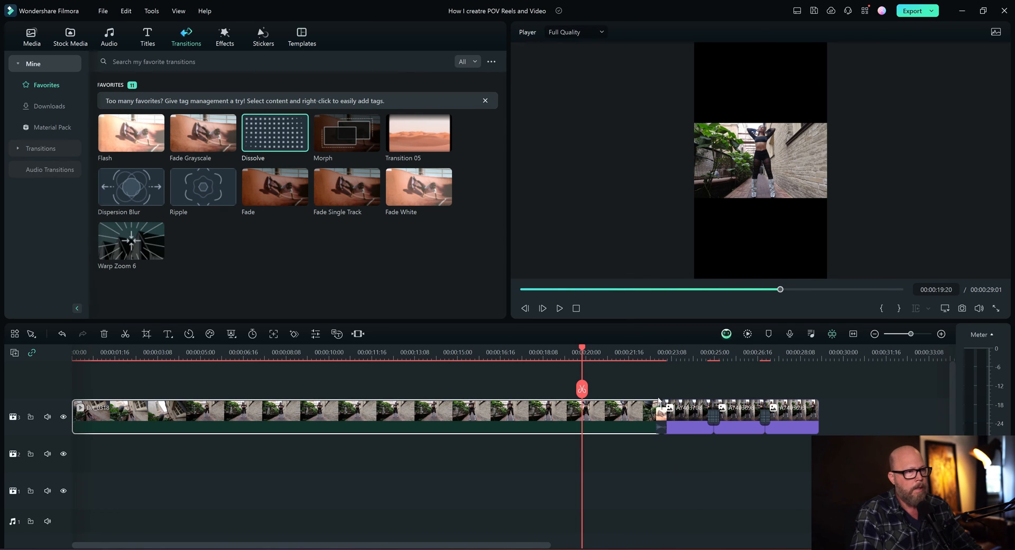
{"action": "mouse_move", "coordinate": [507, 415]}
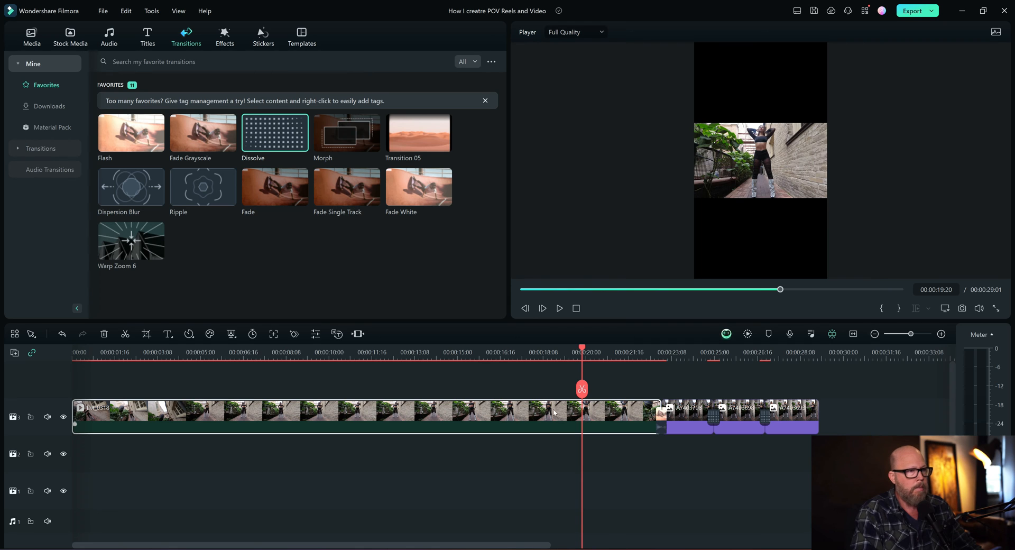
{"action": "left_click", "coordinate": [761, 160]}
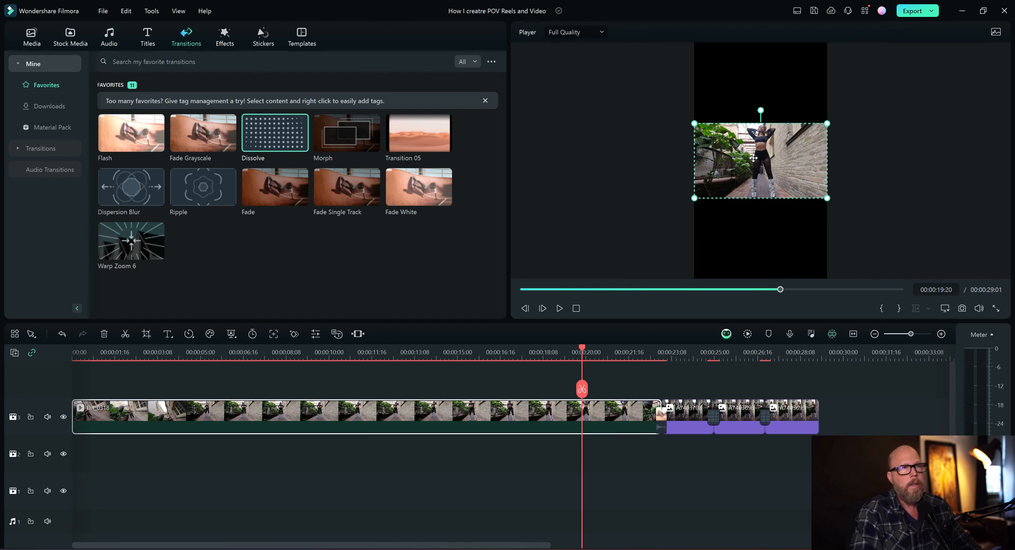
{"action": "mouse_move", "coordinate": [772, 163]}
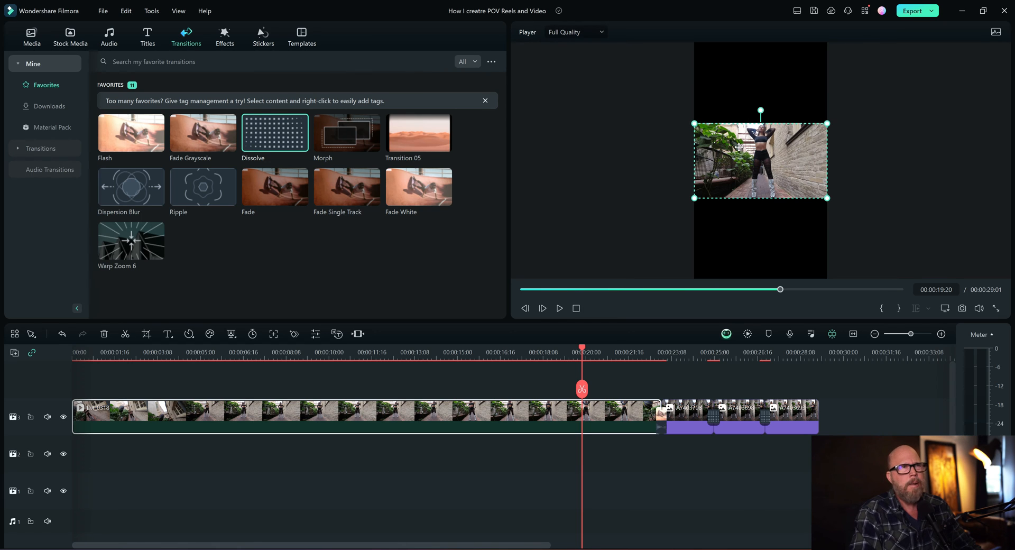
{"action": "mouse_move", "coordinate": [800, 218]}
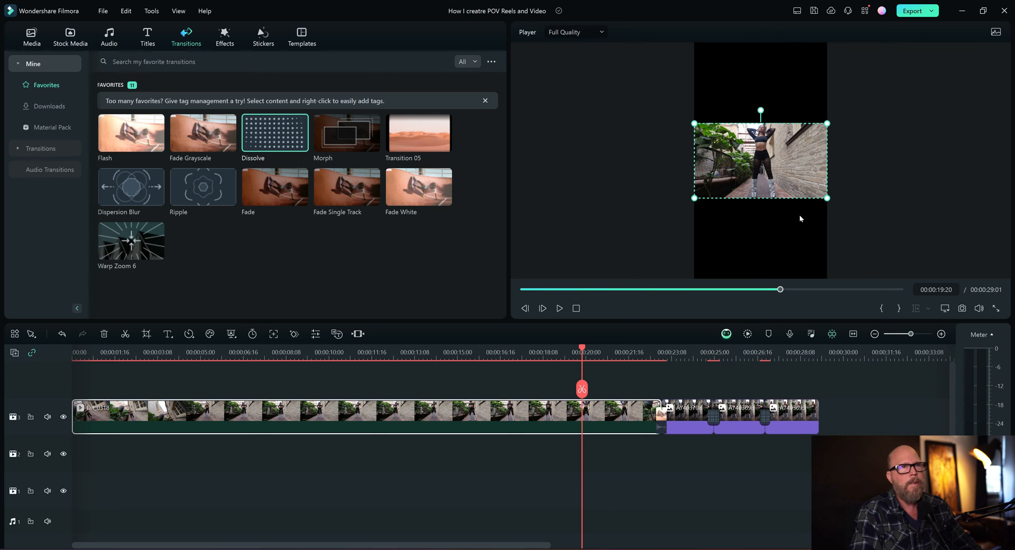
{"action": "mouse_move", "coordinate": [954, 359]}
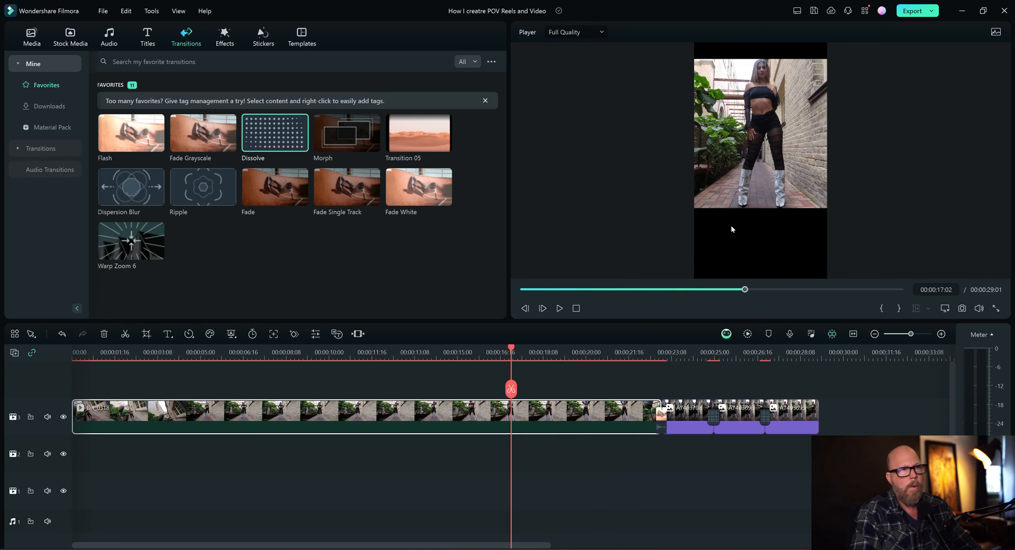
{"action": "mouse_move", "coordinate": [732, 246]}
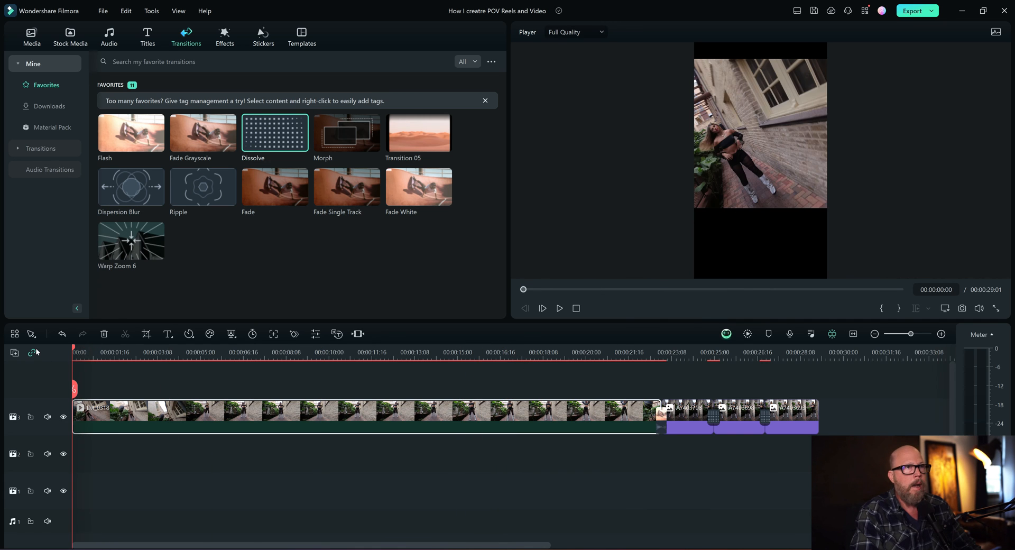
Step: Play back the portrait reel from the start to review the full-width alley clip
{"action": "left_click", "coordinate": [560, 308]}
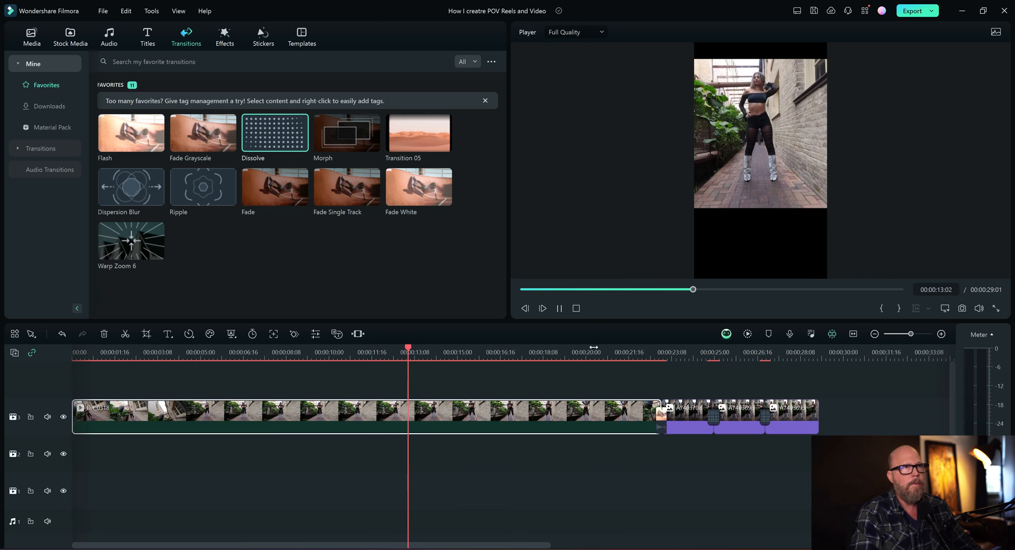
{"action": "left_click", "coordinate": [459, 351]}
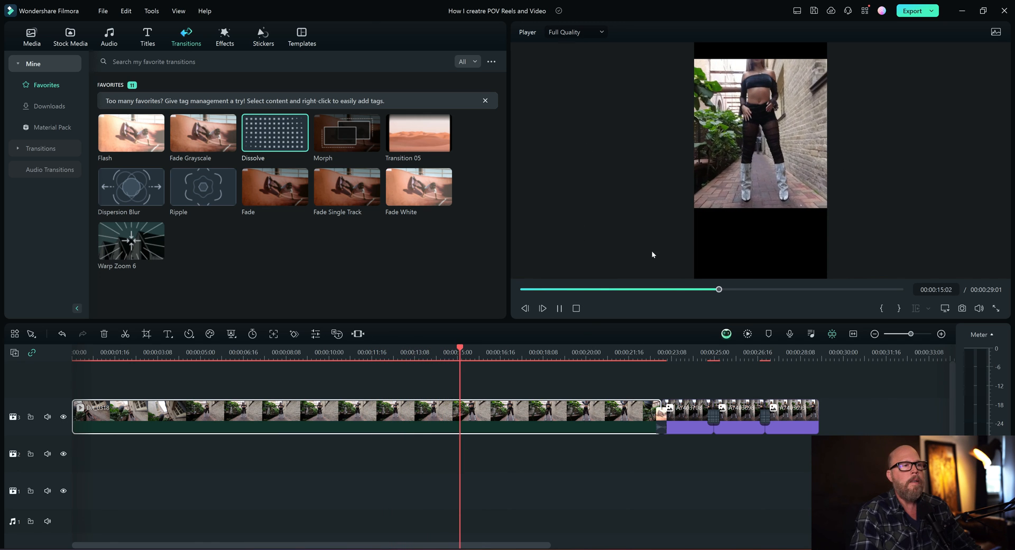
{"action": "left_click", "coordinate": [102, 11]}
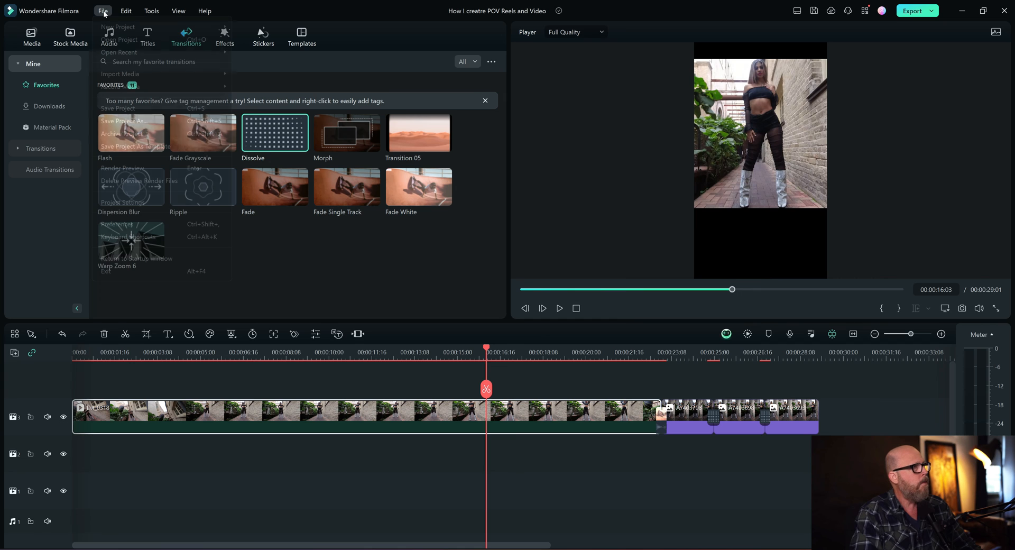
Step: Verify project settings show 9:16 at 2160x3840 and 23.97 fps, closing them unchanged
{"action": "left_click", "coordinate": [123, 202]}
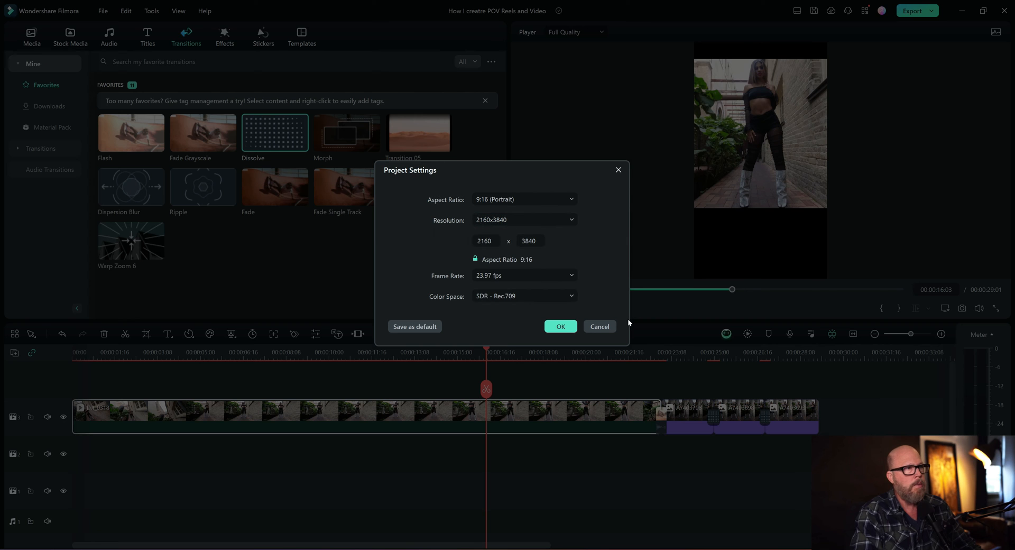
{"action": "left_click", "coordinate": [560, 325]}
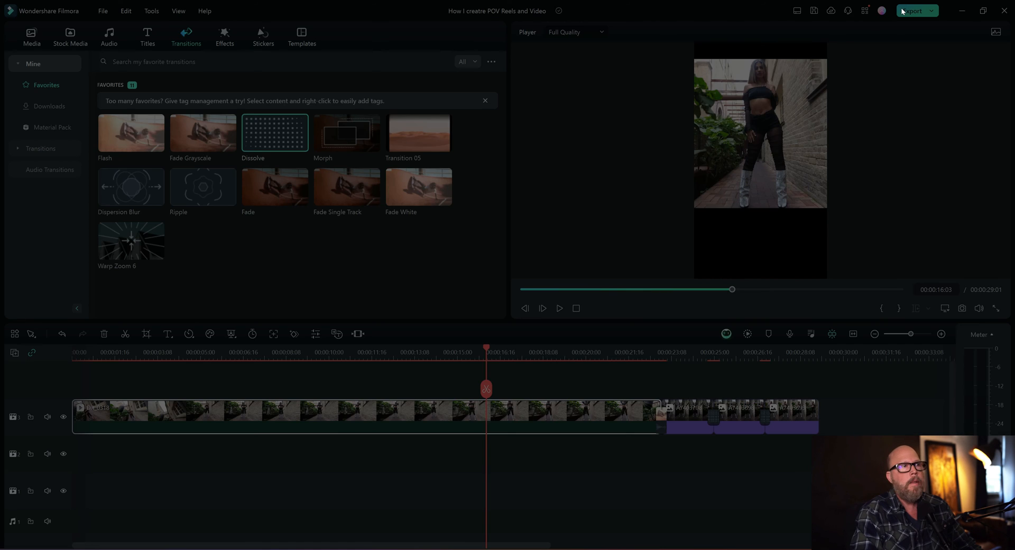
Step: Compare Higher quality's size, then keep the 2160x3840 MP4 at Recommend quality (~146 MB)
{"action": "left_click", "coordinate": [914, 11]}
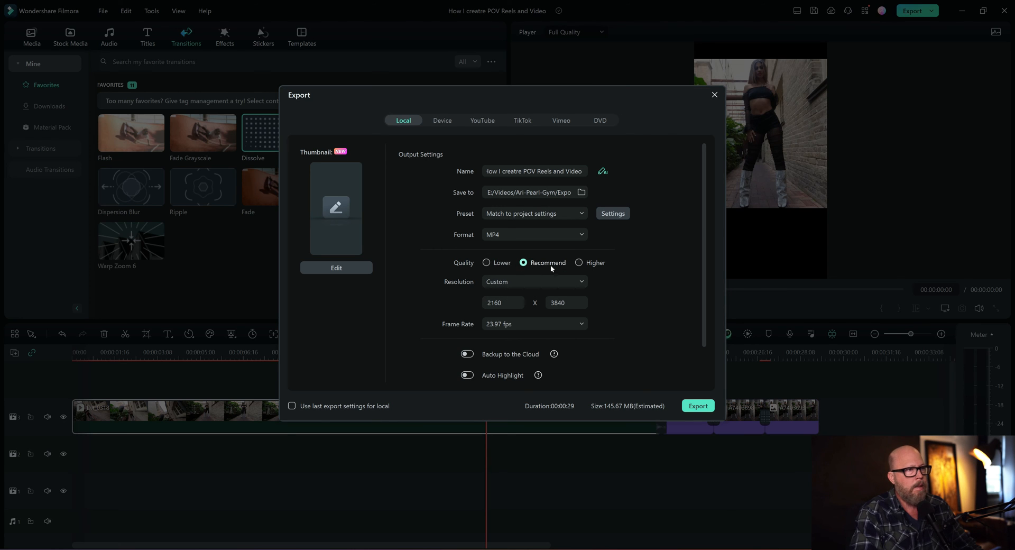
{"action": "mouse_move", "coordinate": [529, 268]}
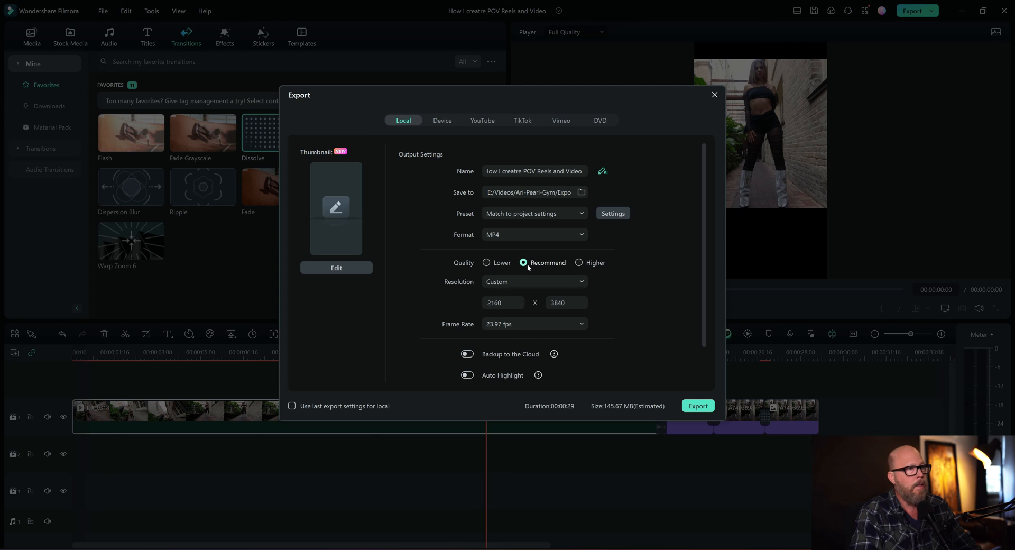
{"action": "mouse_move", "coordinate": [593, 308]}
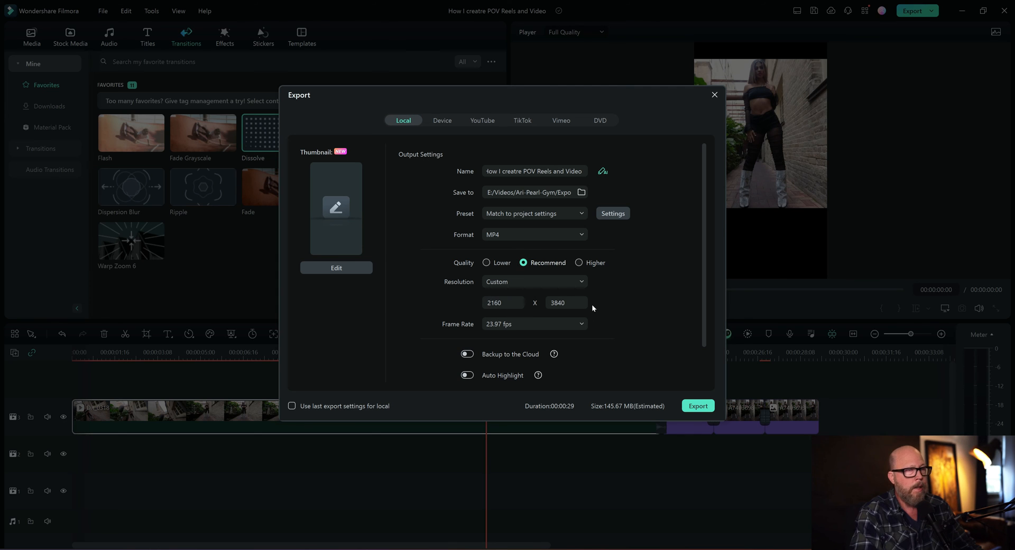
{"action": "mouse_move", "coordinate": [530, 261]}
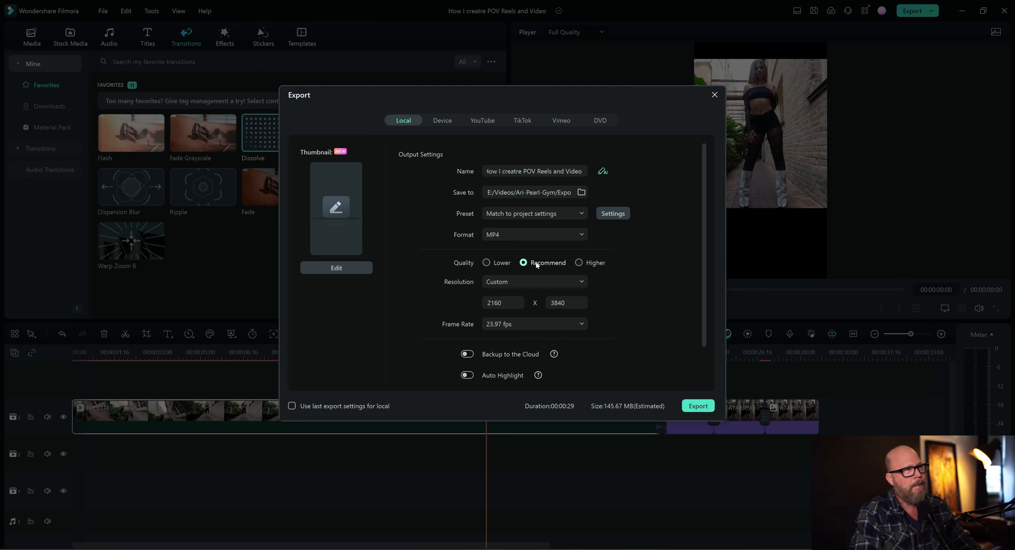
{"action": "mouse_move", "coordinate": [529, 262]}
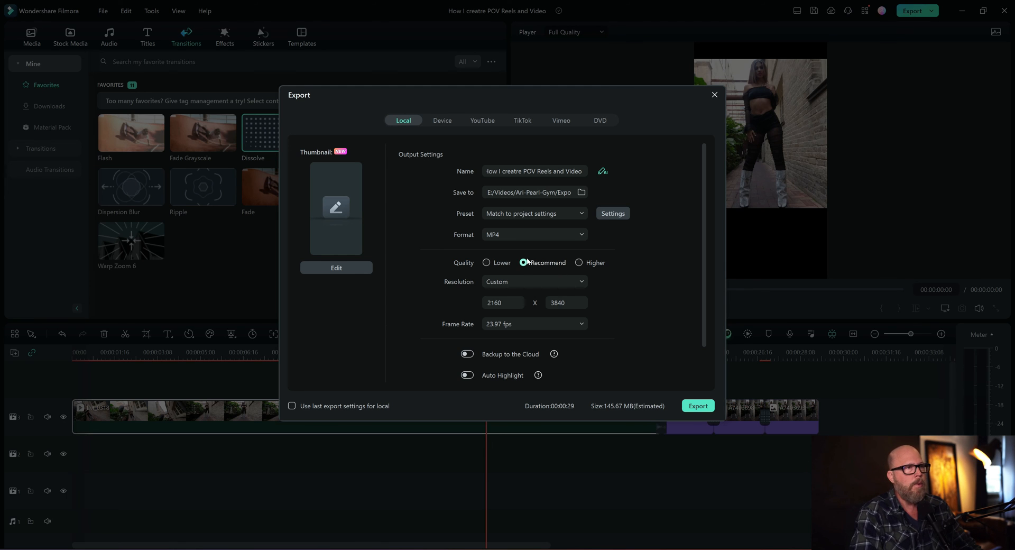
{"action": "left_click", "coordinate": [525, 262]}
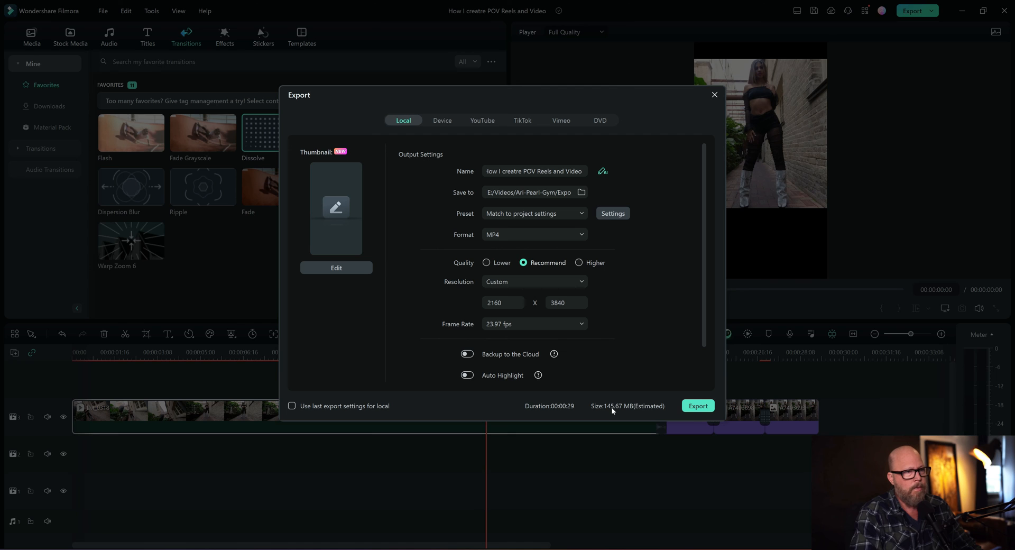
{"action": "left_click", "coordinate": [579, 262]}
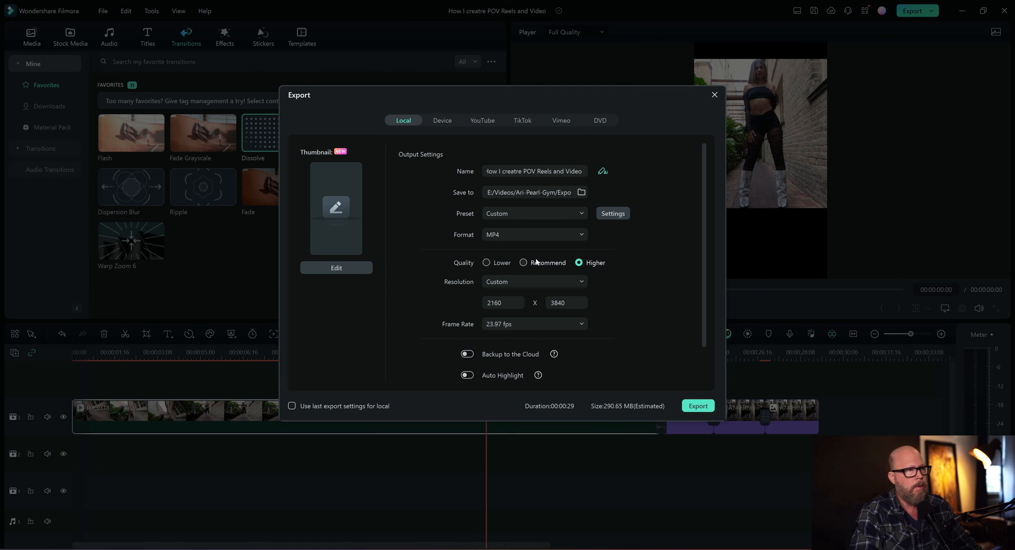
{"action": "left_click", "coordinate": [524, 263]}
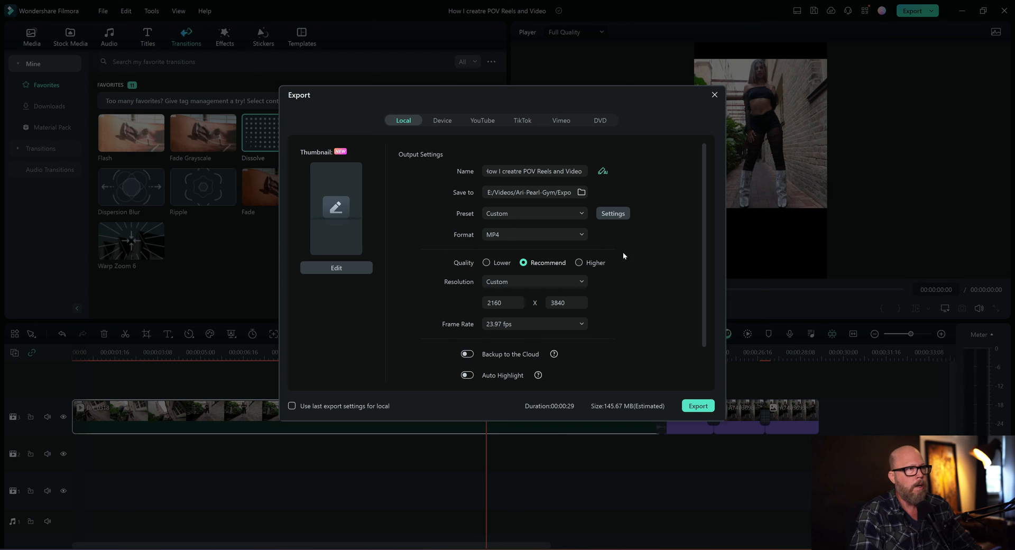
{"action": "mouse_move", "coordinate": [613, 213]}
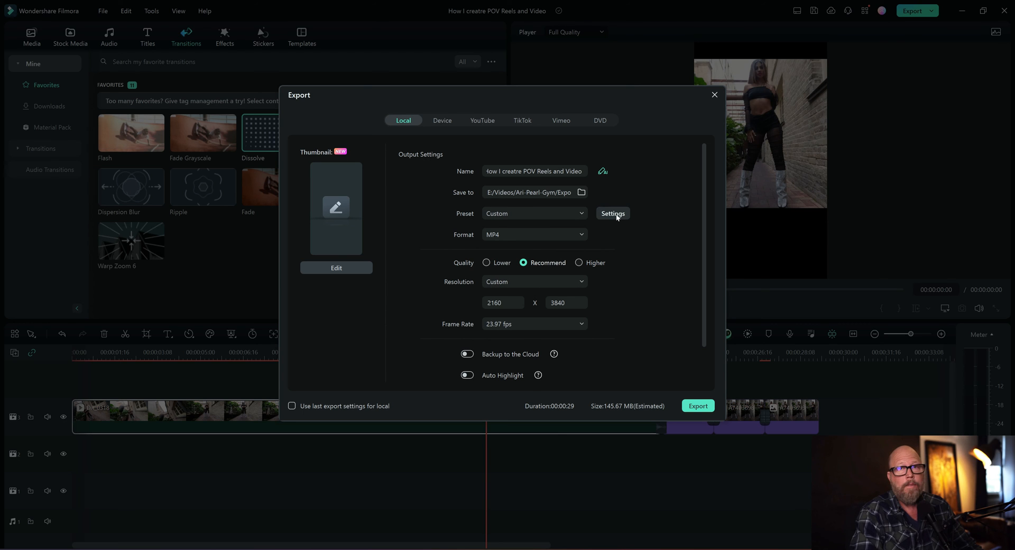
Step: Set the export audio bit rate to 320 kbps in the encoding settings and apply
{"action": "left_click", "coordinate": [612, 213]}
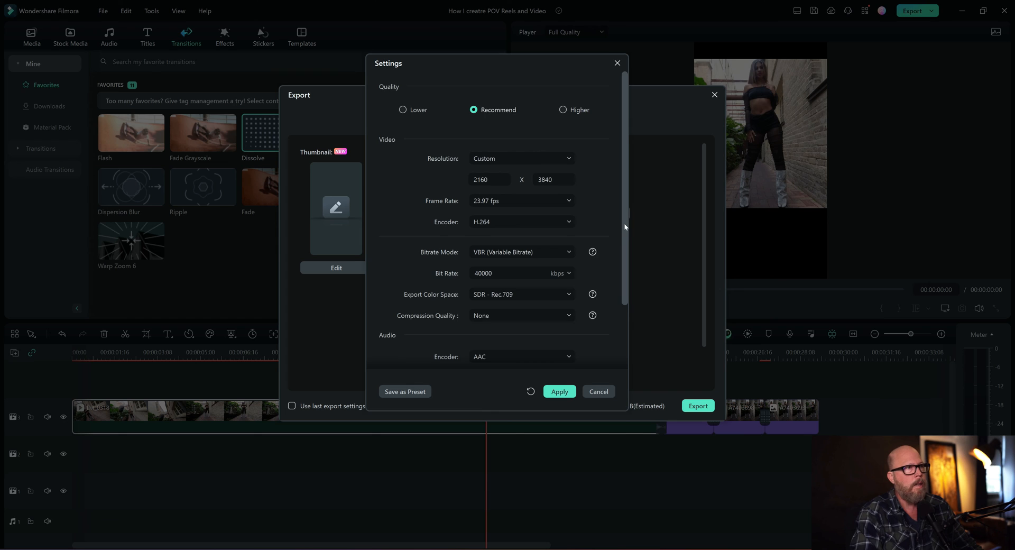
{"action": "scroll", "scroll_direction": "down", "scroll_amount": 3}
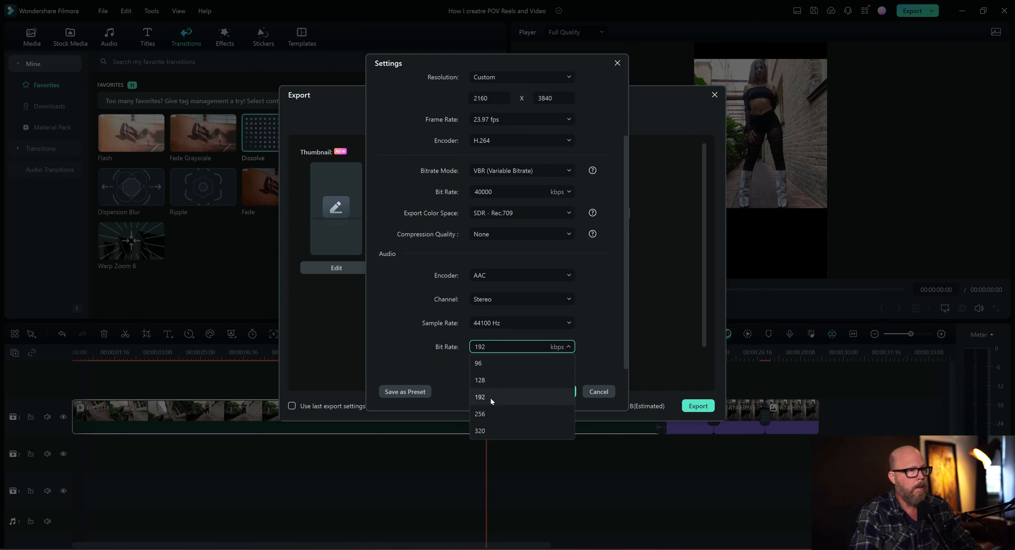
{"action": "mouse_move", "coordinate": [488, 431]}
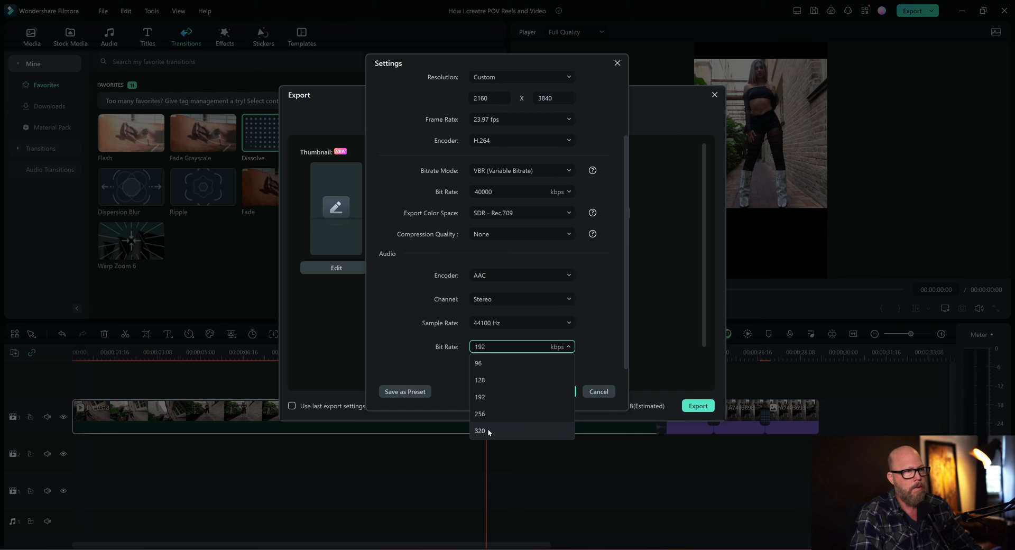
{"action": "mouse_move", "coordinate": [488, 436]}
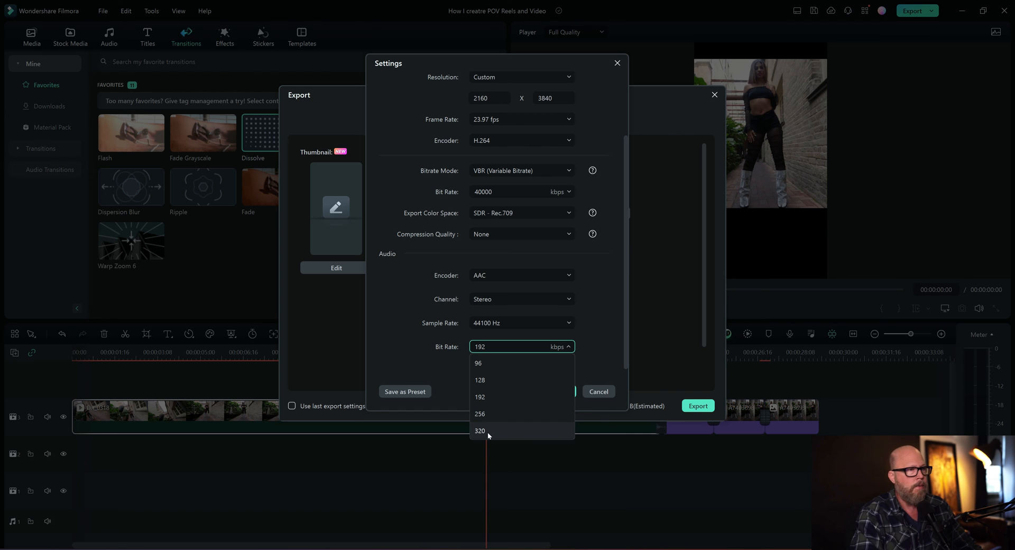
{"action": "left_click", "coordinate": [479, 430]}
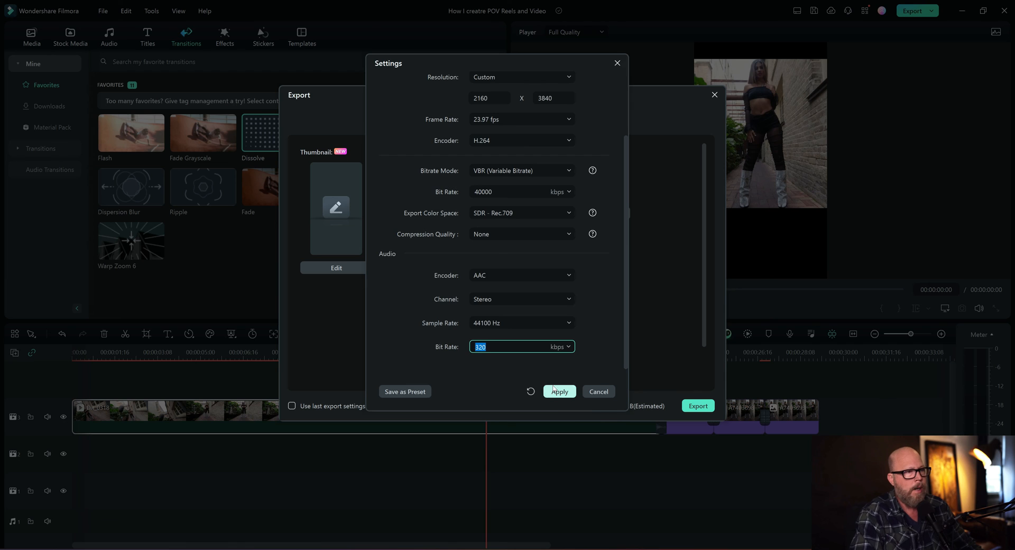
{"action": "left_click", "coordinate": [559, 392]}
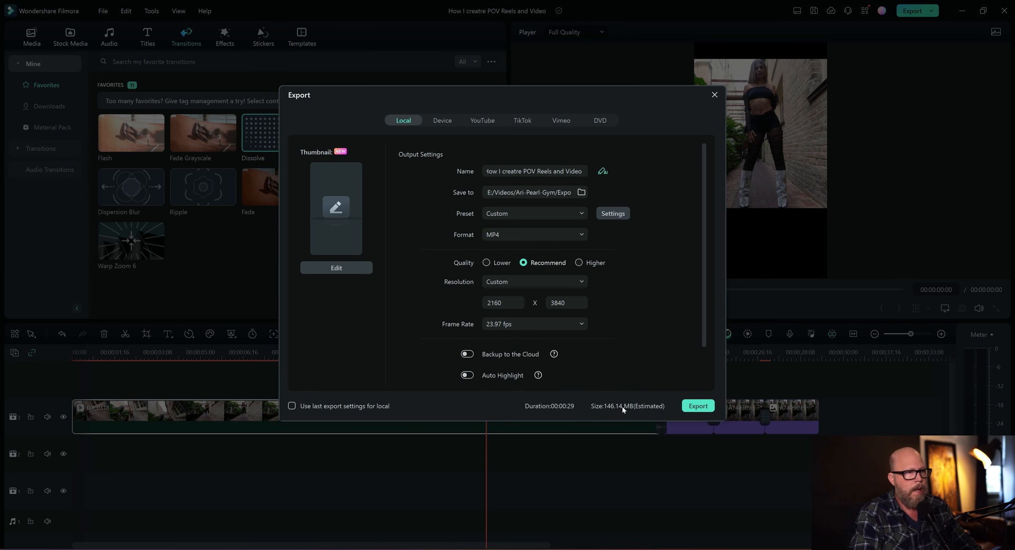
{"action": "mouse_move", "coordinate": [570, 287]}
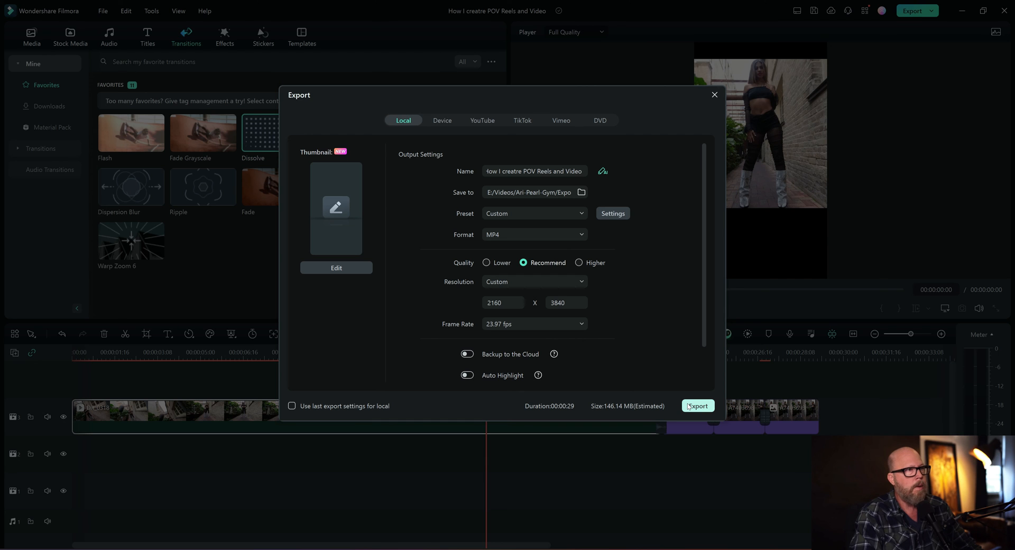
{"action": "mouse_move", "coordinate": [601, 194]}
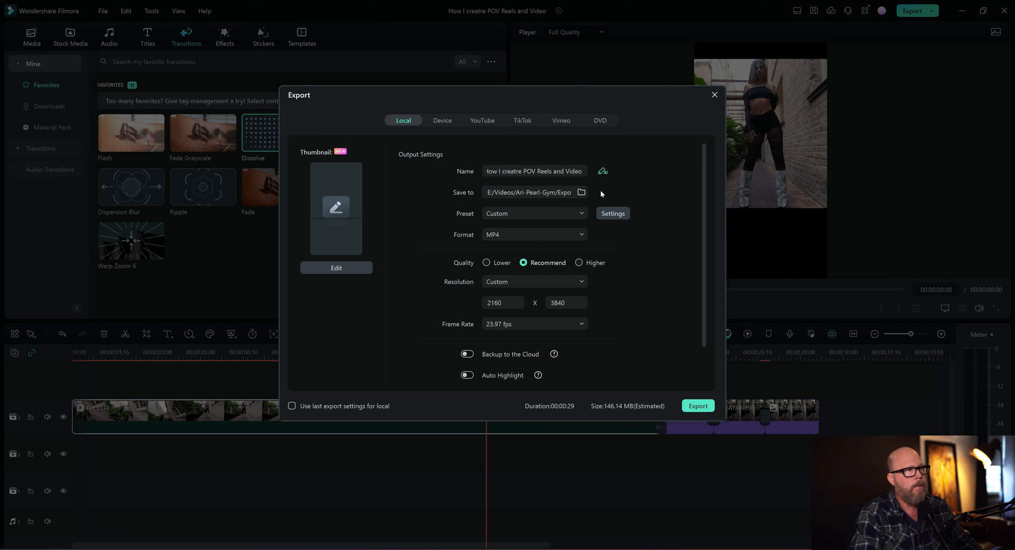
Step: Export the reel to the Reels folder and let it convert to 100%
{"action": "left_click", "coordinate": [581, 192]}
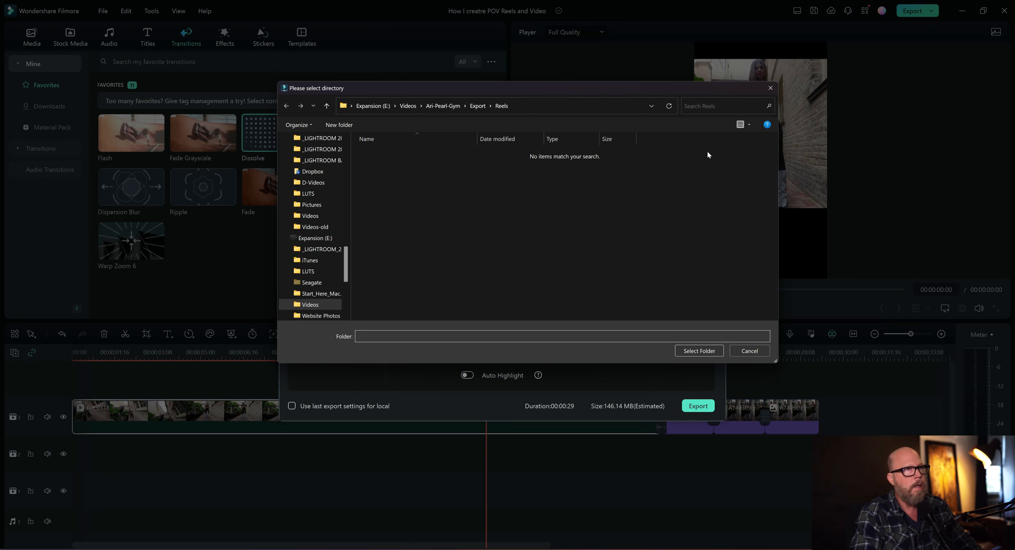
{"action": "left_click", "coordinate": [699, 351]}
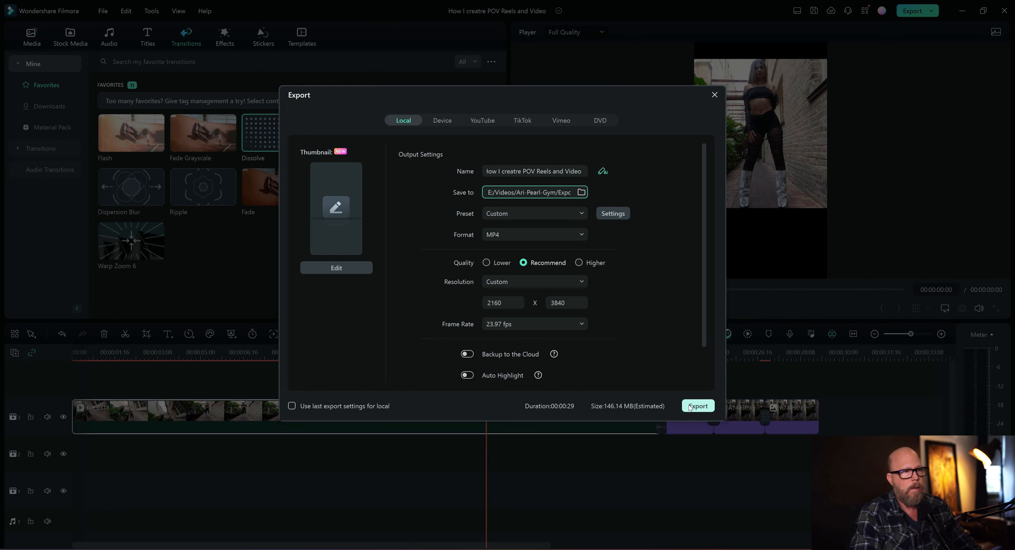
{"action": "left_click", "coordinate": [698, 406]}
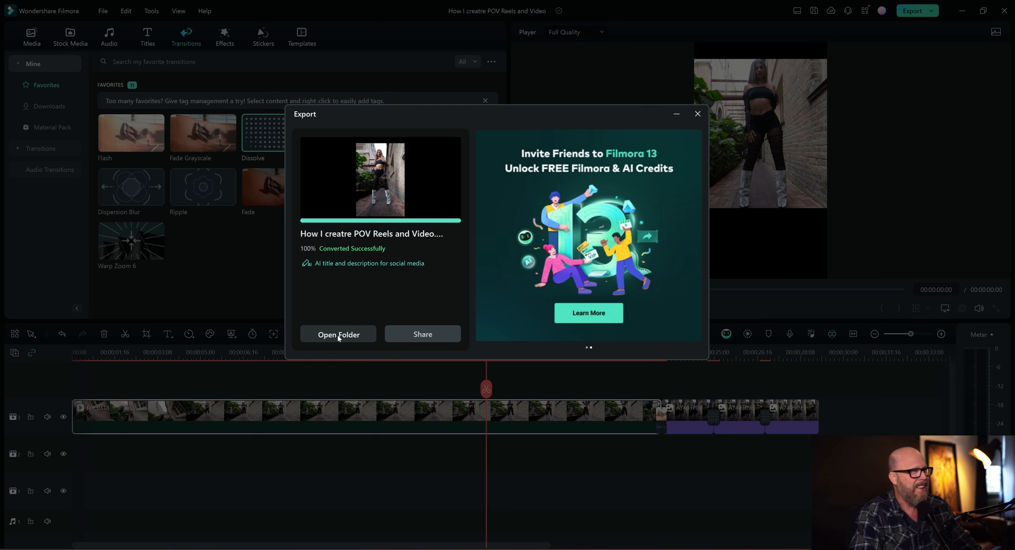
Step: Open the Reels folder, play the exported 129 MB MP4, then close File Explorer
{"action": "left_click", "coordinate": [338, 334]}
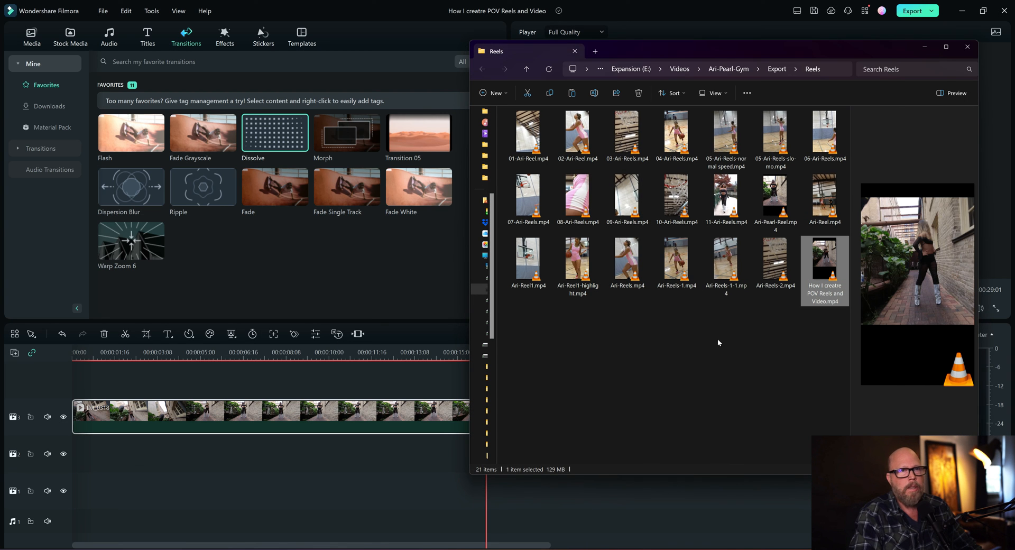
{"action": "mouse_move", "coordinate": [826, 259]}
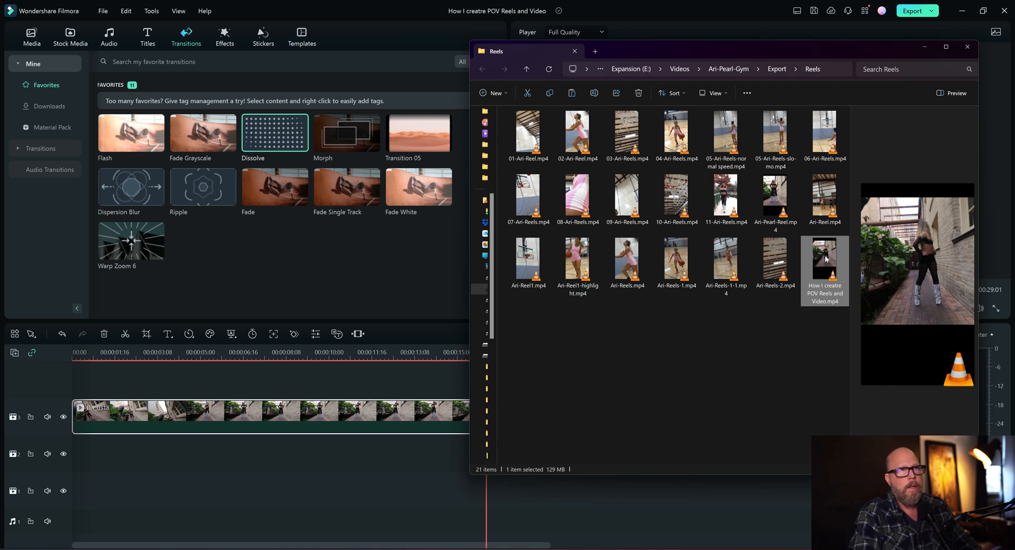
{"action": "double_click", "coordinate": [824, 258]}
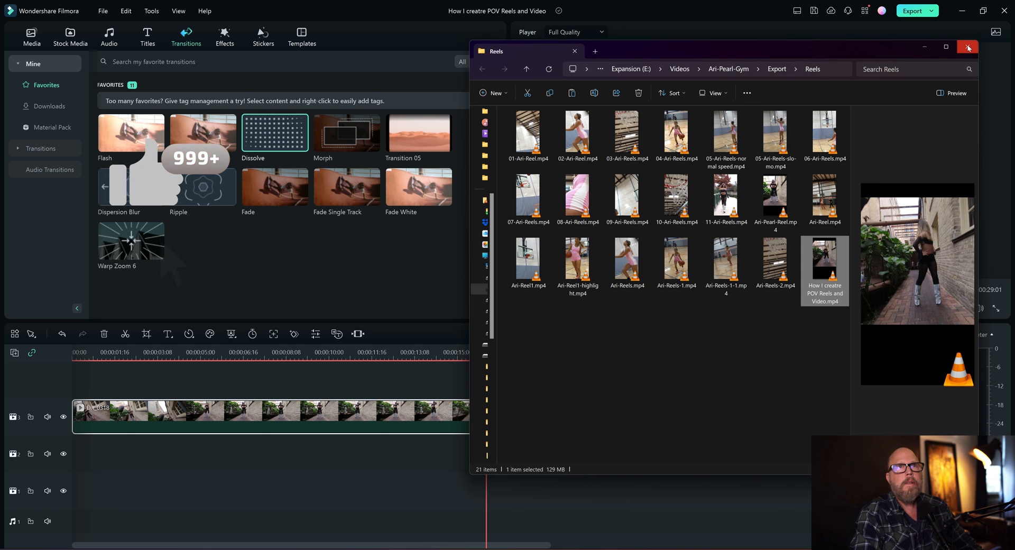
{"action": "left_click", "coordinate": [969, 46]}
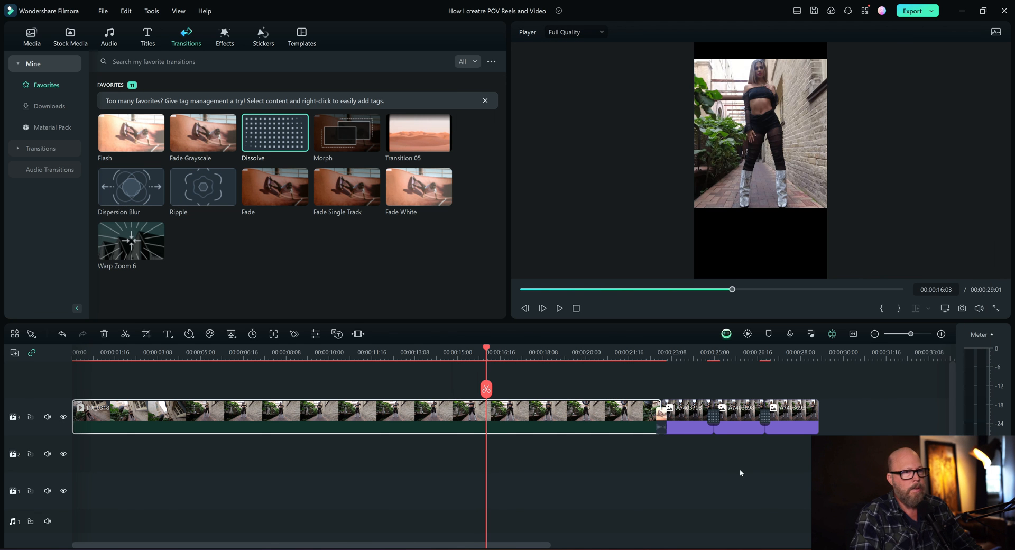
{"action": "mouse_move", "coordinate": [979, 348]}
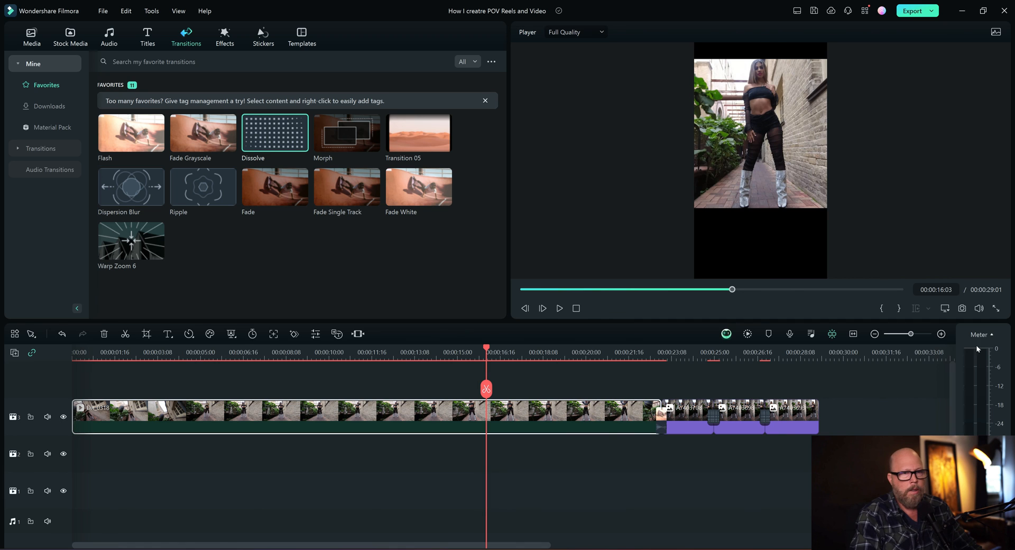
{"action": "mouse_move", "coordinate": [814, 411]}
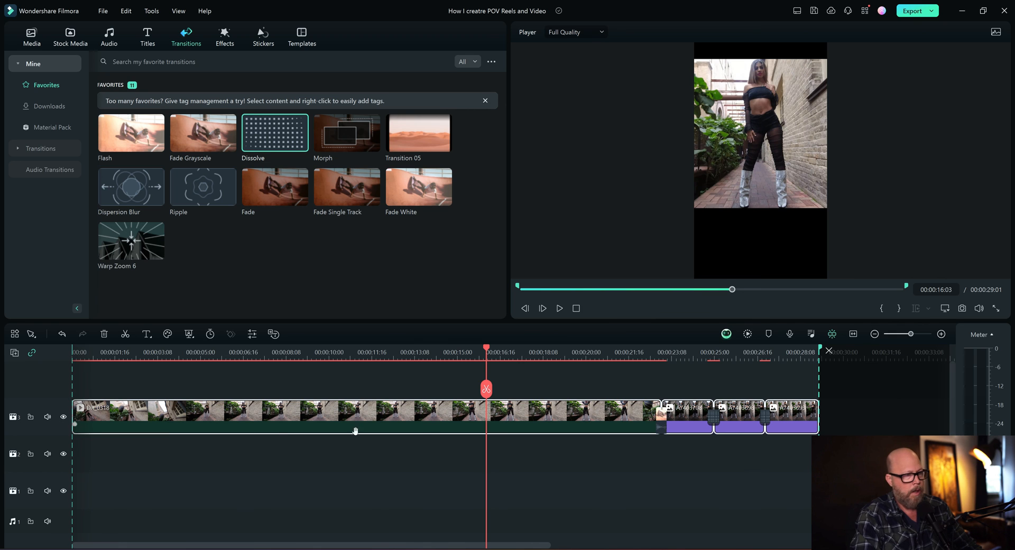
{"action": "mouse_move", "coordinate": [571, 435]}
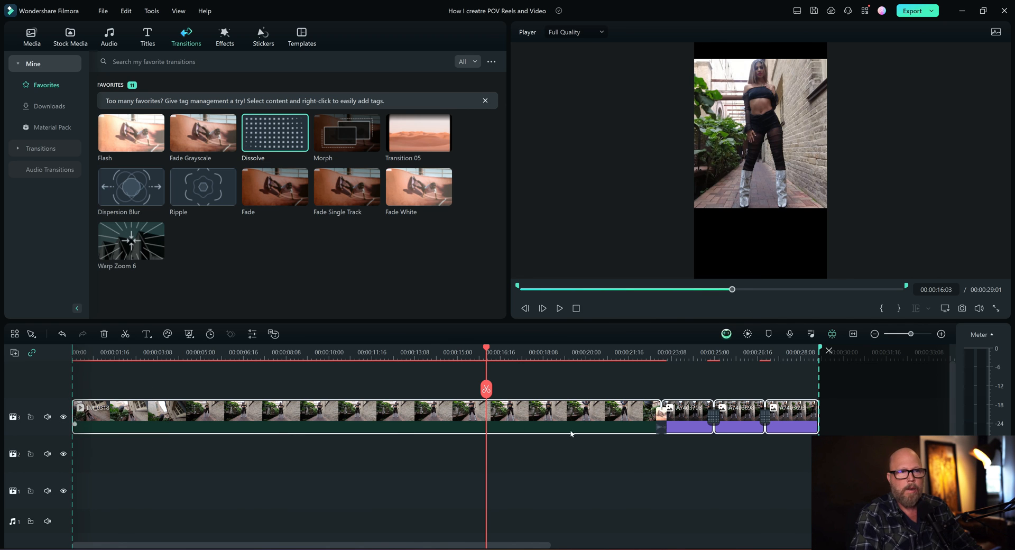